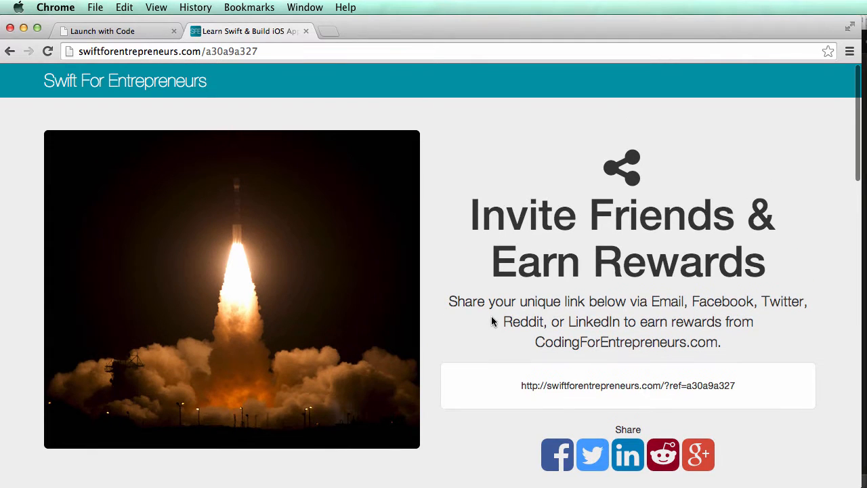
Review the Joins list in Django admin after noting the 127.0.0.1:8000/d8a968c9a3 referral URL
{"action": "scroll", "scroll_direction": "down", "scroll_amount": 3}
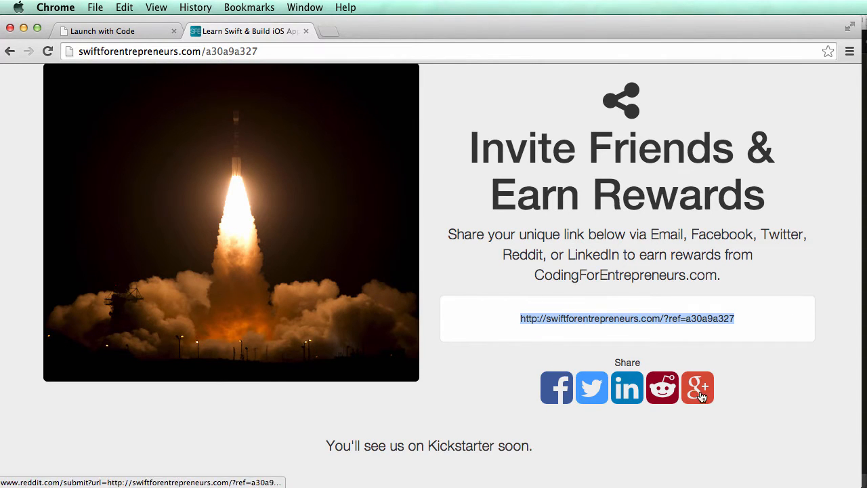
{"action": "mouse_move", "coordinate": [591, 388]}
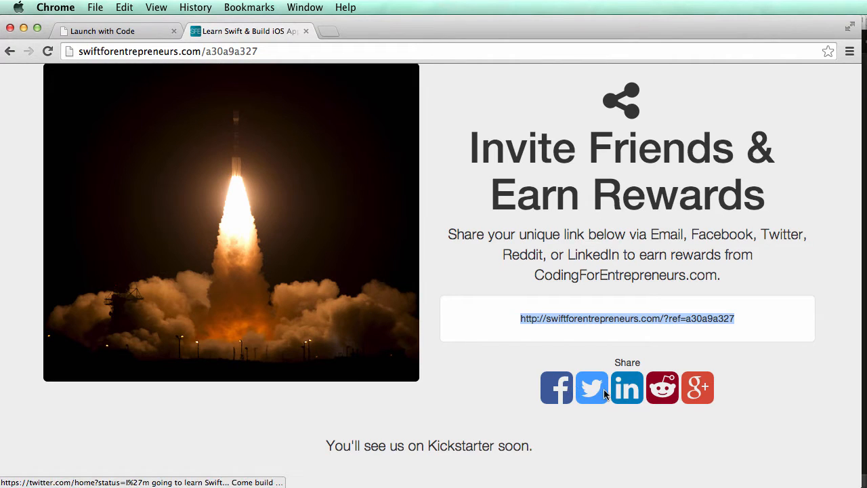
{"action": "mouse_move", "coordinate": [531, 326]}
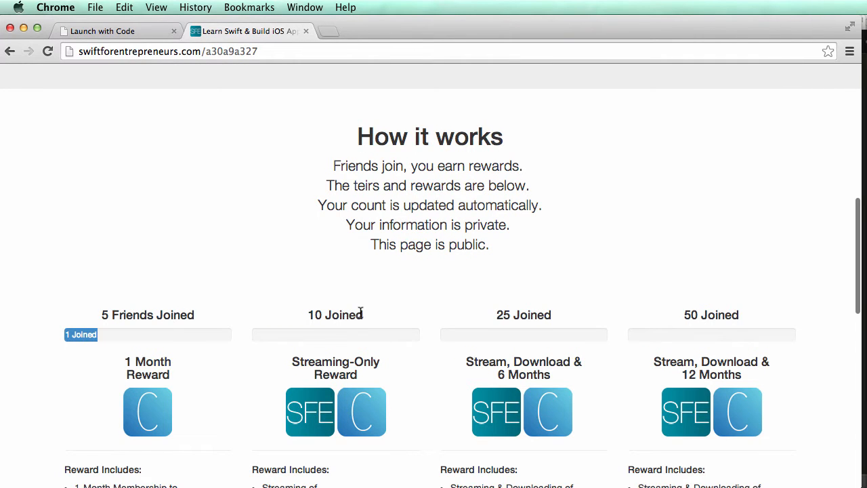
{"action": "scroll", "scroll_direction": "down", "scroll_amount": 3}
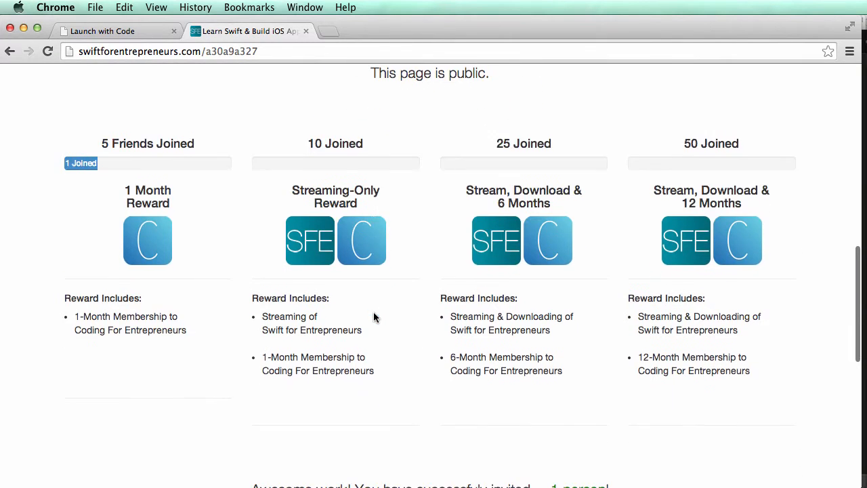
{"action": "scroll", "scroll_direction": "up", "scroll_amount": 3}
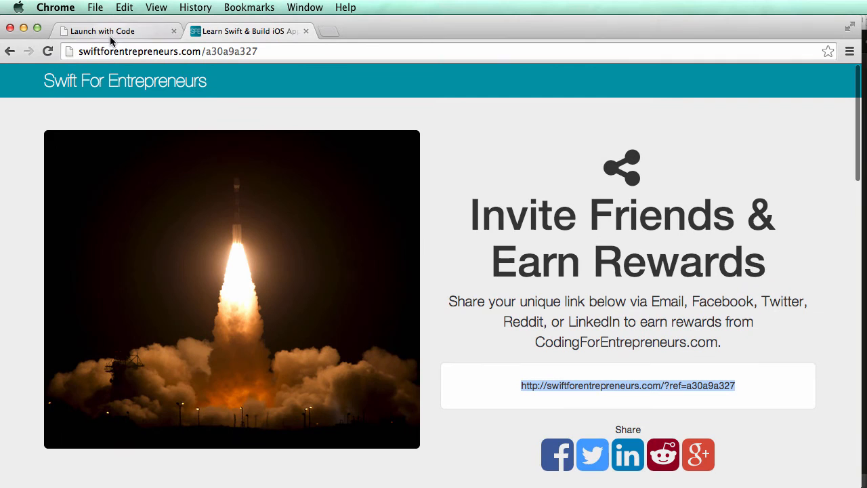
{"action": "type", "text": "127.0.0.1:8000/d8a968c9a3"}
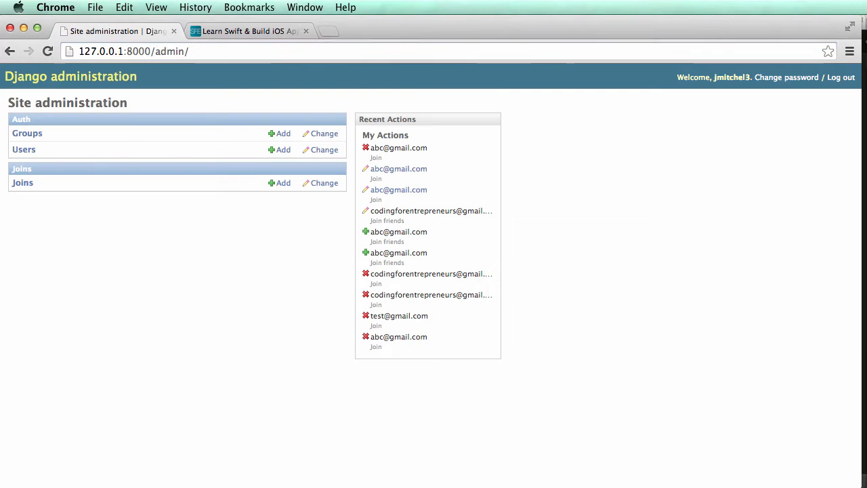
{"action": "left_click", "coordinate": [324, 182]}
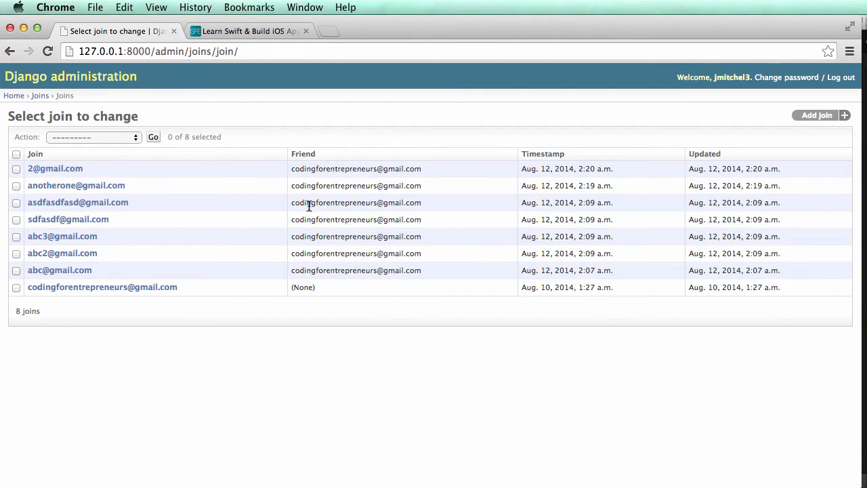
{"action": "mouse_move", "coordinate": [203, 293]}
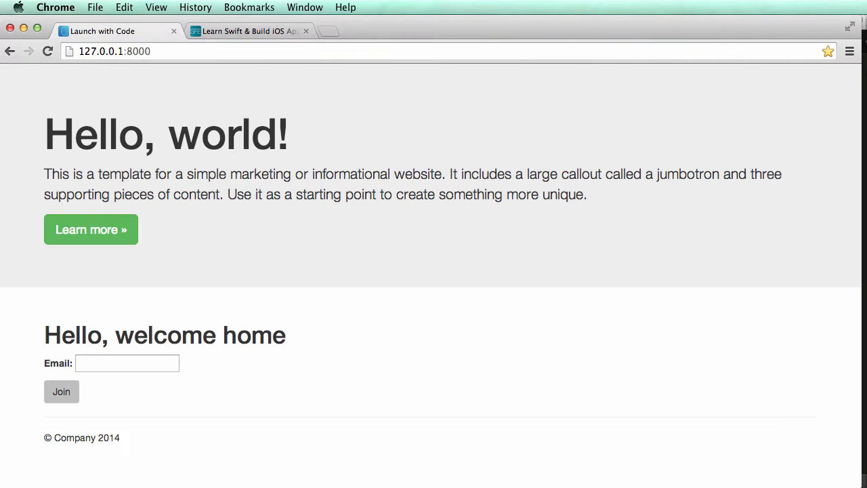
Sign up on the local home page with a codingforentrepreneurs email via Join
{"action": "type", "text": "codingforentrepreneurs"}
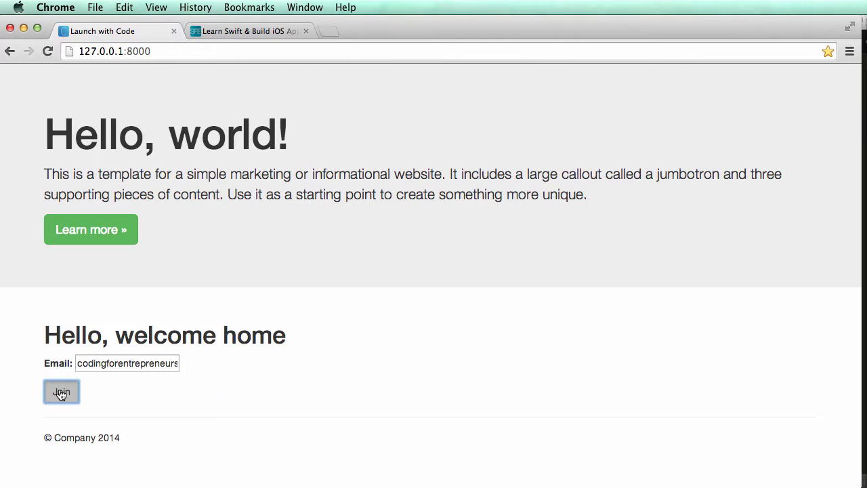
{"action": "left_click", "coordinate": [61, 392]}
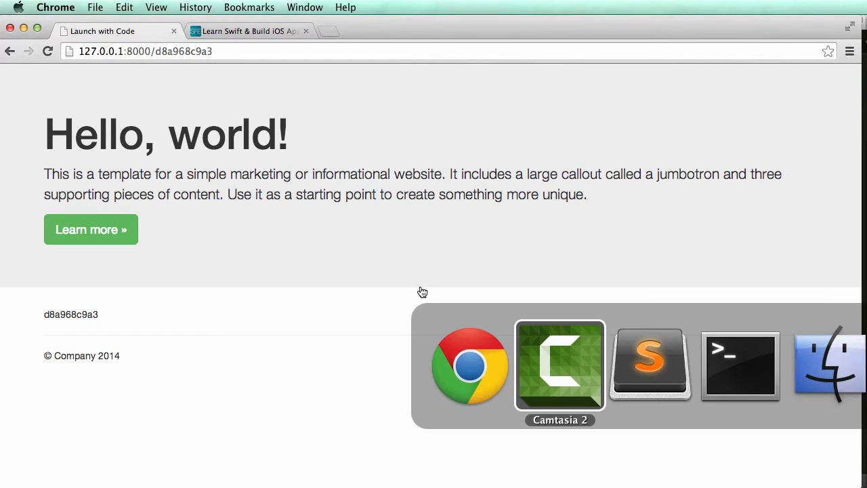
Switch to Sublime Text and settle on views.py after a glance at models.py
{"action": "left_click", "coordinate": [649, 364]}
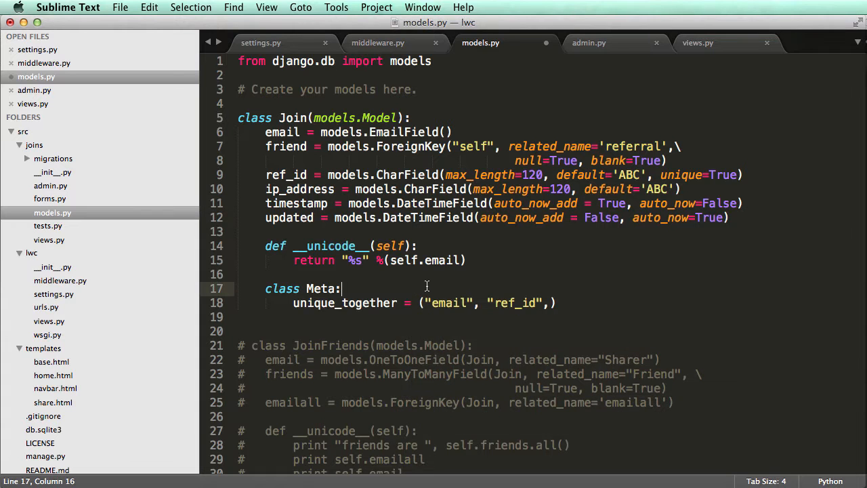
{"action": "left_click", "coordinate": [698, 42]}
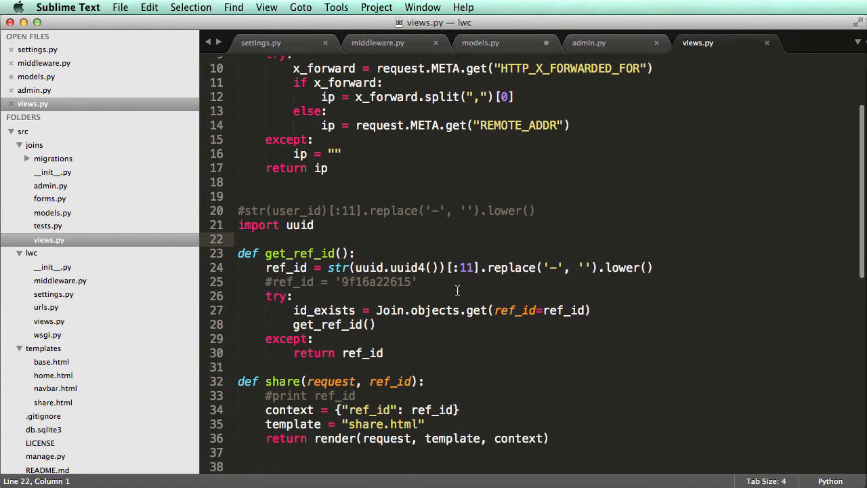
{"action": "left_click", "coordinate": [479, 42]}
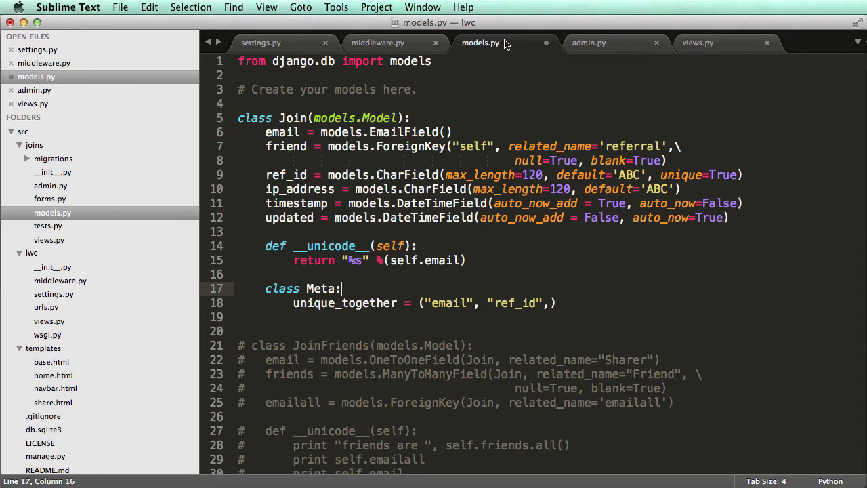
{"action": "left_click", "coordinate": [697, 42]}
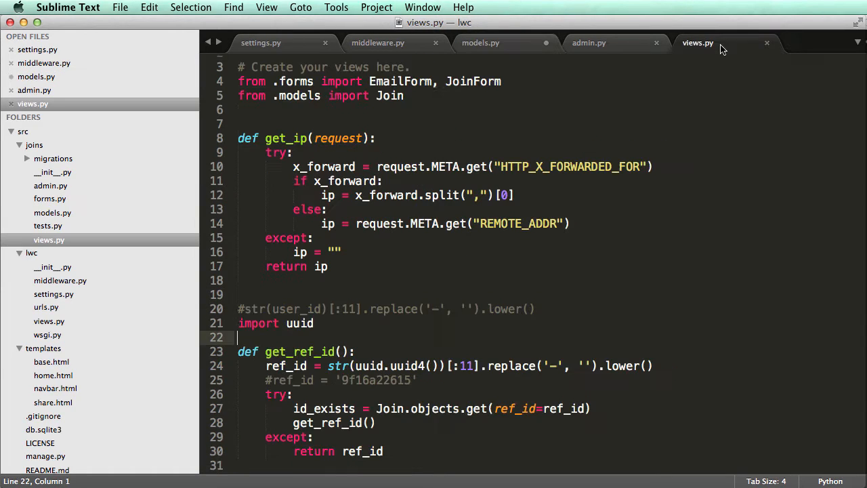
Scroll through views.py and highlight the two count-printing lines in the home view
{"action": "scroll", "scroll_direction": "down", "scroll_amount": 3}
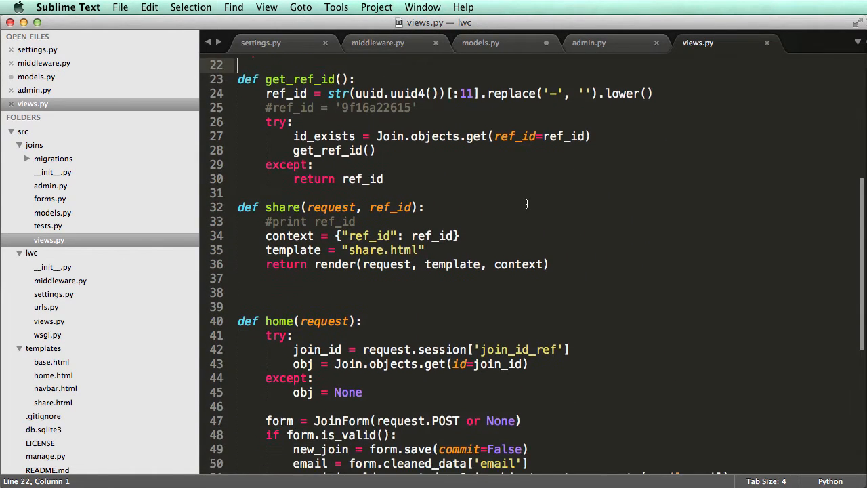
{"action": "scroll", "scroll_direction": "down", "scroll_amount": 3}
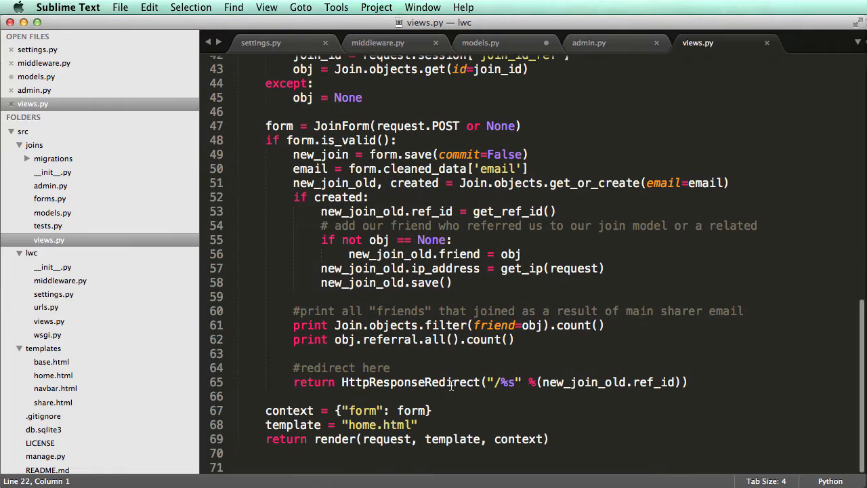
{"action": "left_click_drag", "start_coordinate": [293, 325], "coordinate": [515, 339]}
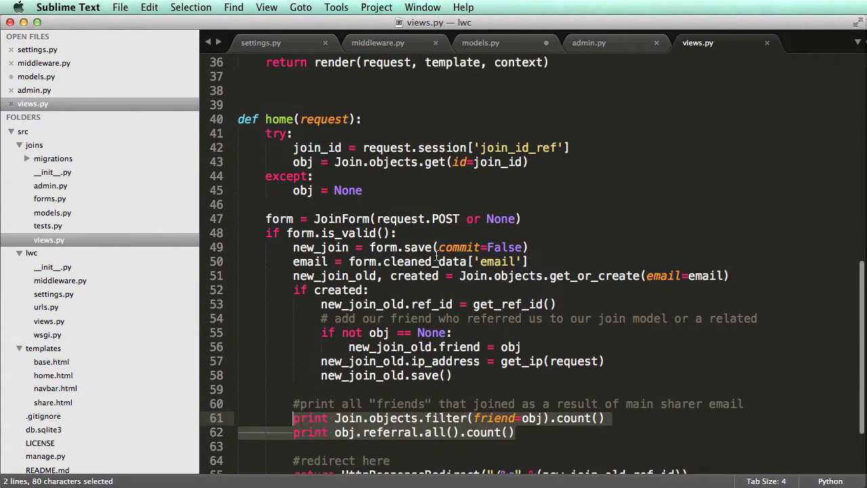
{"action": "scroll", "scroll_direction": "down", "scroll_amount": 3}
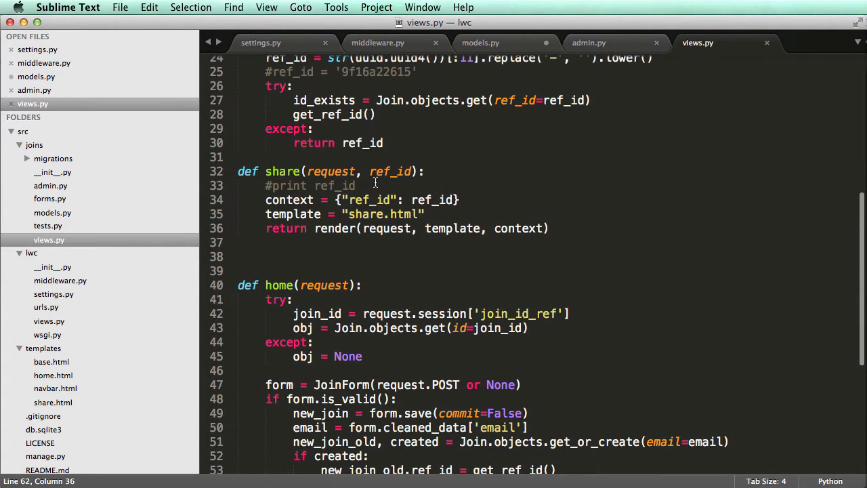
{"action": "mouse_move", "coordinate": [401, 209]}
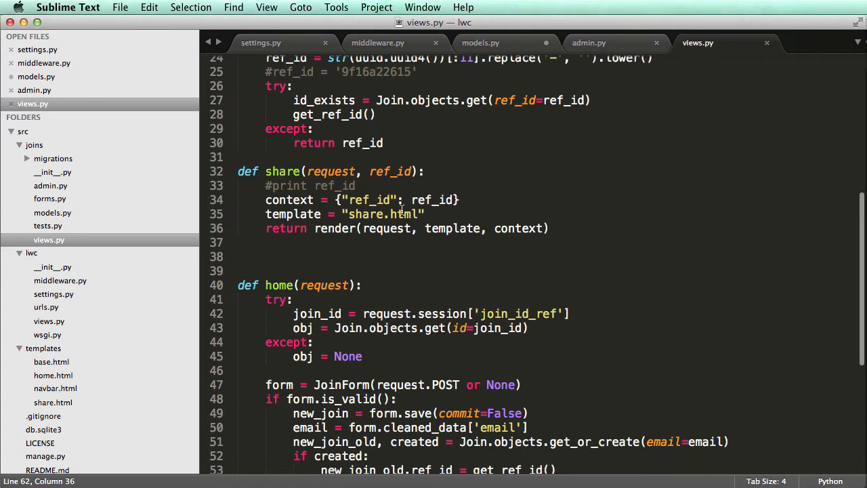
{"action": "scroll", "scroll_direction": "down", "scroll_amount": 3}
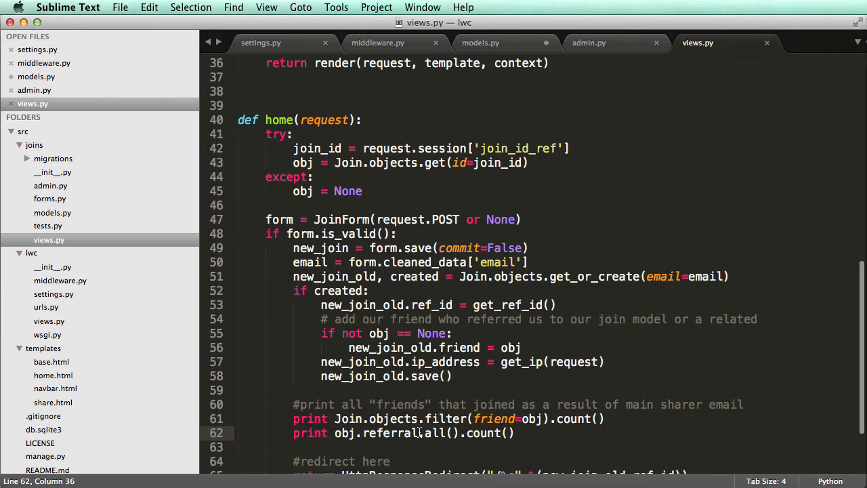
{"action": "scroll", "scroll_direction": "up", "scroll_amount": 3}
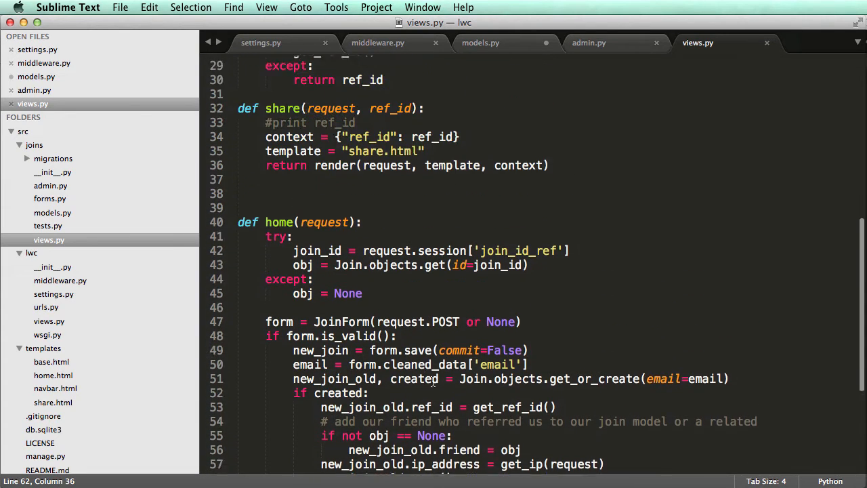
{"action": "scroll", "scroll_direction": "down", "scroll_amount": 3}
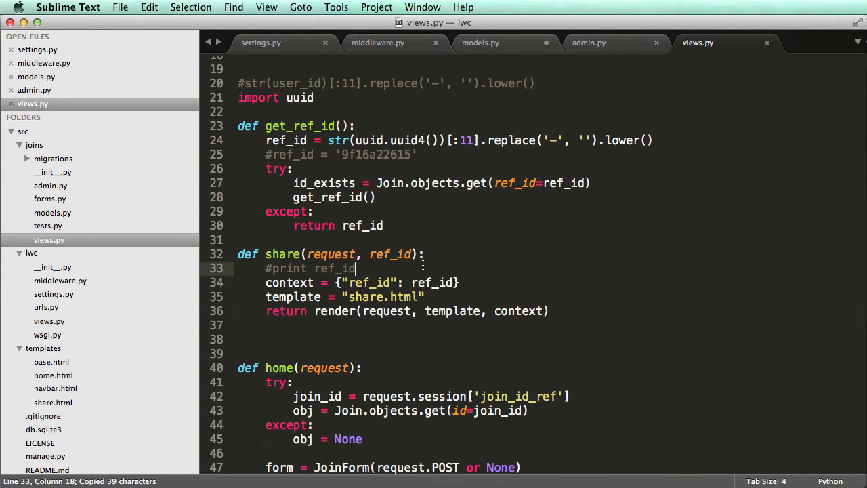
Have the share view filter Join objects by friend=obj and store obj.count() as count
{"action": "type", "text": "Join.objects.filter(friend=obj).count()"}
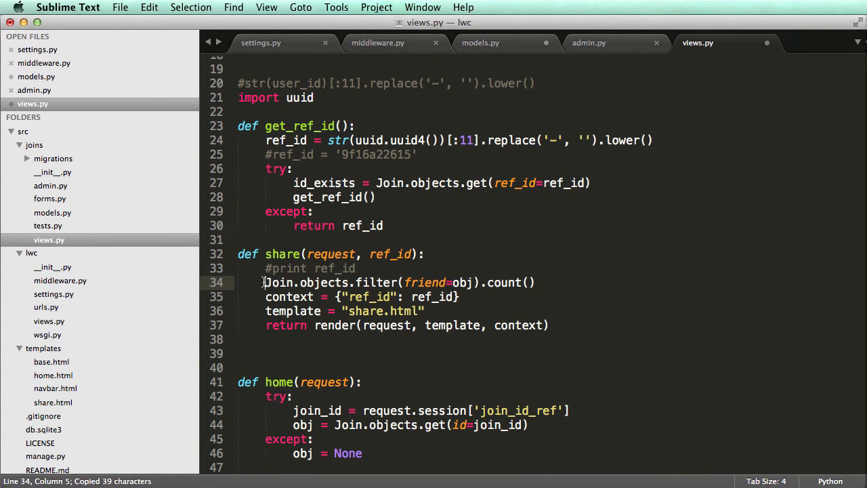
{"action": "type", "text": "obj ="}
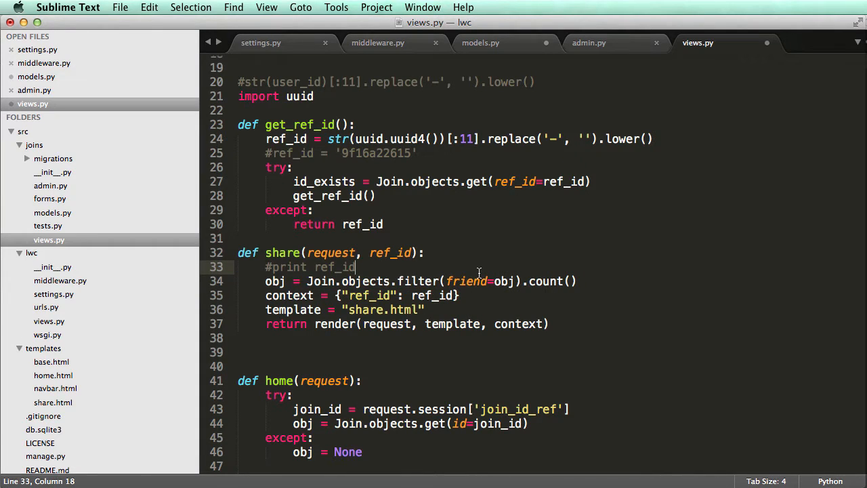
{"action": "mouse_move", "coordinate": [544, 281]}
{"action": "type", "text": "count ="}
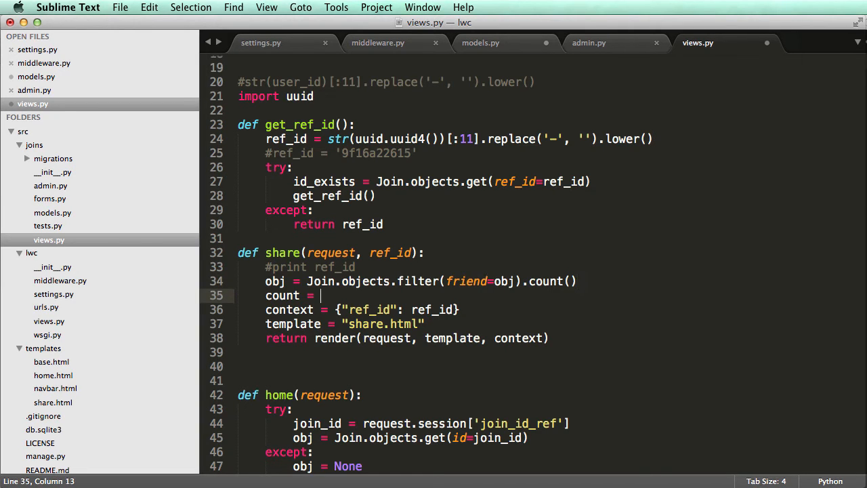
{"action": "type", "text": "obj.count"}
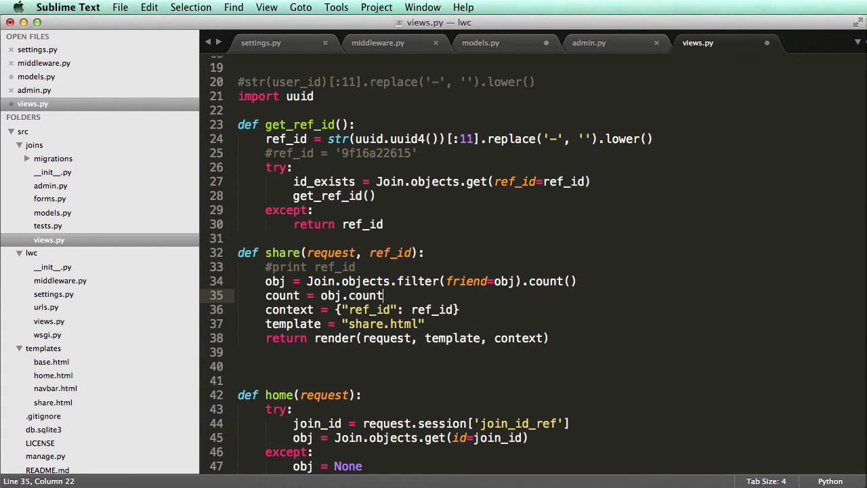
{"action": "type", "text": "()"}
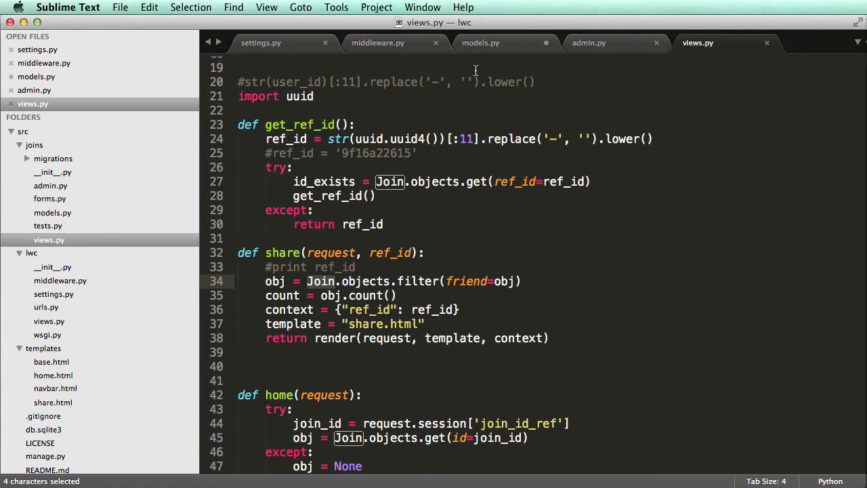
After checking the Join model, add join_obj = Join.objects.get(ref_id=ref_id) to the share view
{"action": "left_click", "coordinate": [479, 42]}
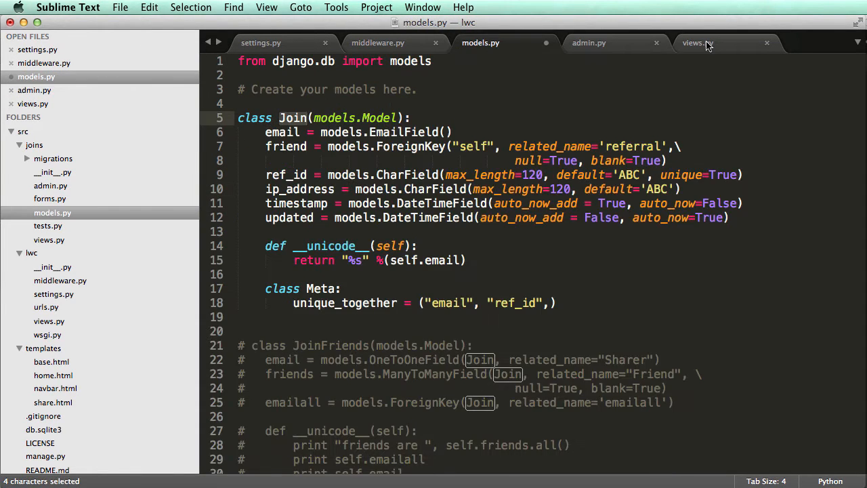
{"action": "left_click", "coordinate": [697, 42]}
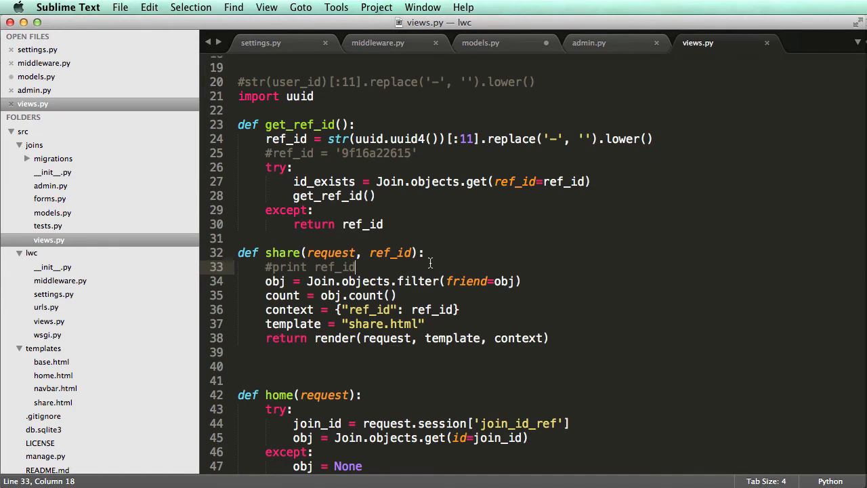
{"action": "key", "text": "enter"}
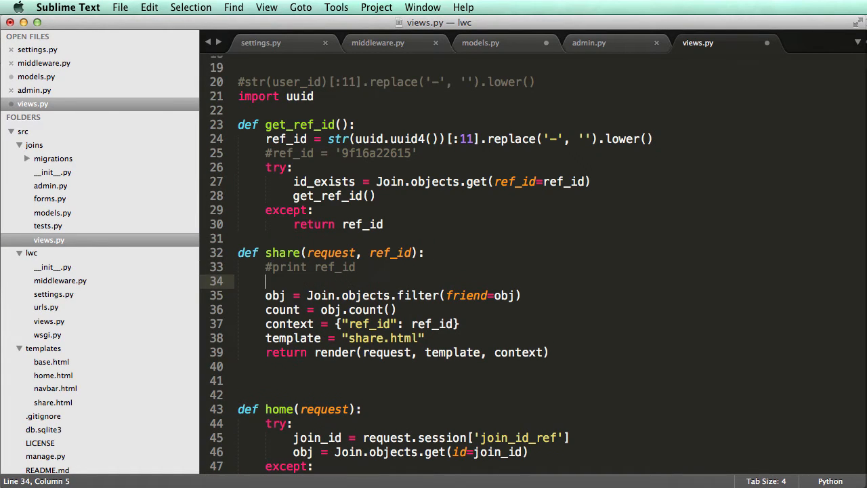
{"action": "type", "text": "join_obj = Join.objects."}
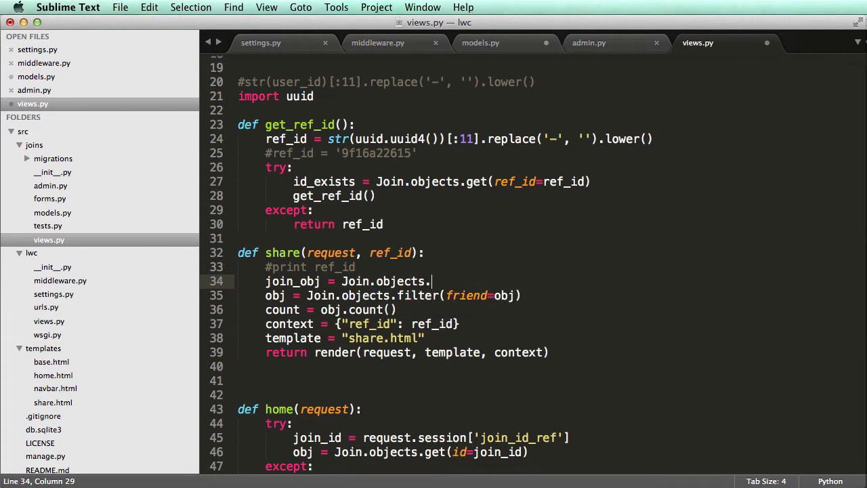
{"action": "type", "text": "get()"}
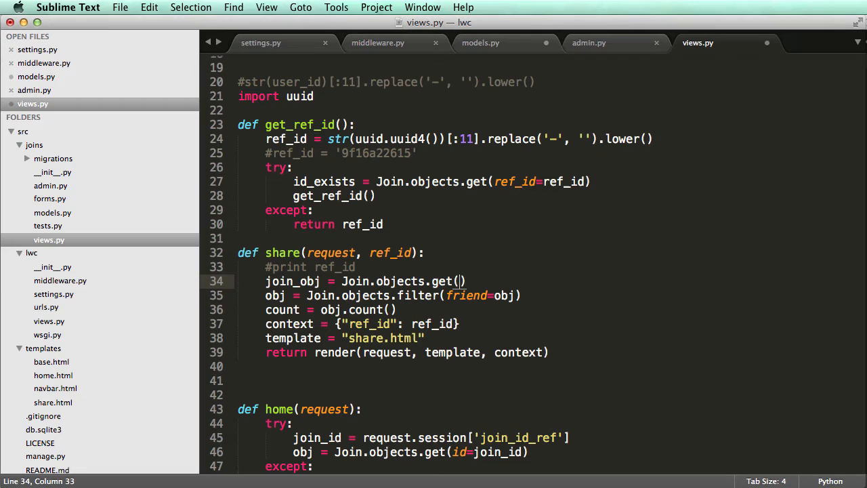
{"action": "type", "text": "ref_id"}
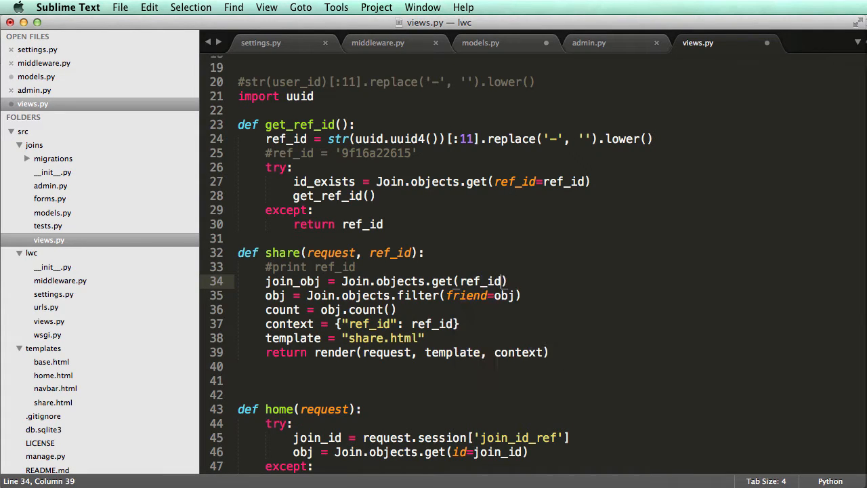
{"action": "type", "text": "=ref_id"}
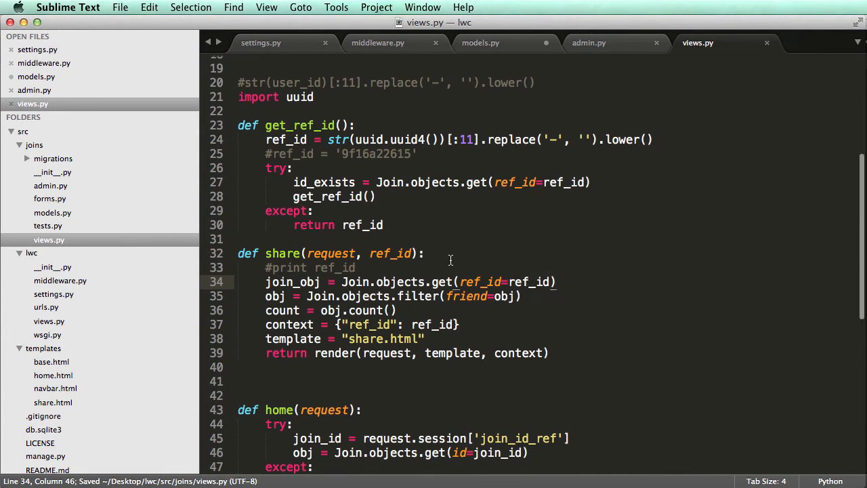
Recheck the Join model and pick out the get call in views.py to compare its uses
{"action": "left_click", "coordinate": [480, 42]}
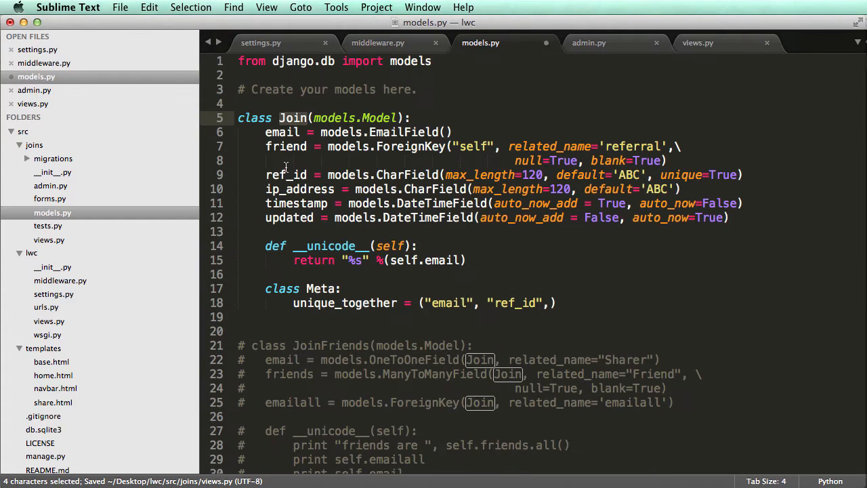
{"action": "left_click", "coordinate": [697, 42]}
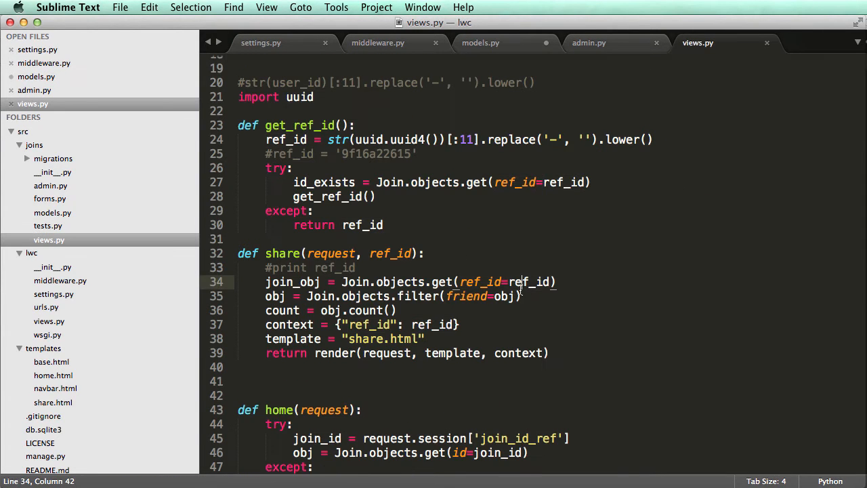
{"action": "left_click", "coordinate": [352, 267]}
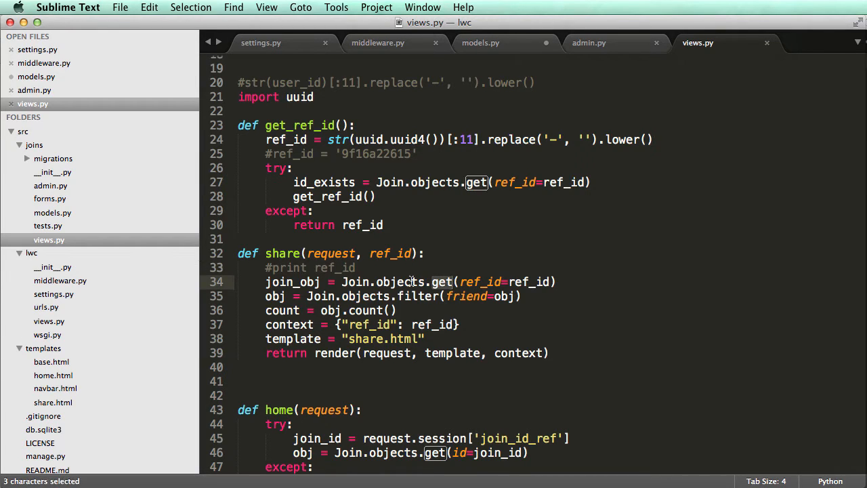
{"action": "double_click", "coordinate": [390, 254]}
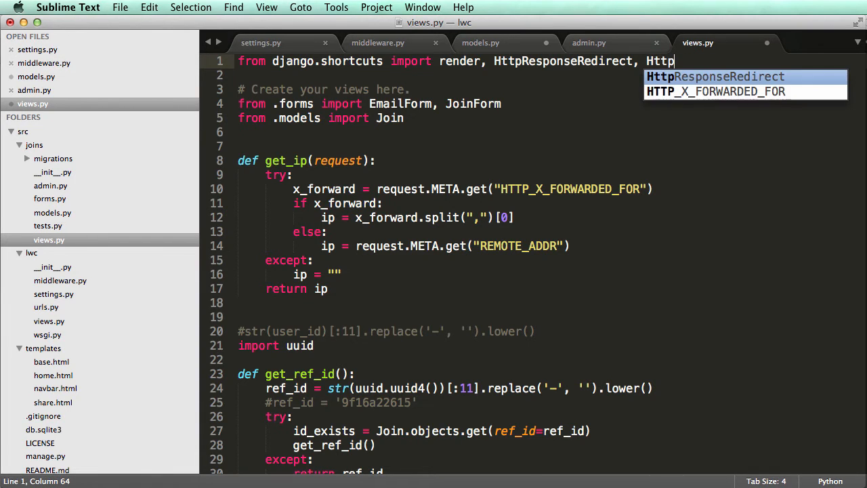
Import Http404 and add an except Join.DoesNotExist clause to the share view
{"action": "type", "text": "404"}
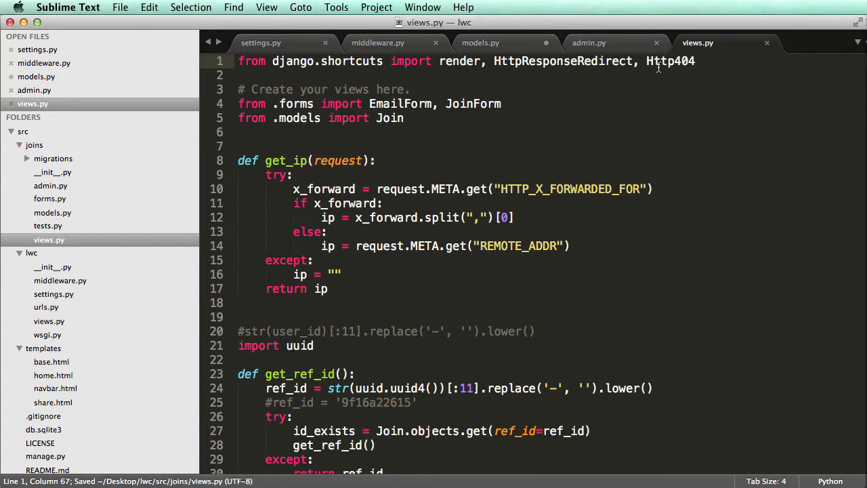
{"action": "scroll", "scroll_direction": "down", "scroll_amount": 3}
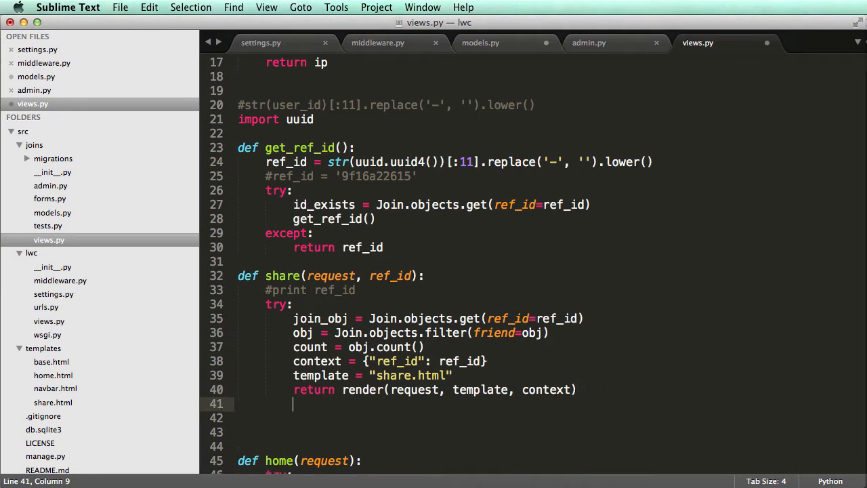
{"action": "type", "text": "except :"}
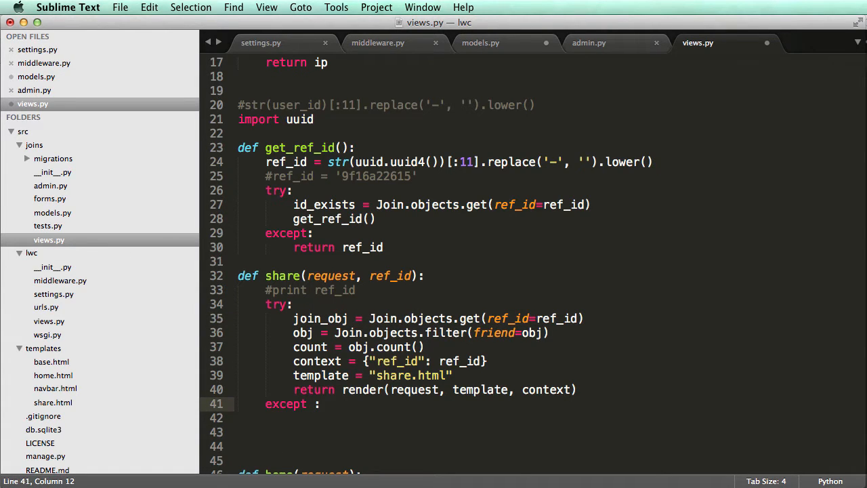
{"action": "type", "text": "Join.DOES"}
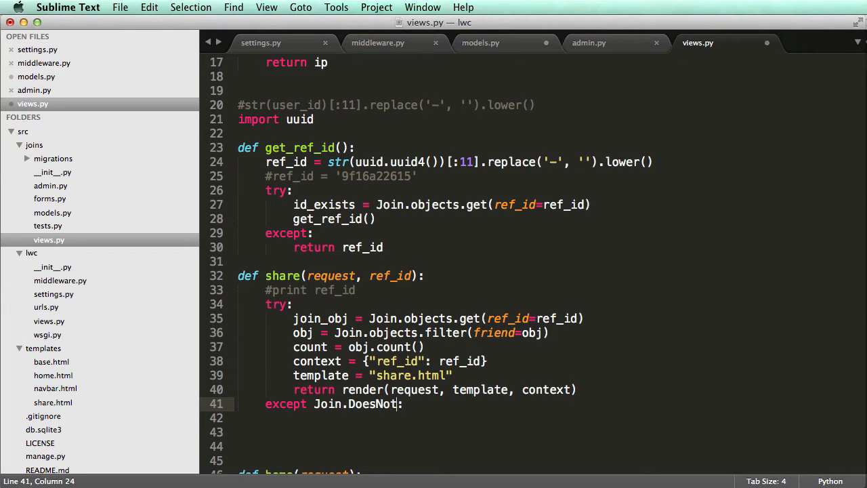
{"action": "type", "text": "Exist"}
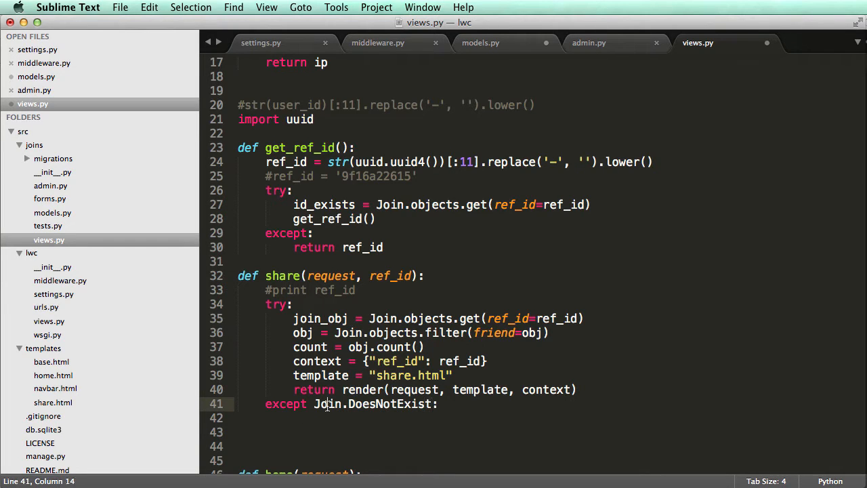
Raise Http404 in the DoesNotExist handler and in a bare except fallback
{"action": "left_click", "coordinate": [412, 431]}
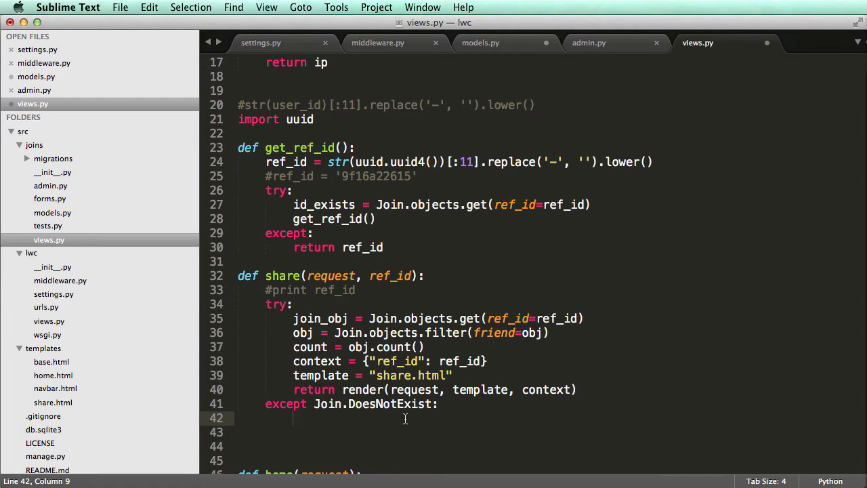
{"action": "type", "text": "raise"}
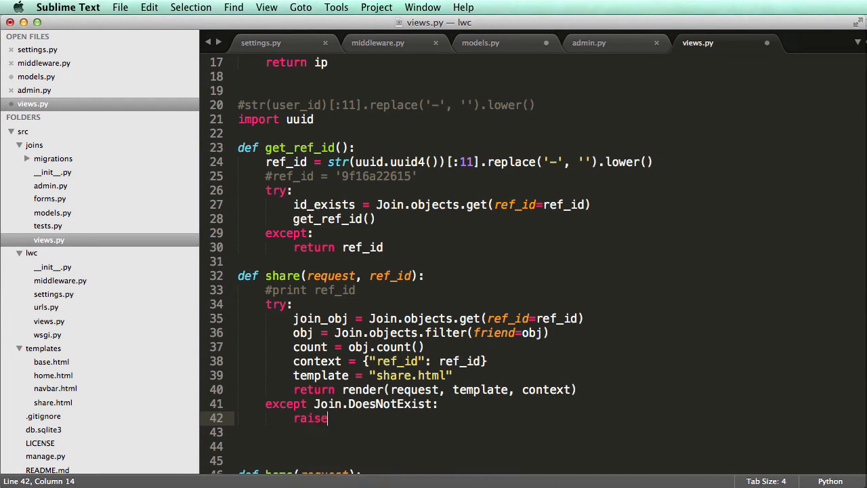
{"action": "type", "text": "Http404"}
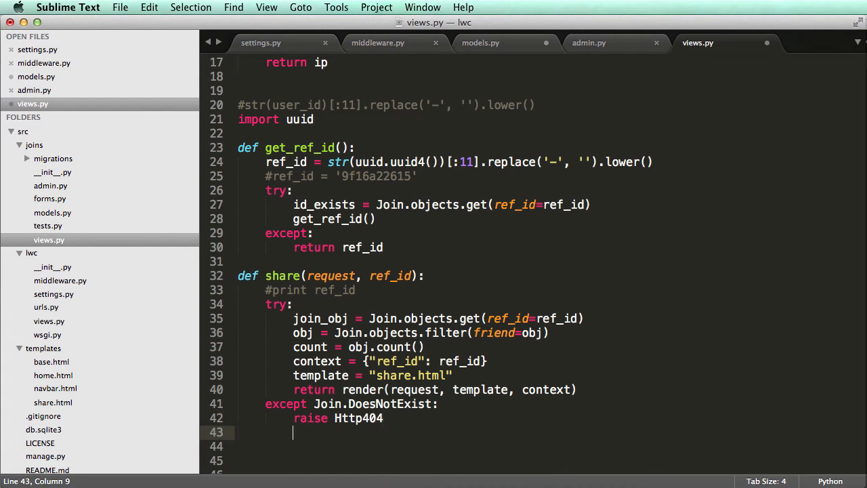
{"action": "type", "text": "except:"}
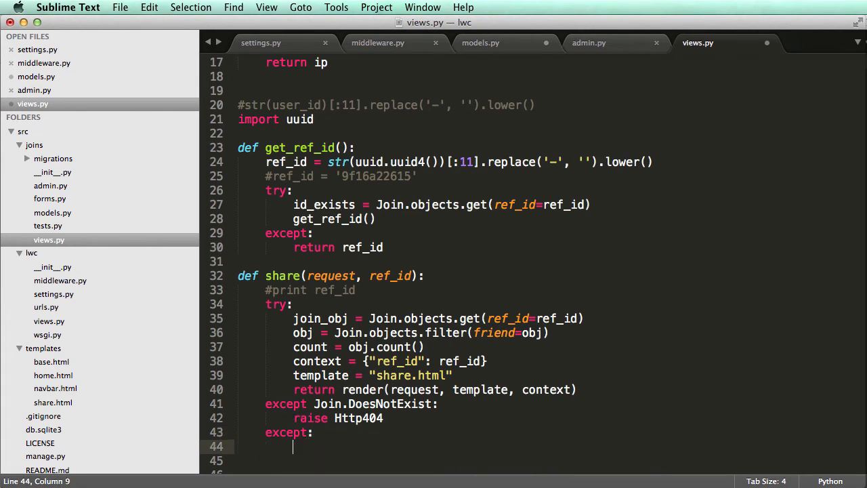
{"action": "type", "text": "raise Http404"}
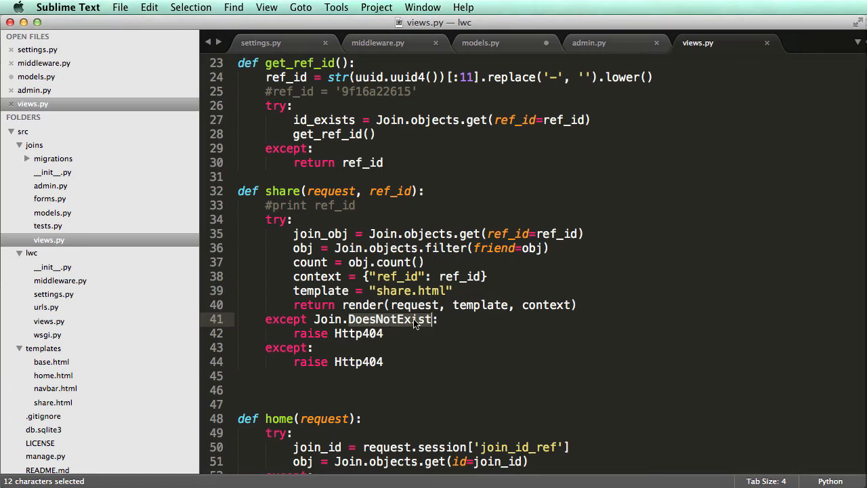
{"action": "mouse_move", "coordinate": [404, 327]}
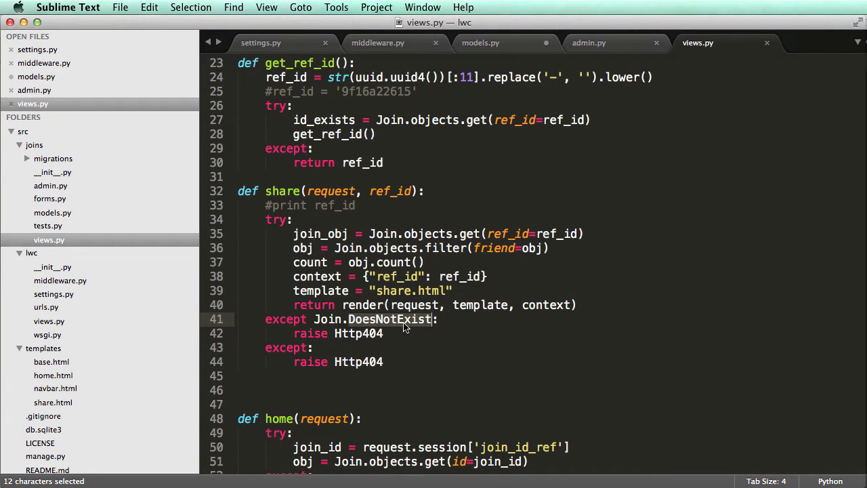
Delete the DoesNotExist handler, leaving one bare except, and select the join_obj name
{"action": "left_click", "coordinate": [382, 333]}
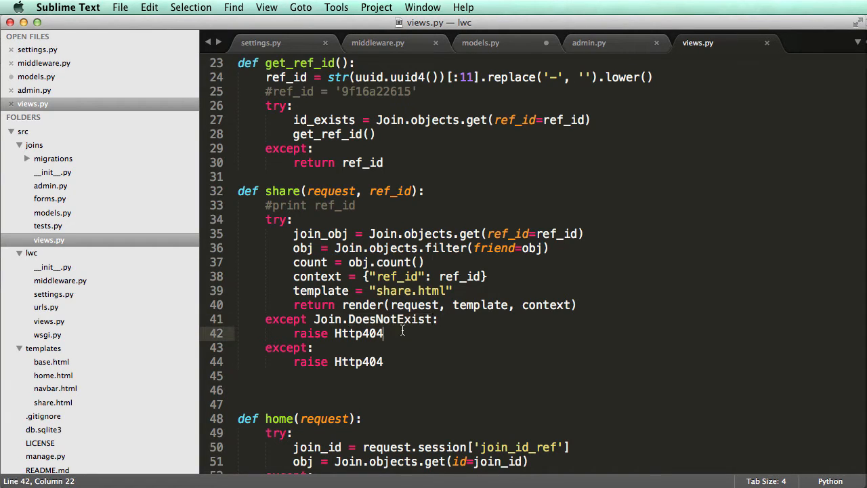
{"action": "mouse_move", "coordinate": [428, 353]}
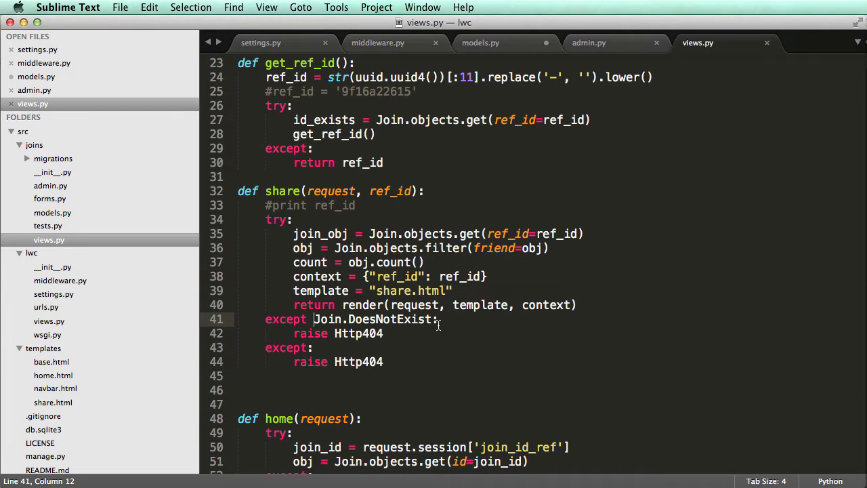
{"action": "mouse_move", "coordinate": [342, 315]}
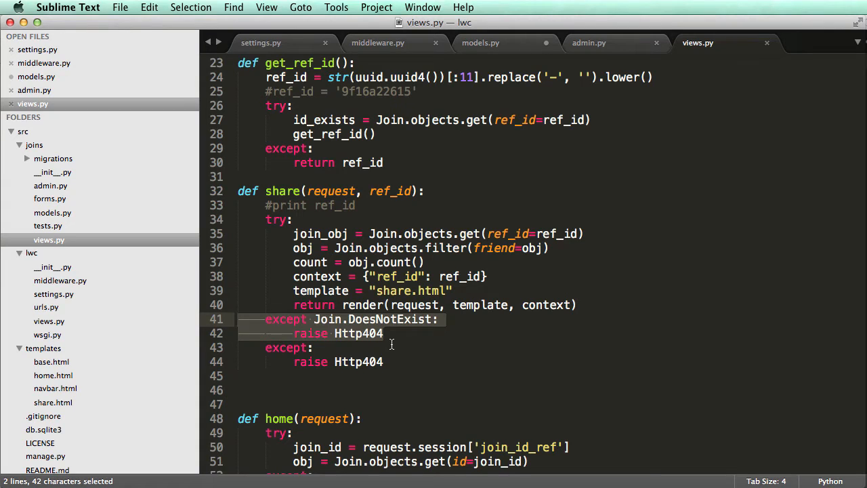
{"action": "key", "text": "Delete"}
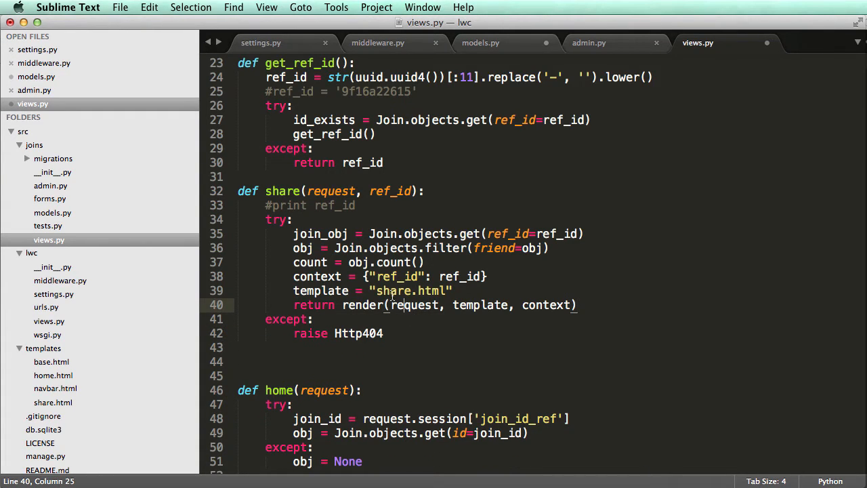
{"action": "left_click", "coordinate": [447, 233]}
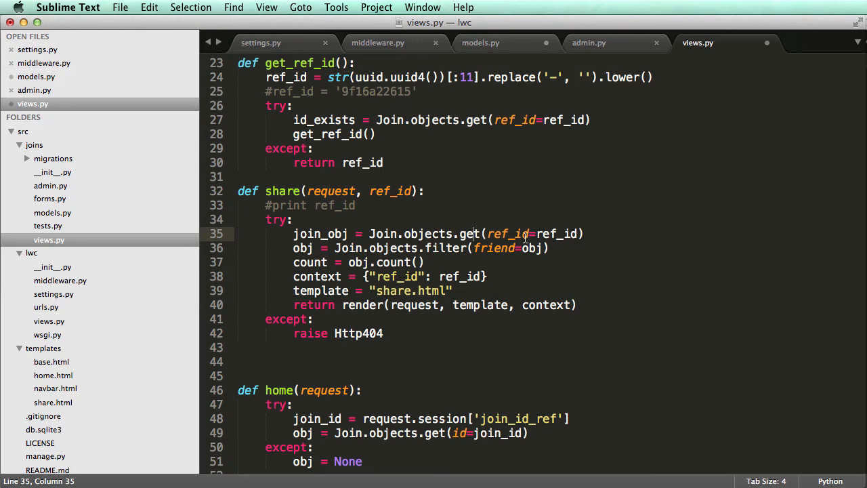
{"action": "mouse_move", "coordinate": [328, 344]}
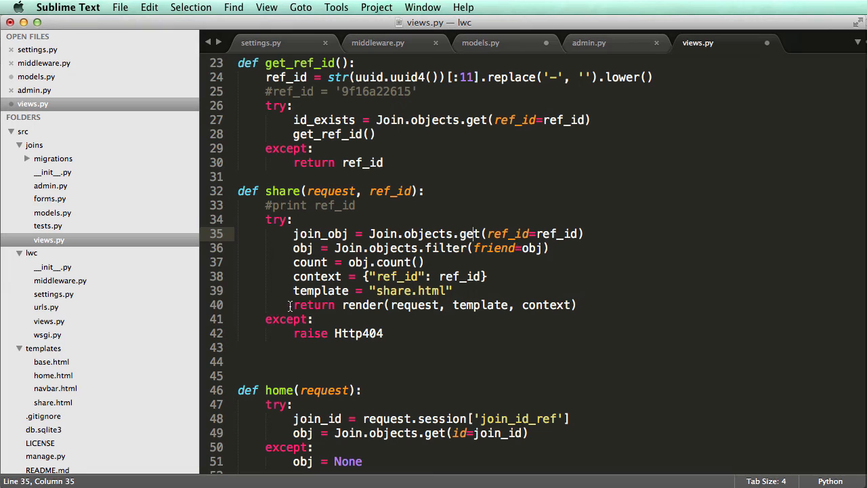
{"action": "left_click", "coordinate": [431, 276]}
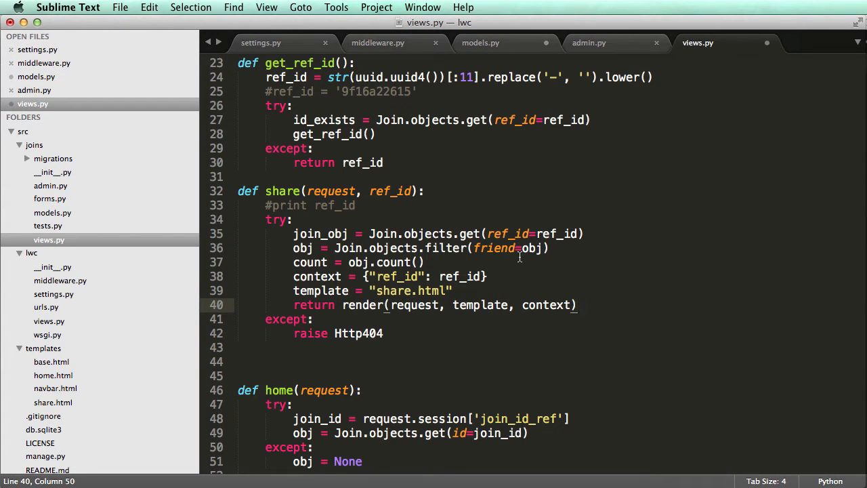
{"action": "double_click", "coordinate": [320, 233]}
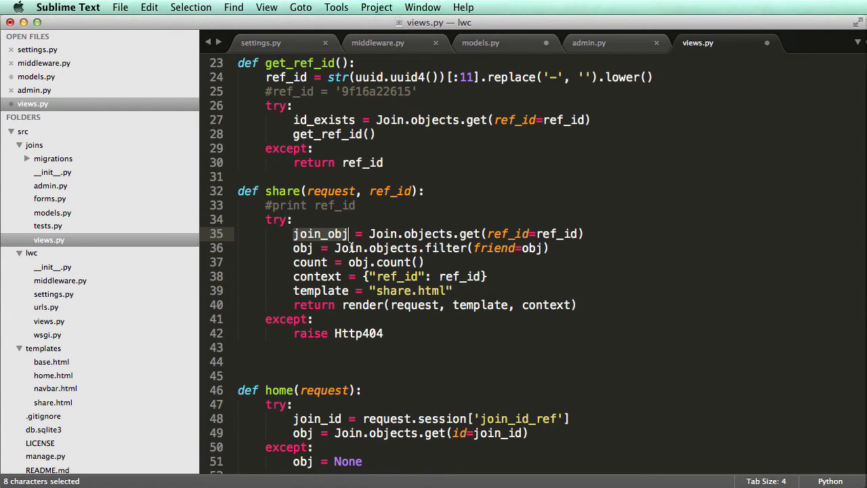
Change the share view's count to join_obj.referral.all().count(), referencing the home view
{"action": "scroll", "scroll_direction": "down", "scroll_amount": 3}
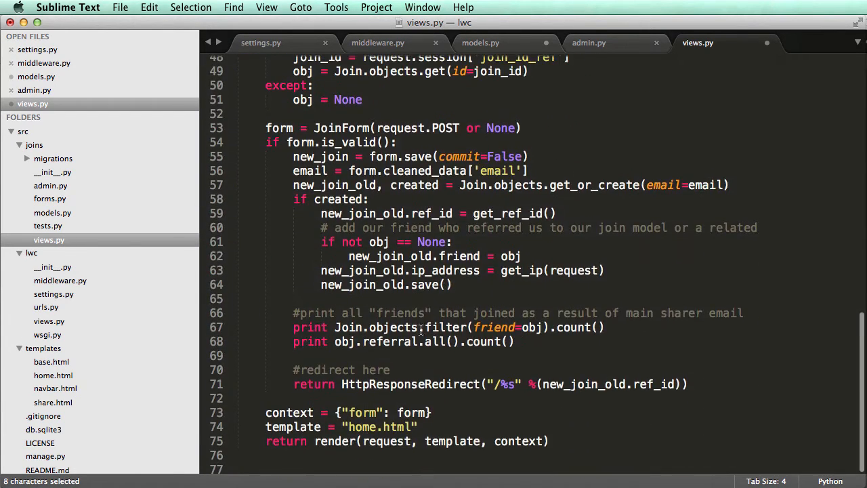
{"action": "left_click", "coordinate": [515, 342]}
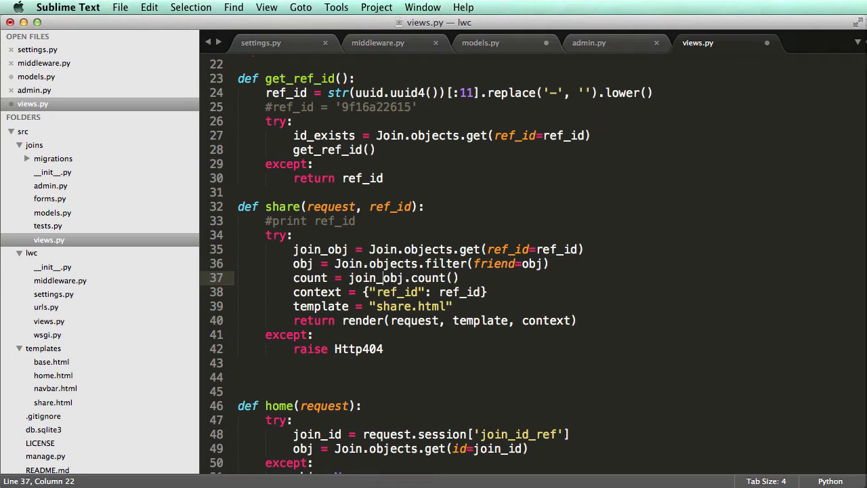
{"action": "type", "text": ".referral.all()."}
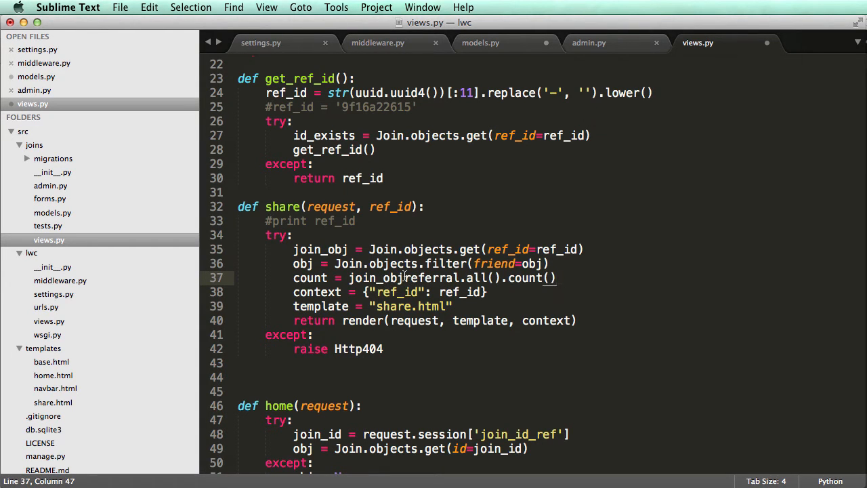
{"action": "scroll", "scroll_direction": "down", "scroll_amount": 3}
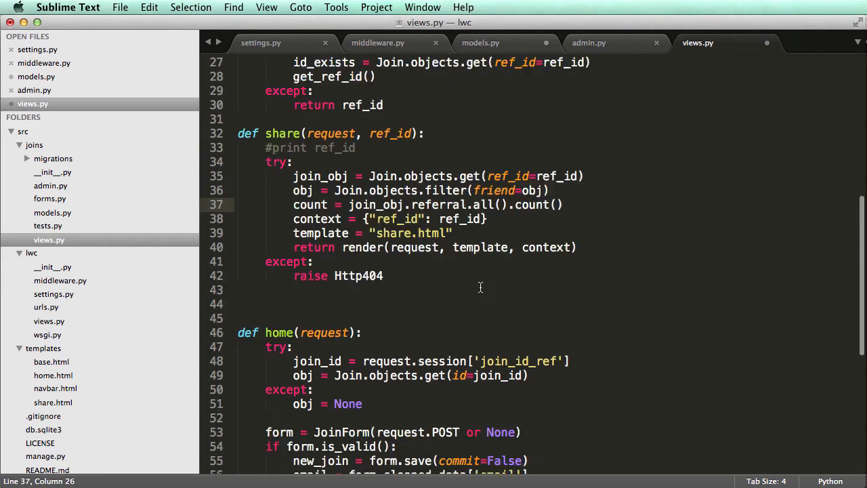
{"action": "scroll", "scroll_direction": "down", "scroll_amount": 3}
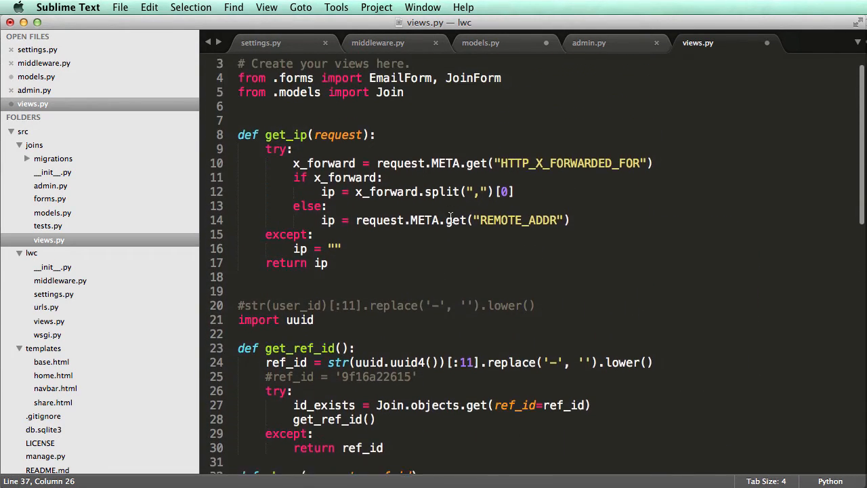
{"action": "scroll", "scroll_direction": "down", "scroll_amount": 3}
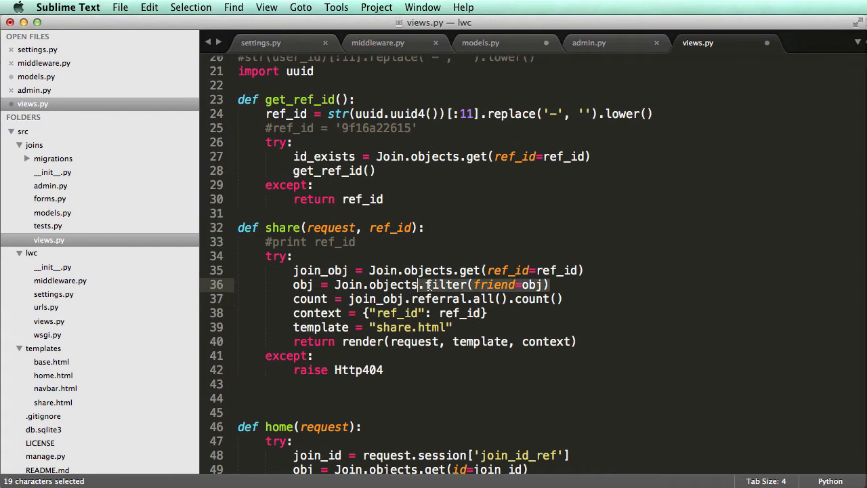
Retarget the filter to friend=join_obj and rename the queryset variable to friends_referred
{"action": "left_click", "coordinate": [536, 285]}
{"action": "type", "text": "join_"}
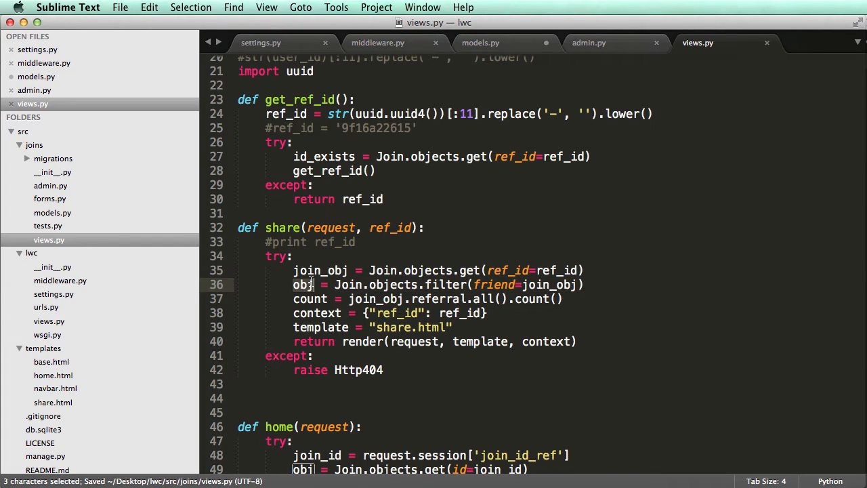
{"action": "type", "text": "list_d"}
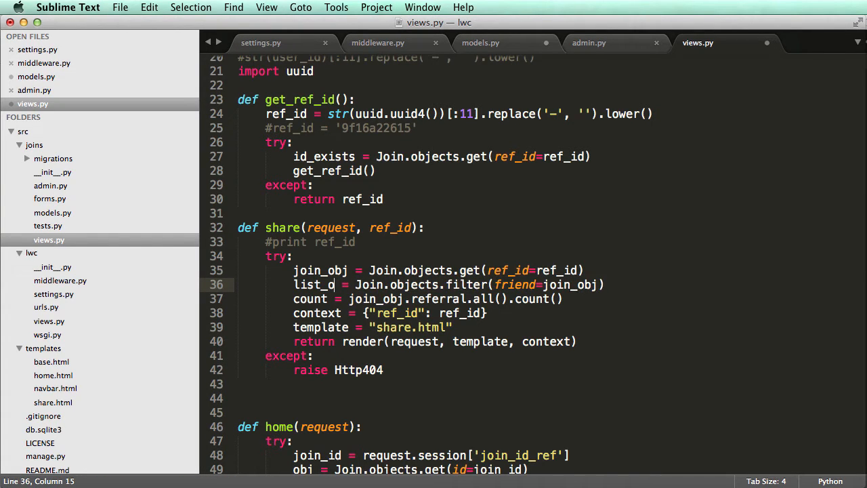
{"action": "type", "text": "of_friends_referre"}
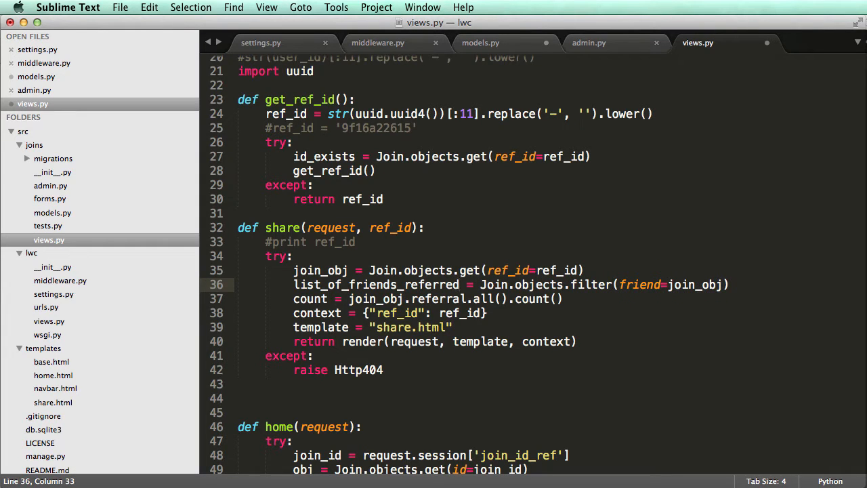
{"action": "double_click", "coordinate": [320, 269]}
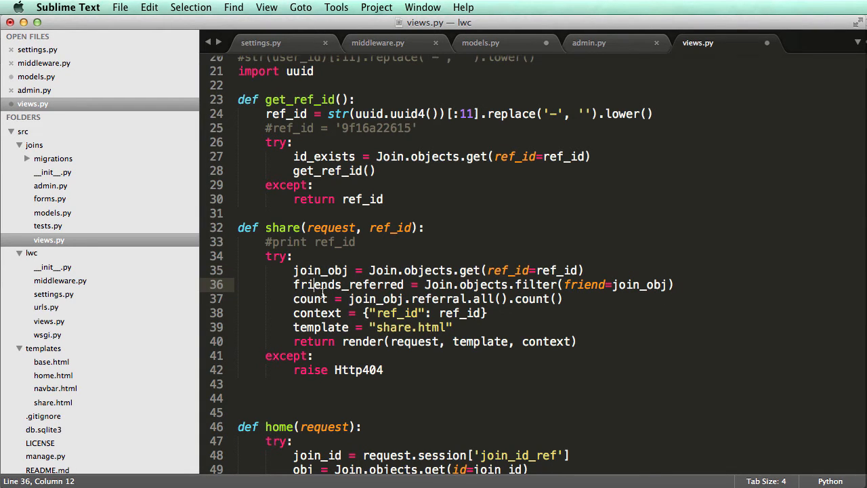
{"action": "double_click", "coordinate": [320, 271]}
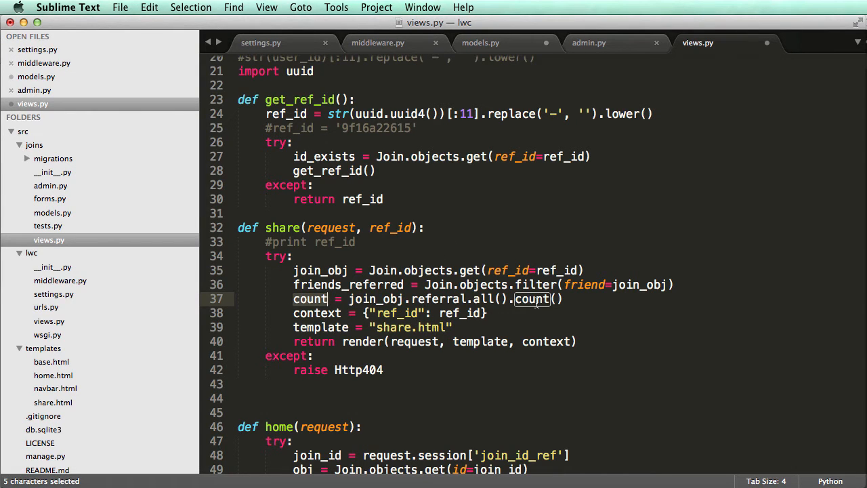
{"action": "mouse_move", "coordinate": [472, 161]}
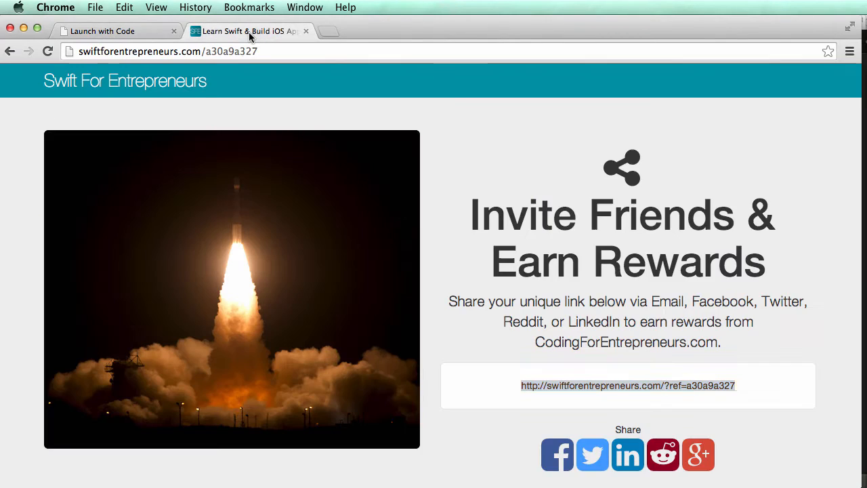
Scroll the Chrome share page through the referral link and reward tiers
{"action": "scroll", "scroll_direction": "down", "scroll_amount": 3}
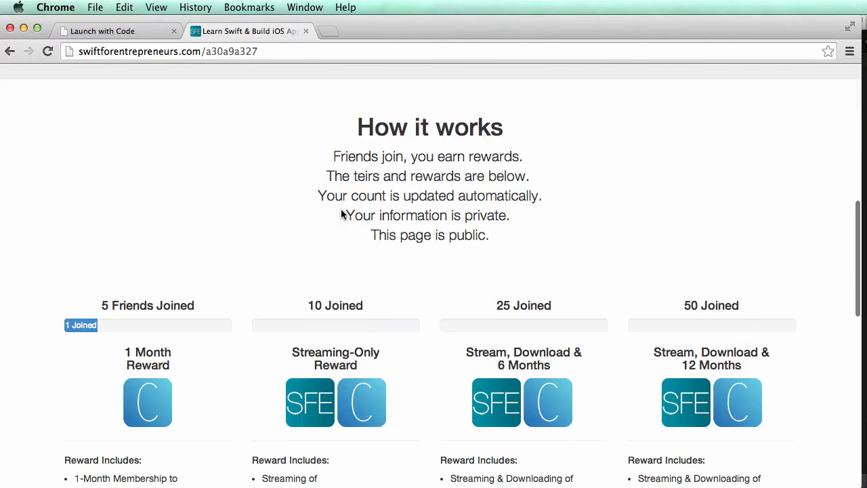
{"action": "scroll", "scroll_direction": "down", "scroll_amount": 3}
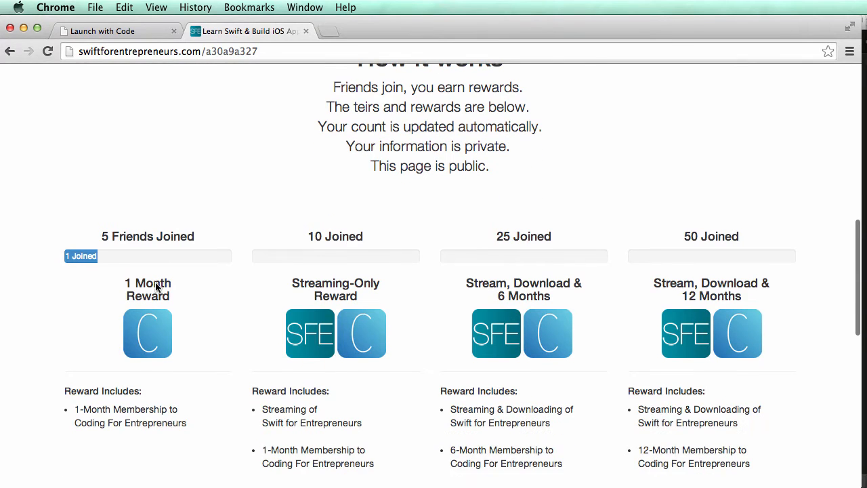
{"action": "mouse_move", "coordinate": [467, 273]}
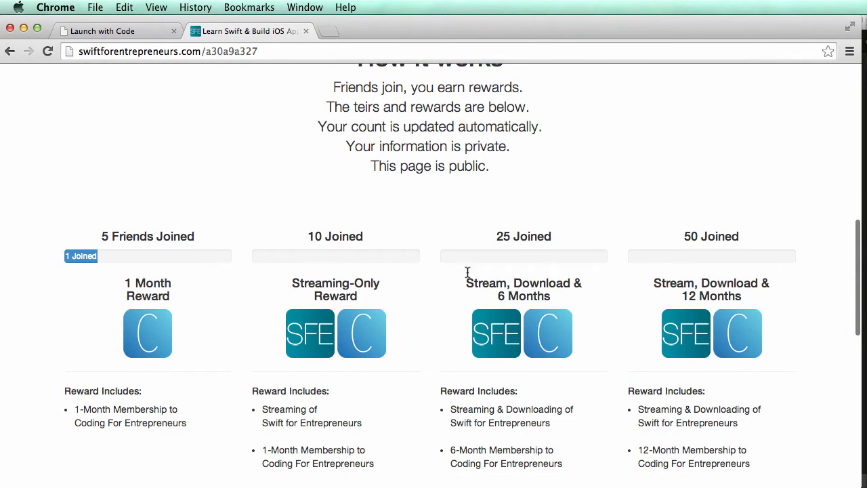
{"action": "scroll", "scroll_direction": "down", "scroll_amount": 3}
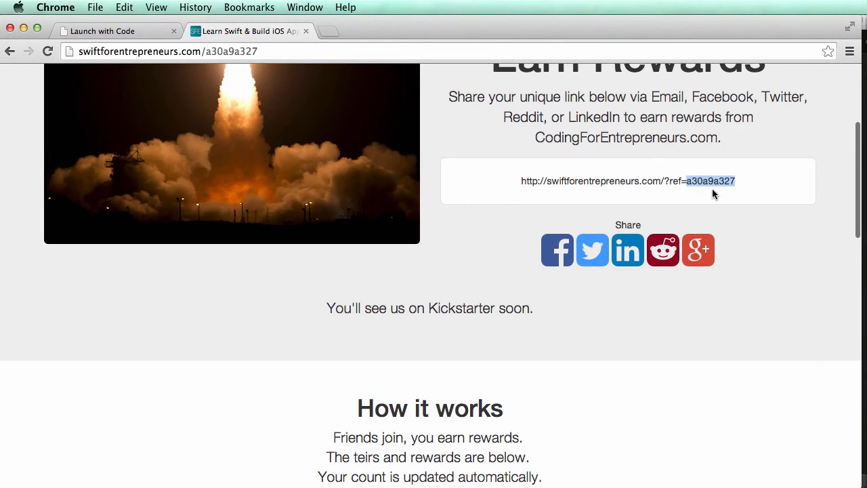
{"action": "scroll", "scroll_direction": "down", "scroll_amount": 3}
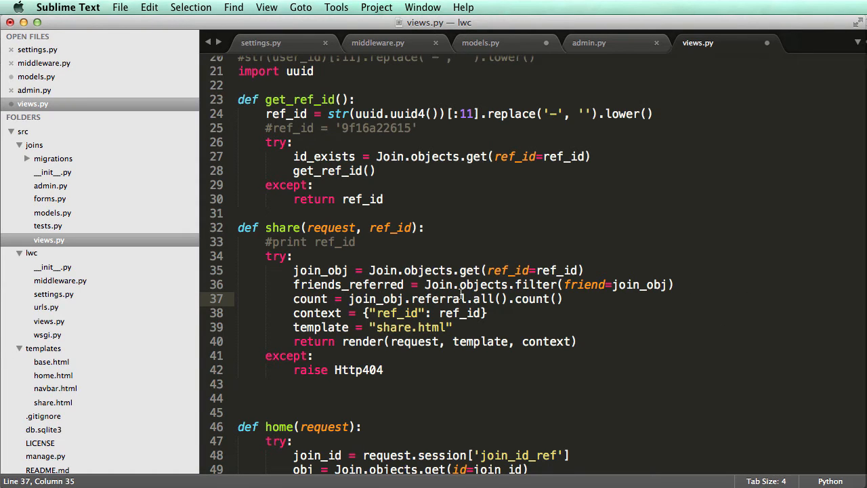
{"action": "mouse_move", "coordinate": [501, 298]}
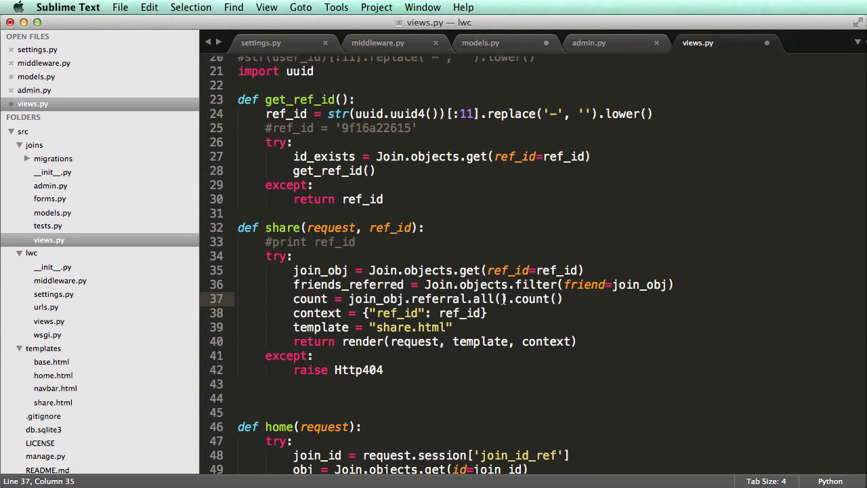
{"action": "mouse_move", "coordinate": [311, 279]}
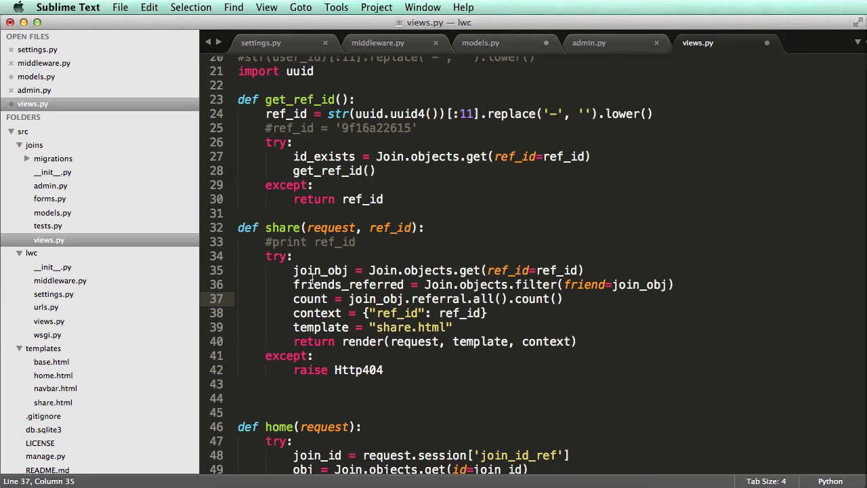
Extend the share context with join_obj's ref_id, "count": count and "ref_url": ref_url
{"action": "double_click", "coordinate": [320, 271]}
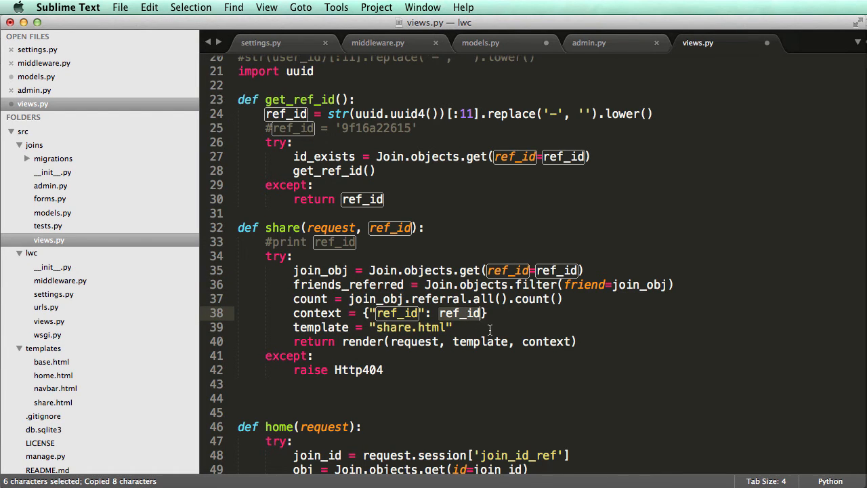
{"action": "type", "text": "join_obj.j"}
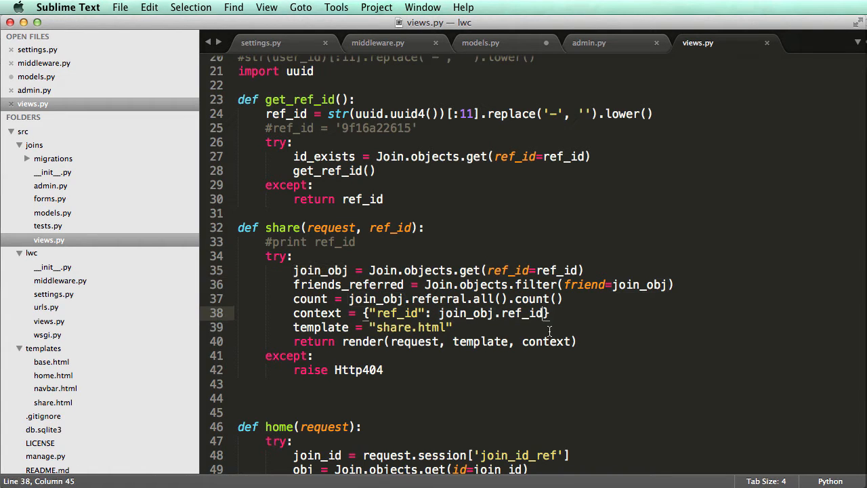
{"action": "type", "text": ","}
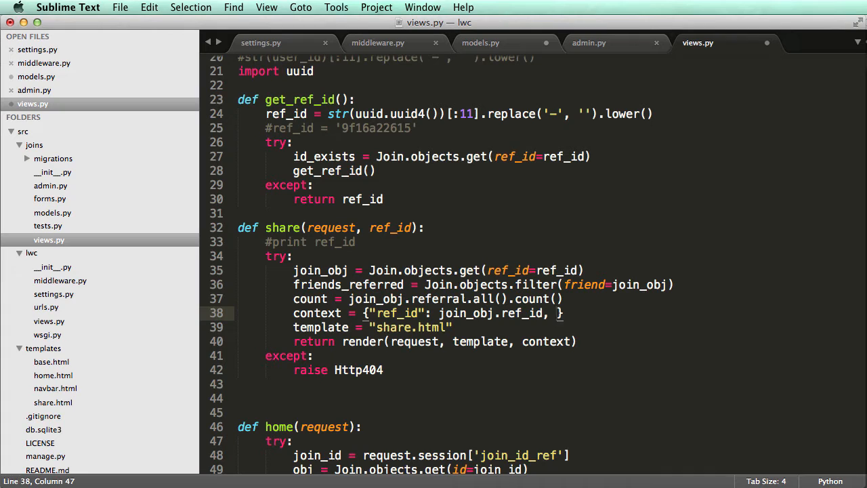
{"action": "type", "text": "\"count\":"}
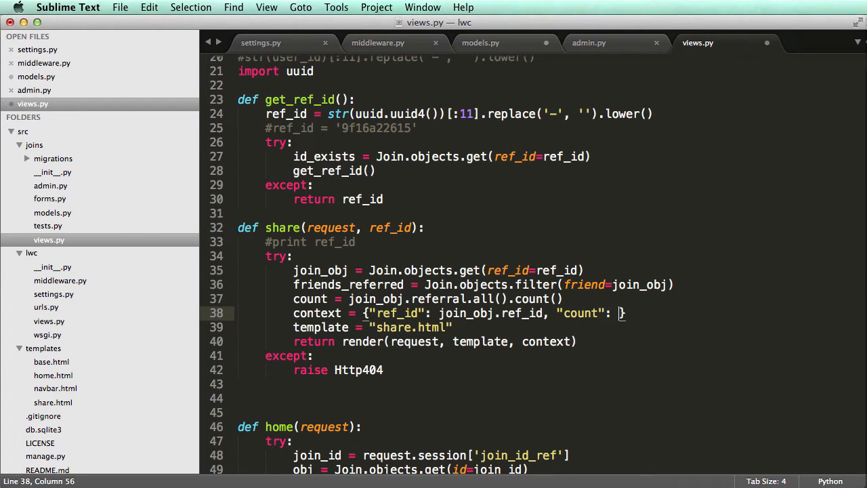
{"action": "type", "text": "count,"}
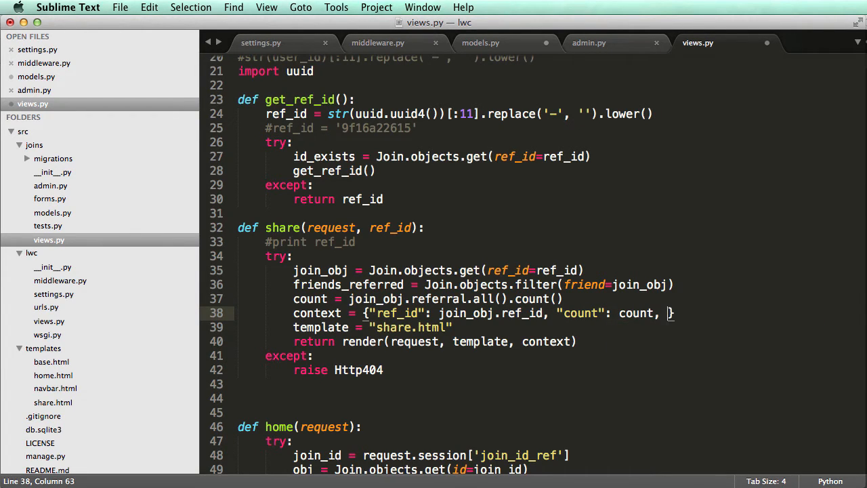
{"action": "type", "text": "ref_"}
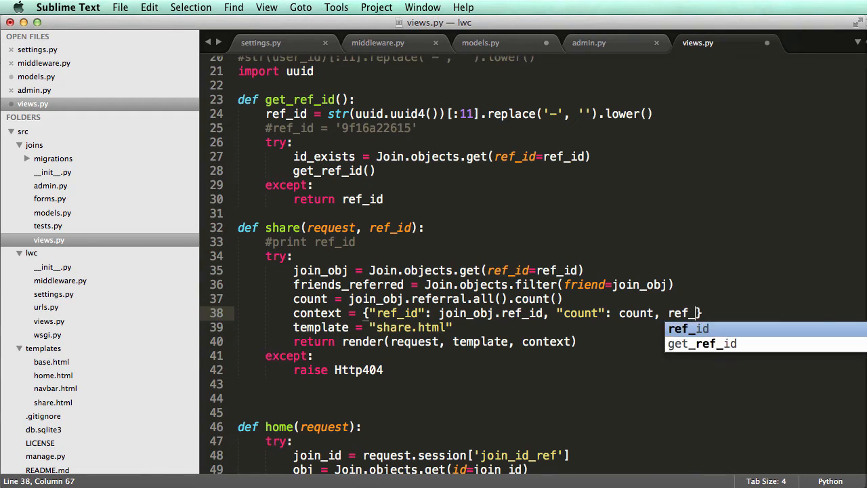
{"action": "type", "text": "url\""}
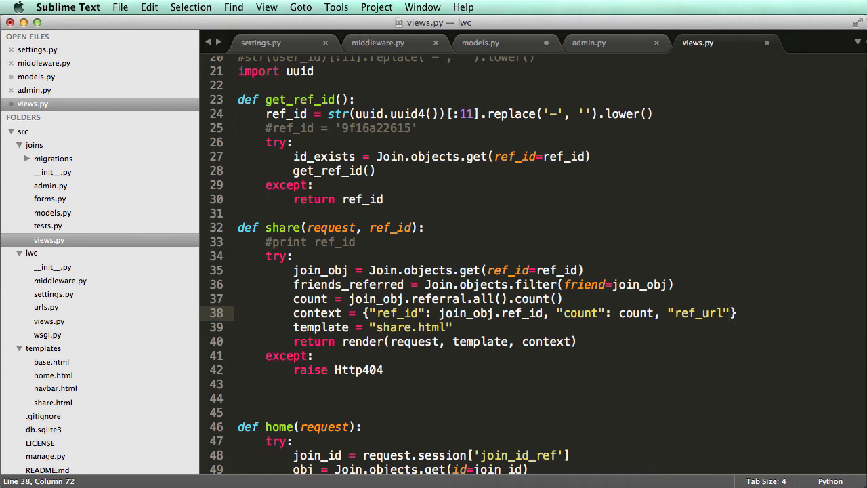
{"action": "type", "text": "ref_"}
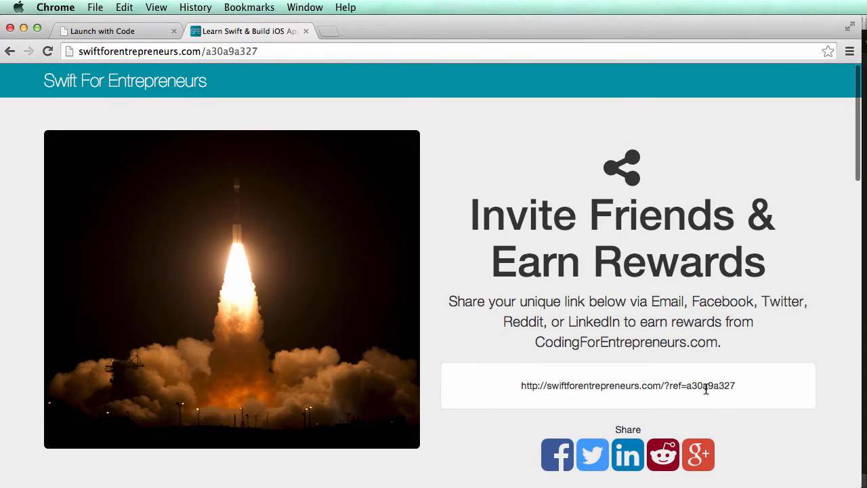
{"action": "key", "text": "cmd+tab"}
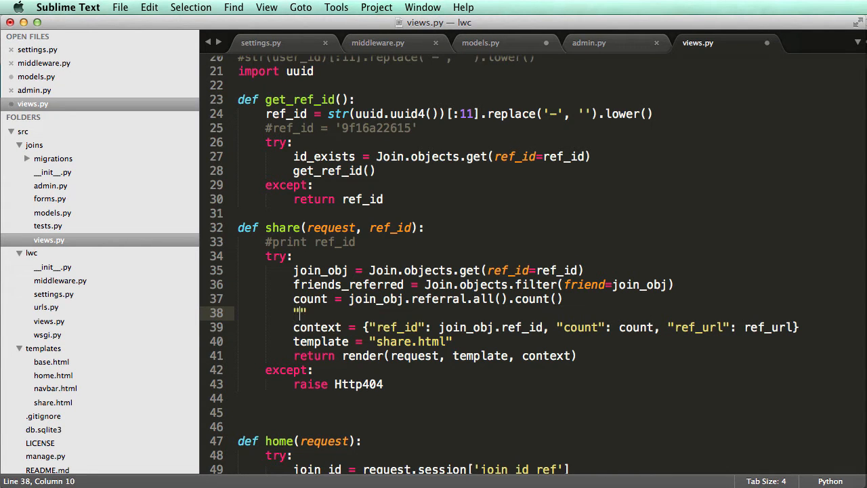
{"action": "type", "text": "ref_url ="}
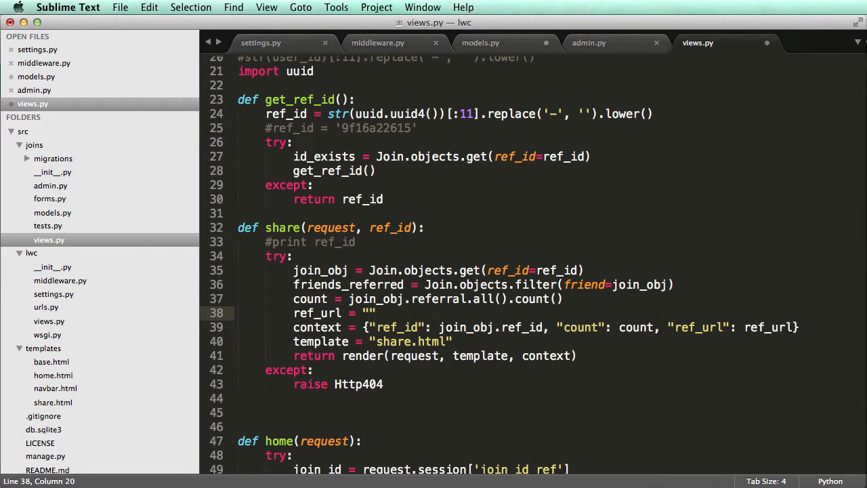
{"action": "type", "text": "http://"}
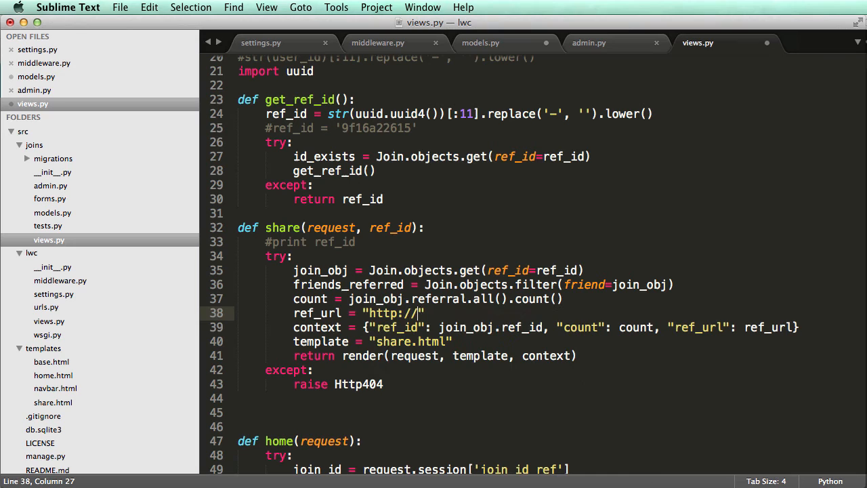
{"action": "type", "text": "launchwi"}
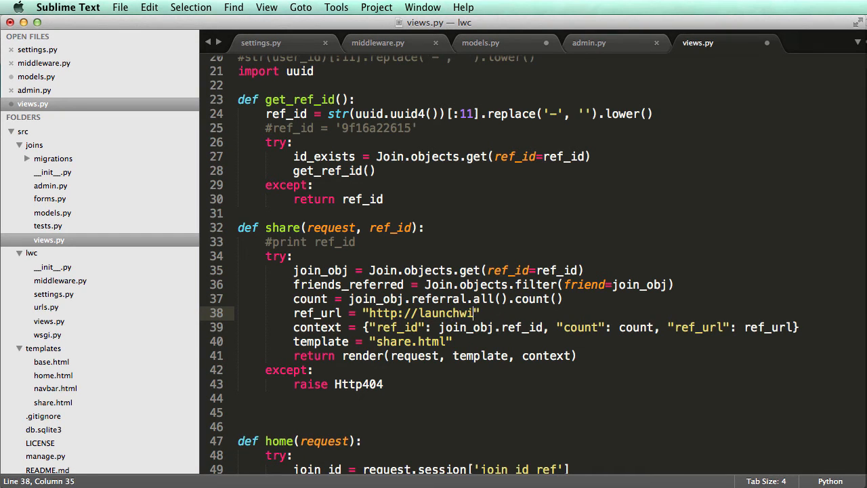
{"action": "type", "text": "thcode.com/"}
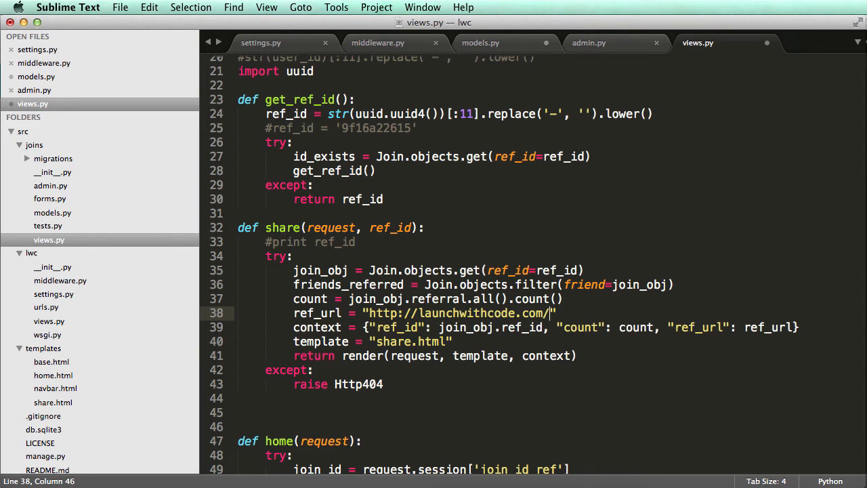
{"action": "type", "text": "?ref="}
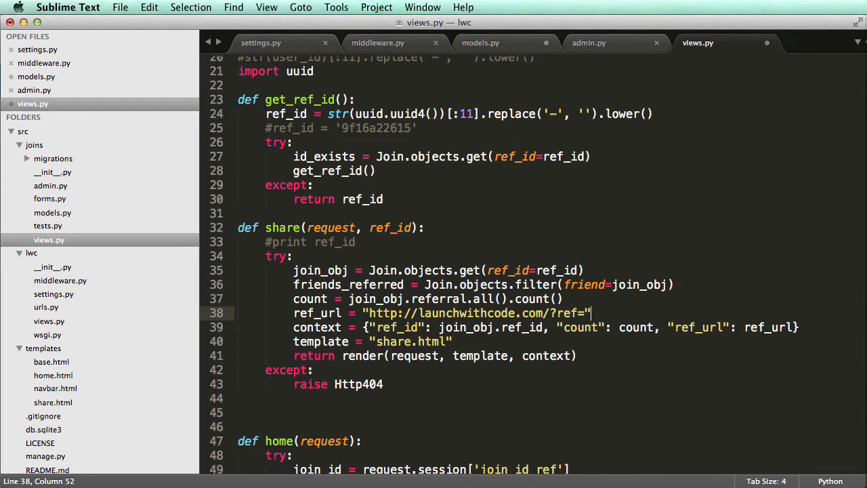
{"action": "type", "text": "%s"}
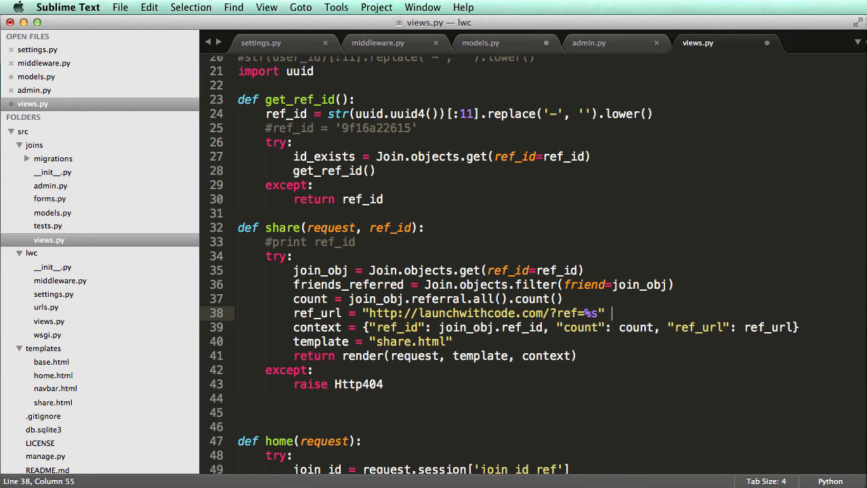
{"action": "type", "text": "()"}
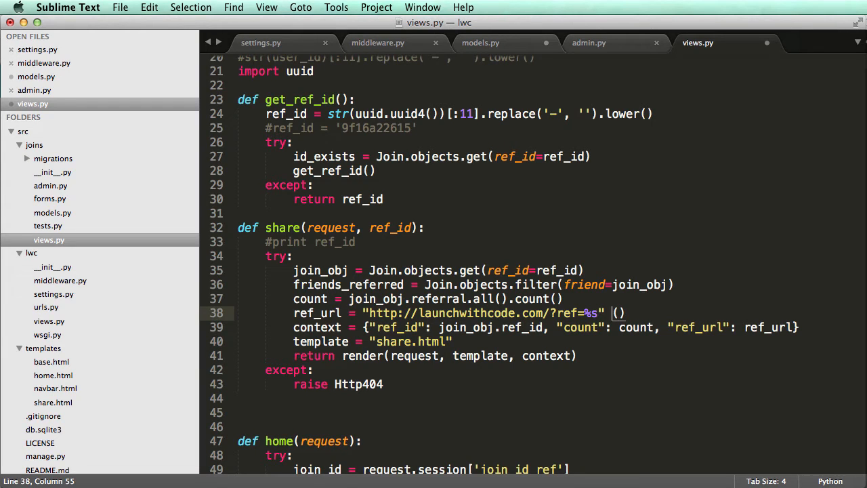
{"action": "type", "text": "%"}
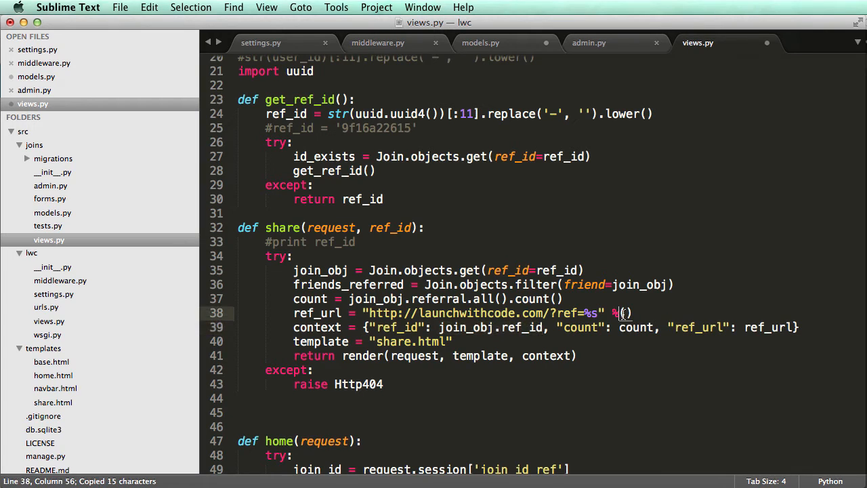
{"action": "type", "text": "join_obj.ref_id"}
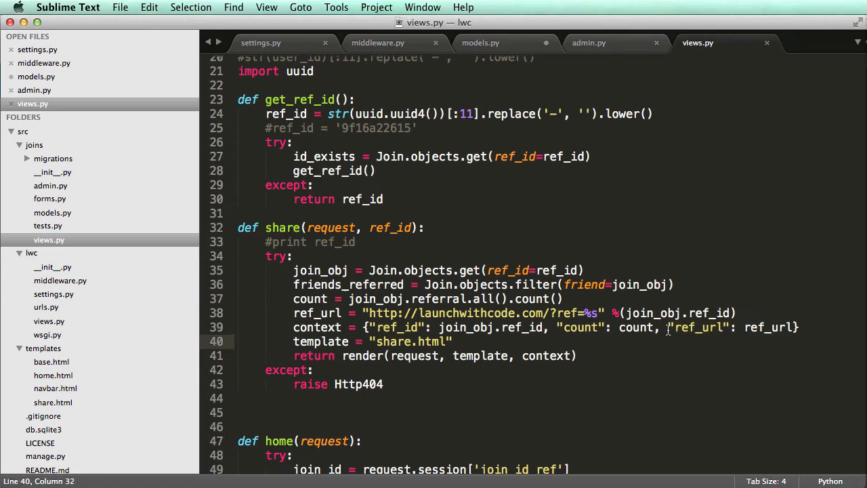
{"action": "double_click", "coordinate": [698, 327]}
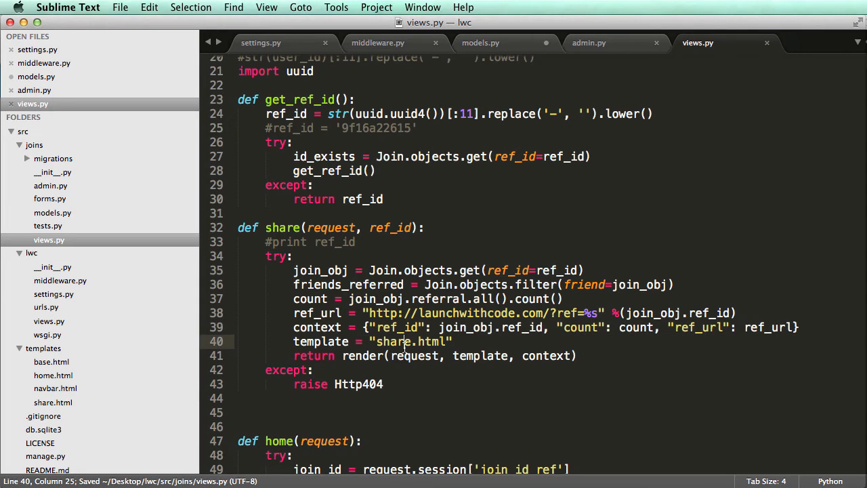
Add {{ count }} and {{ ref_url }} after {{ ref_id }} in share.html, each separated by <br/> tags
{"action": "double_click", "coordinate": [393, 341]}
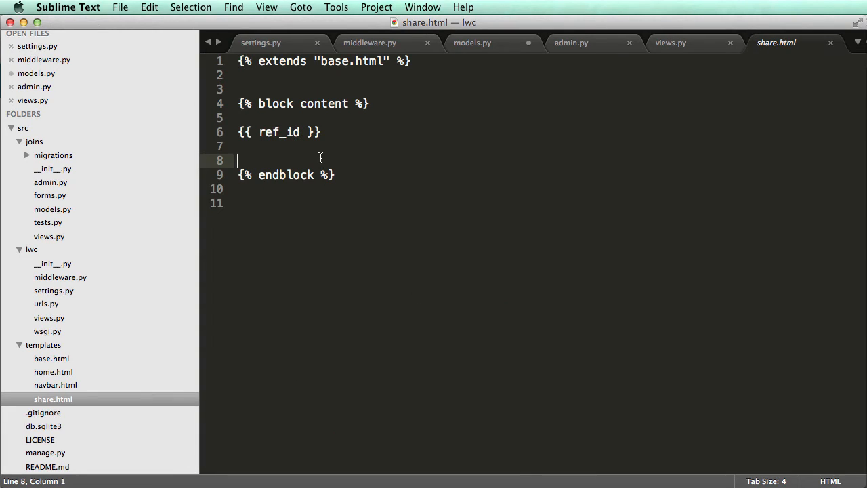
{"action": "type", "text": "{{ count }}"}
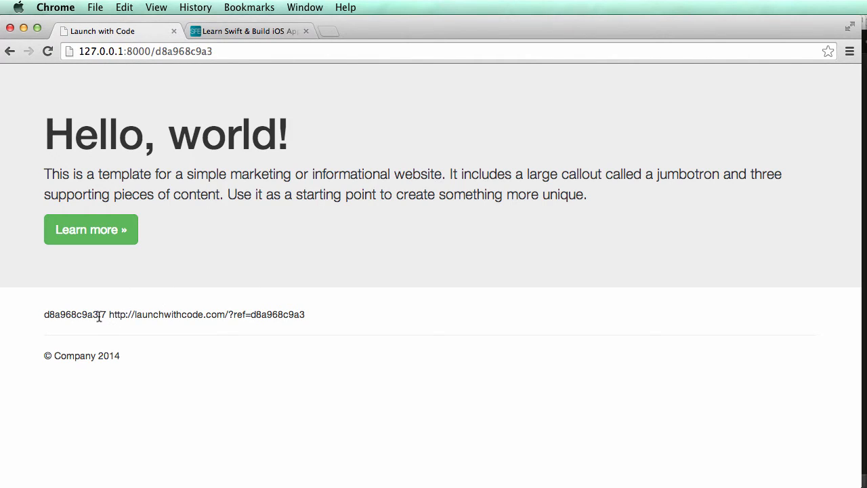
{"action": "double_click", "coordinate": [160, 314]}
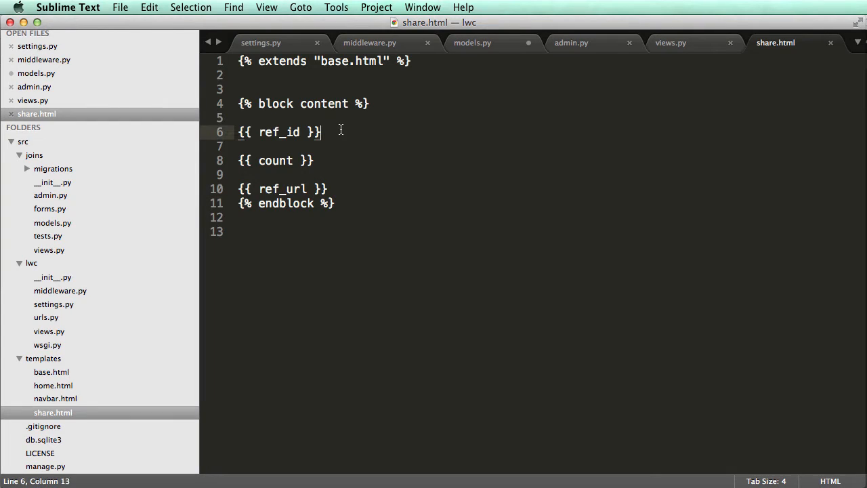
{"action": "type", "text": "<br/"}
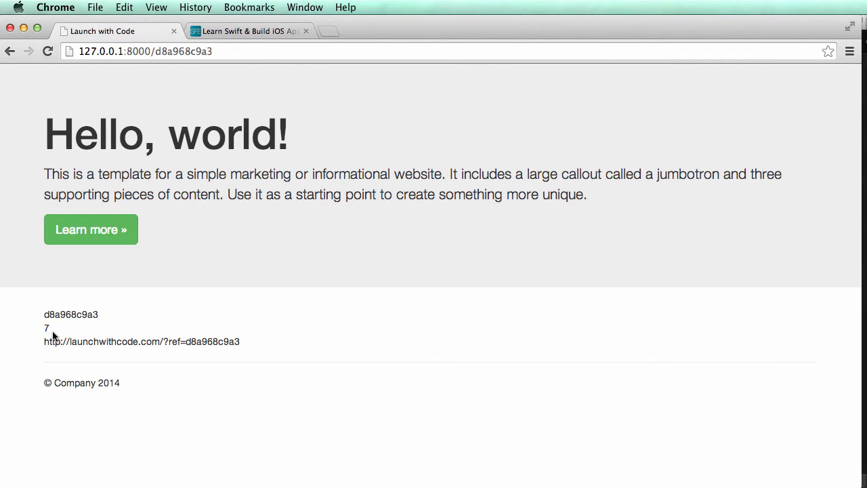
{"action": "mouse_move", "coordinate": [103, 325]}
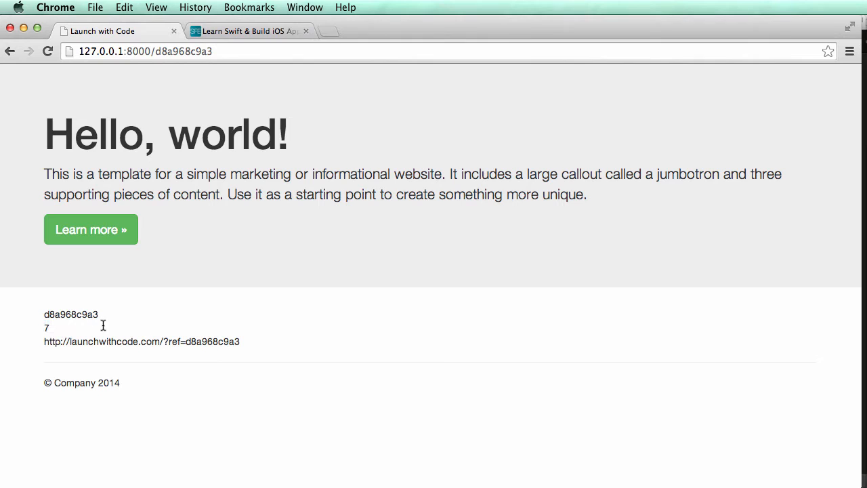
{"action": "mouse_move", "coordinate": [33, 342]}
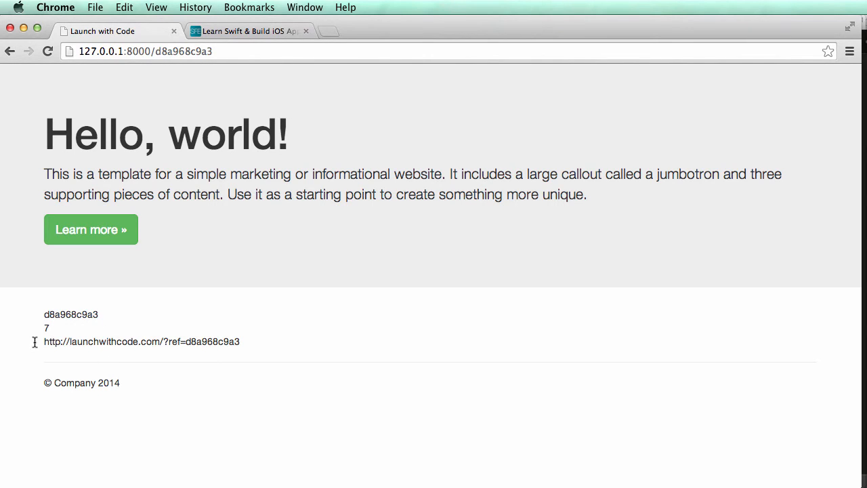
Compare the result with the Swift for Entrepreneurs share page, then return to views.py
{"action": "left_click", "coordinate": [246, 32]}
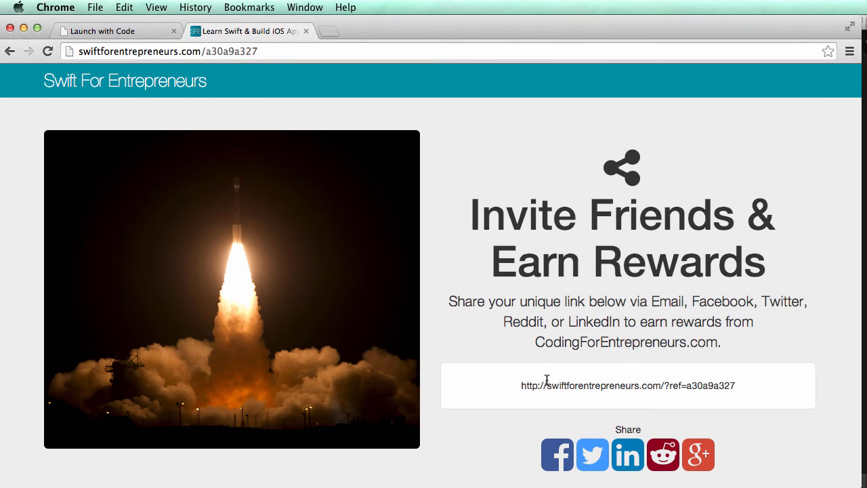
{"action": "scroll", "scroll_direction": "down", "scroll_amount": 3}
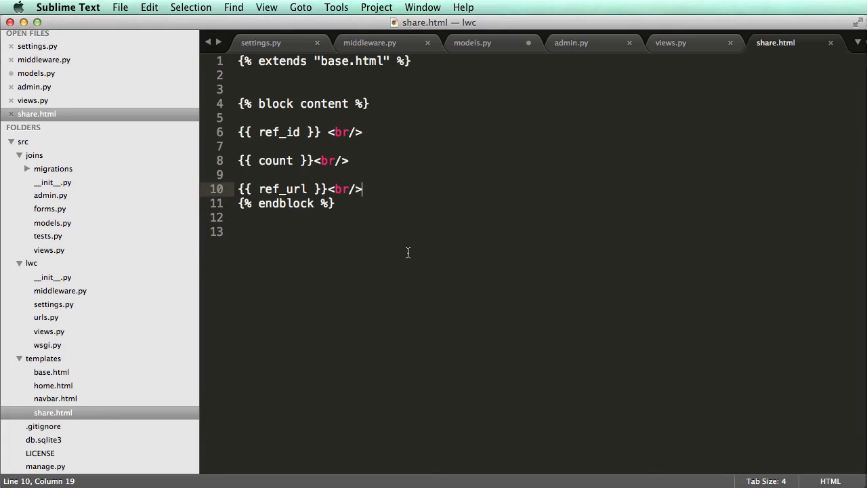
{"action": "left_click", "coordinate": [669, 42]}
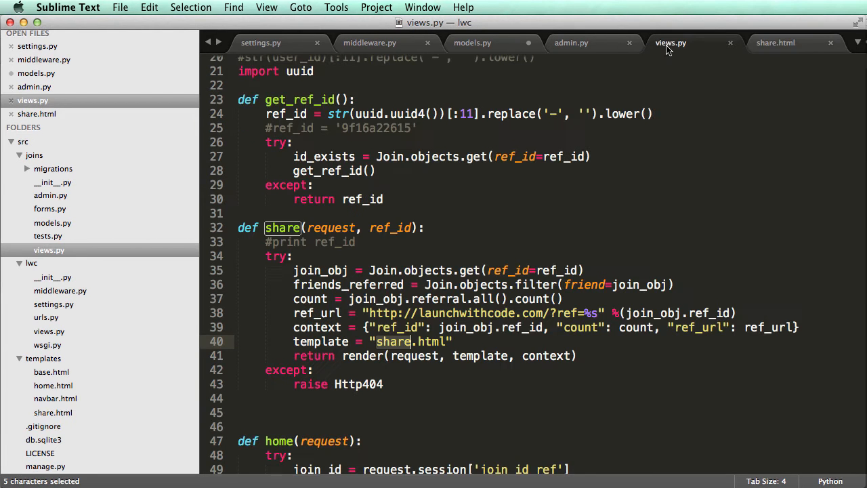
{"action": "mouse_move", "coordinate": [346, 227]}
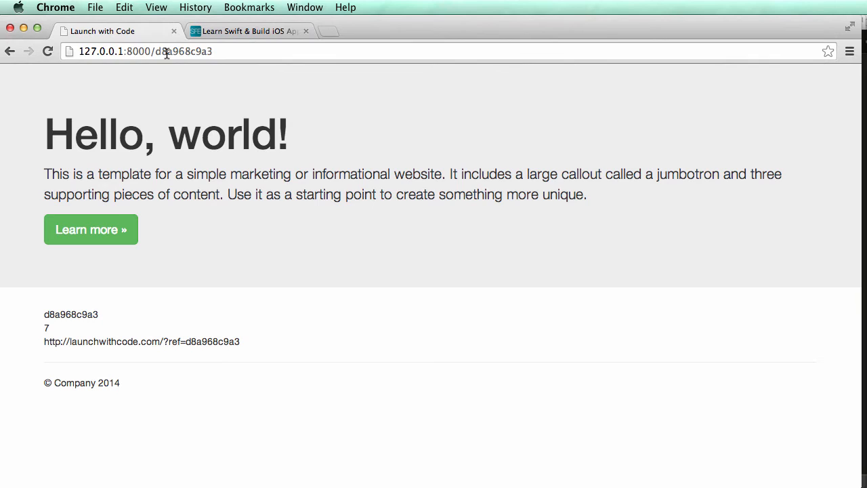
Try a bogus ref id 'dasdfkjasd;' in the address and review the resulting error page message
{"action": "type", "text": "dasdfkjasd;"}
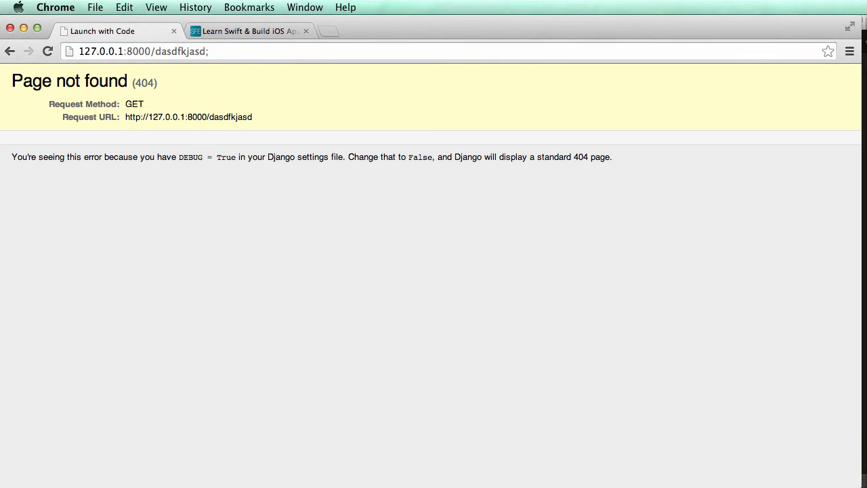
{"action": "left_click", "coordinate": [136, 52]}
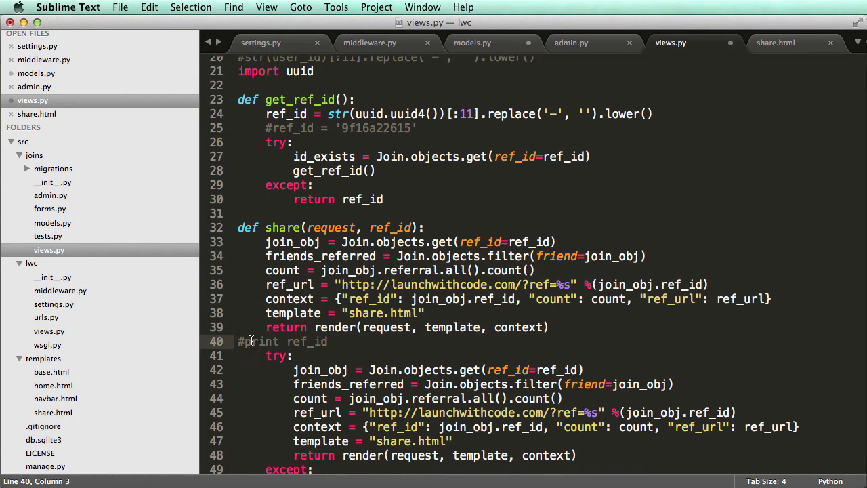
{"action": "key", "text": "cmd+s"}
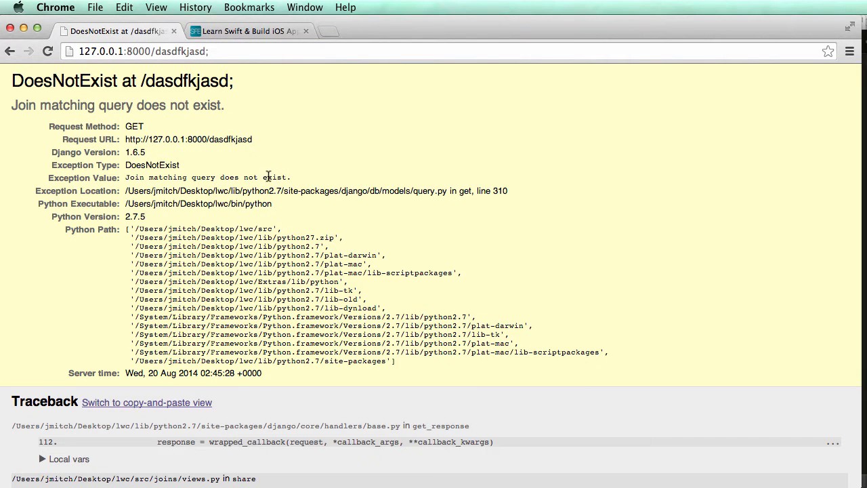
{"action": "left_click_drag", "start_coordinate": [22, 81], "coordinate": [141, 81]}
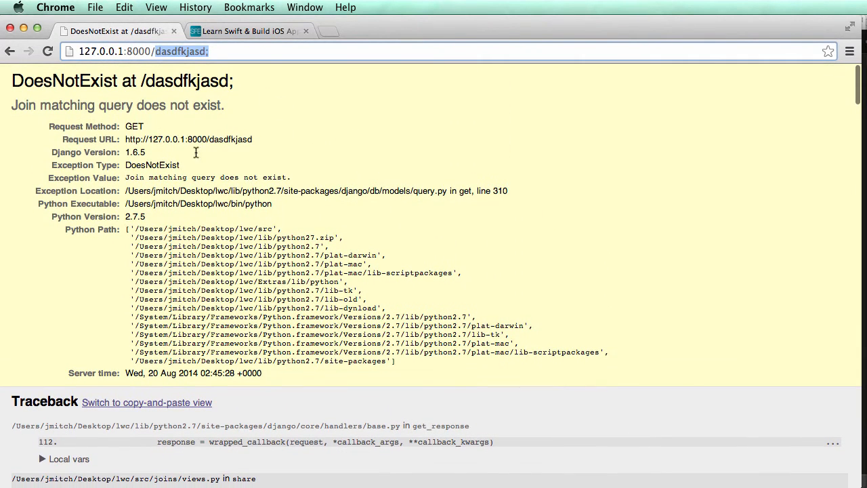
Delete the unguarded duplicate Join lookup lines above the try block so the share view raises Http404
{"action": "scroll", "scroll_direction": "down", "scroll_amount": 3}
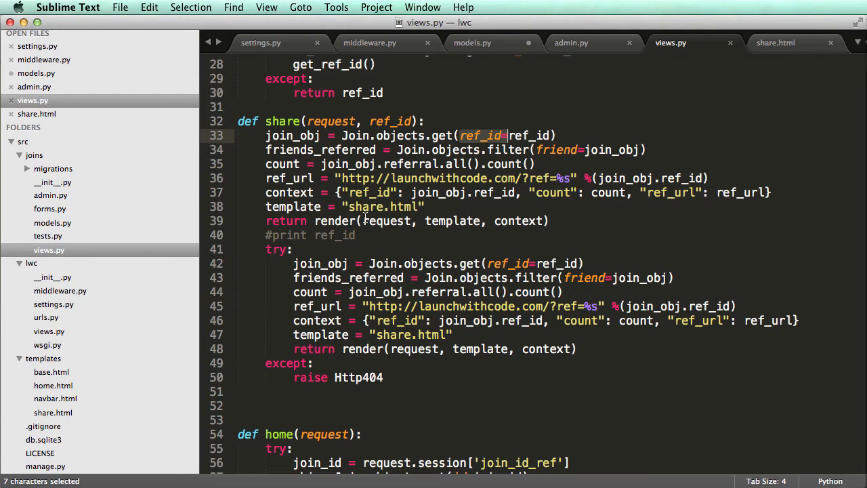
{"action": "left_click", "coordinate": [382, 376]}
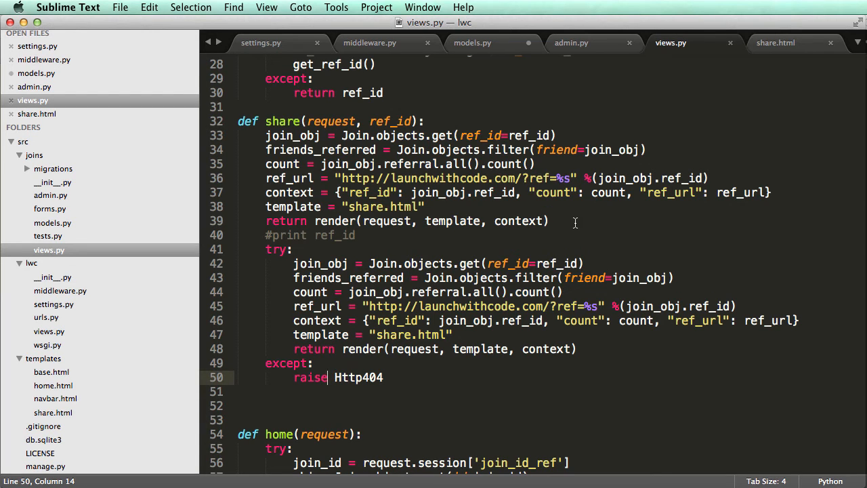
{"action": "left_click_drag", "start_coordinate": [265, 135], "coordinate": [548, 220]}
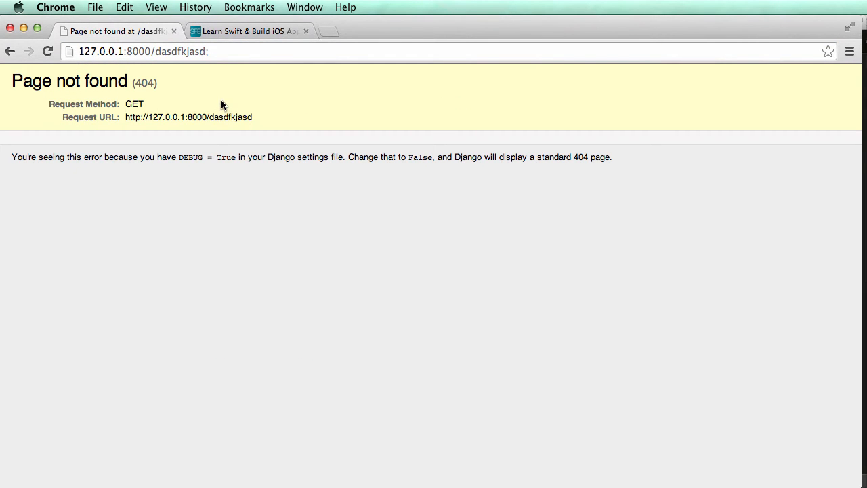
Review the 404 page's DEBUG note, then look over the live swiftforentrepreneurs.com share page
{"action": "left_click_drag", "start_coordinate": [548, 157], "coordinate": [612, 157]}
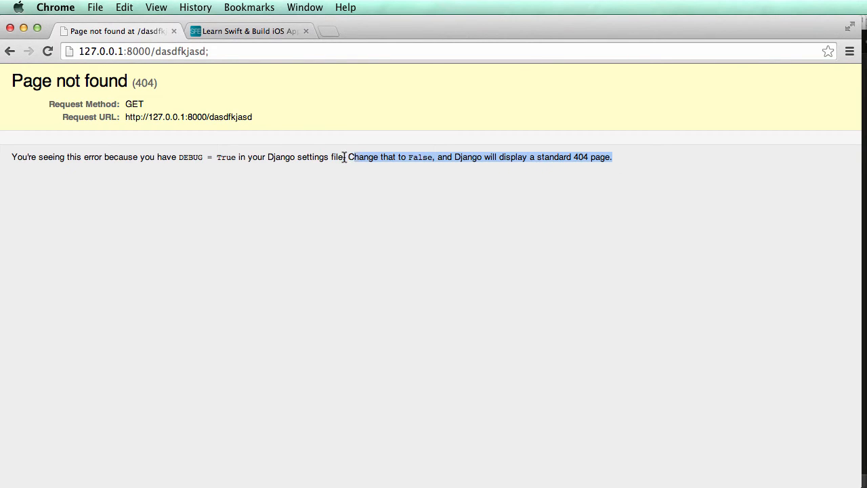
{"action": "left_click", "coordinate": [579, 152]}
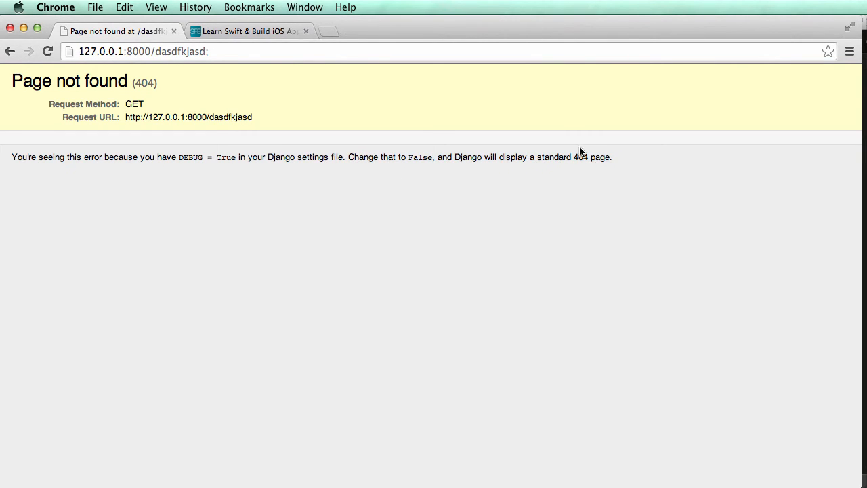
{"action": "double_click", "coordinate": [165, 52]}
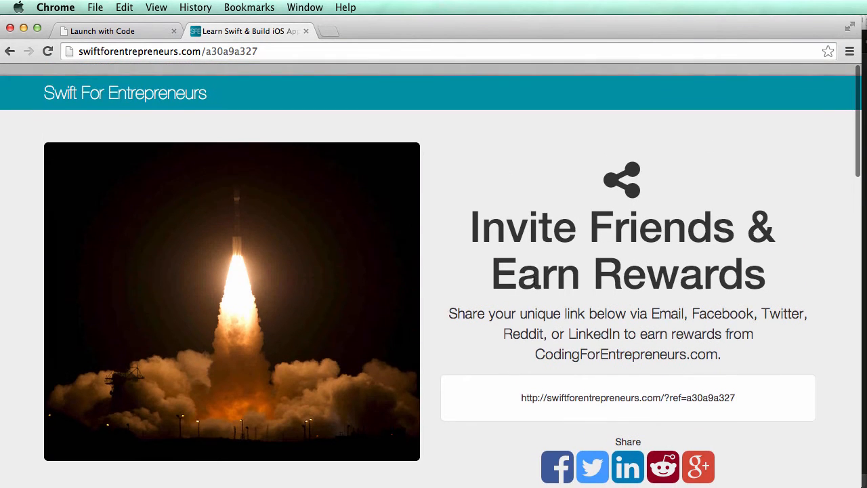
{"action": "scroll", "scroll_direction": "down", "scroll_amount": 3}
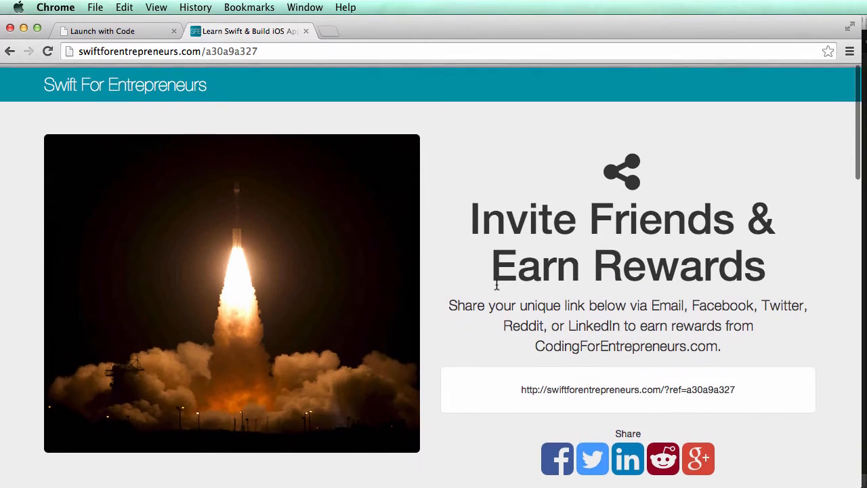
{"action": "scroll", "scroll_direction": "down", "scroll_amount": 3}
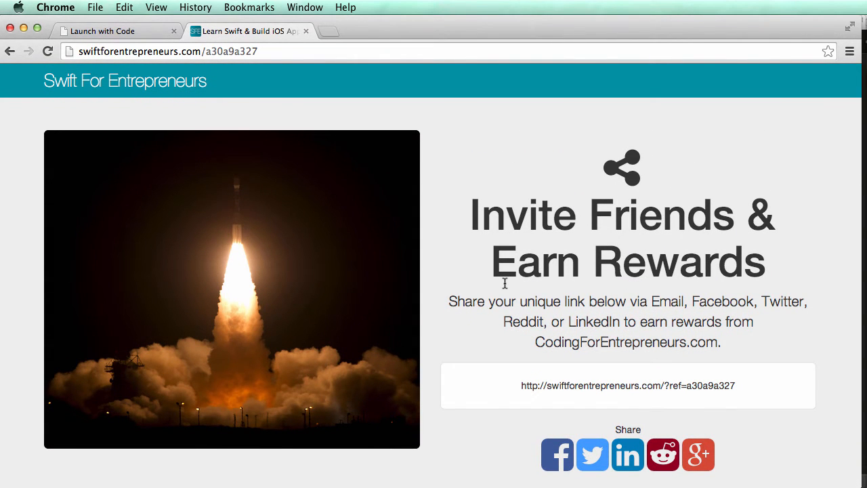
{"action": "scroll", "scroll_direction": "down", "scroll_amount": 3}
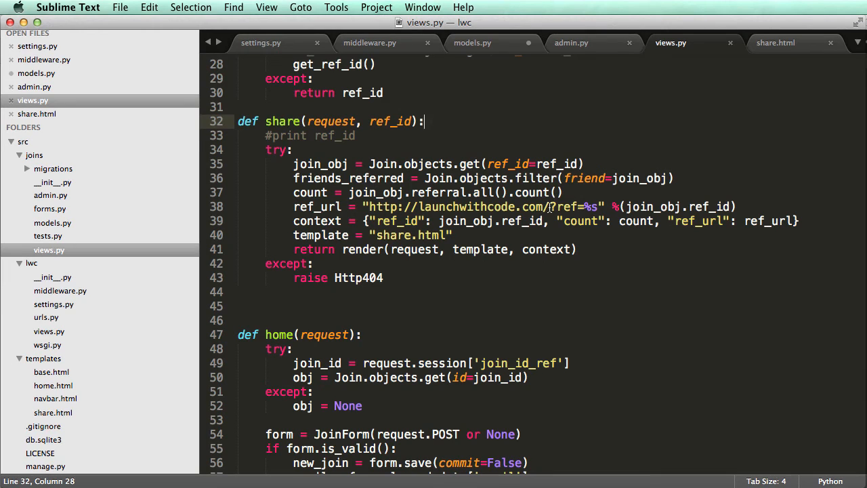
Open settings.py and scroll through the middleware and installed apps entries
{"action": "left_click_drag", "start_coordinate": [368, 206], "coordinate": [550, 206]}
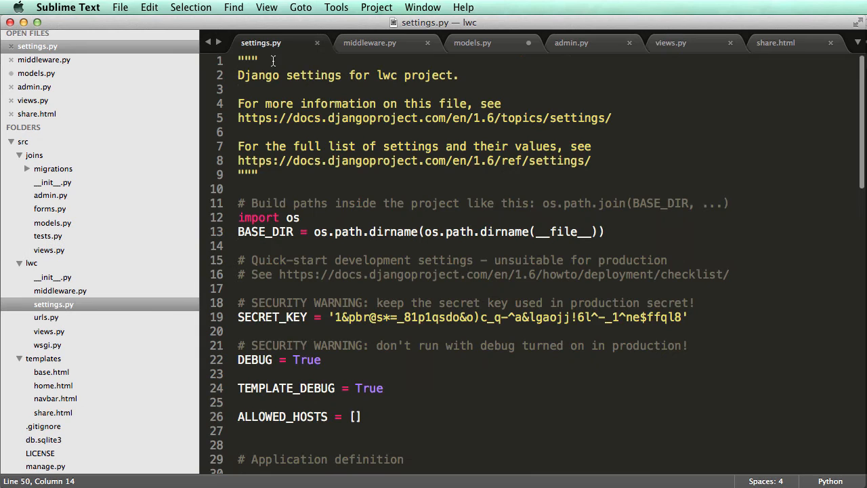
{"action": "scroll", "scroll_direction": "down", "scroll_amount": 3}
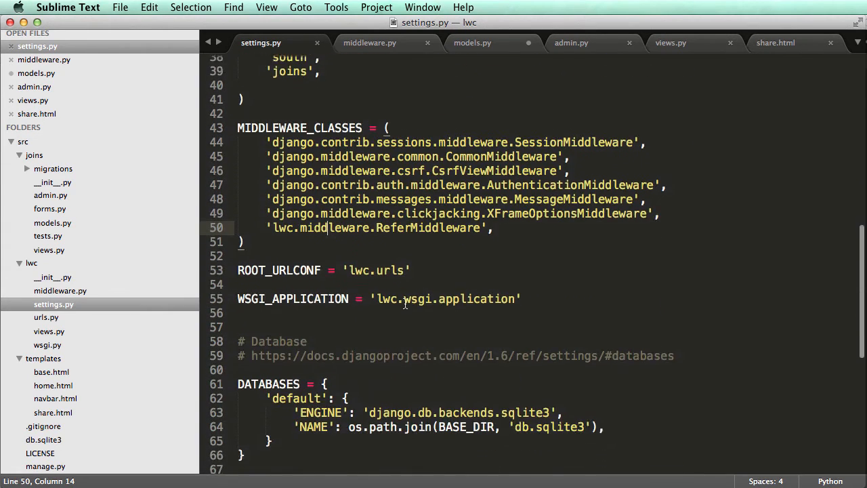
{"action": "scroll", "scroll_direction": "down", "scroll_amount": 3}
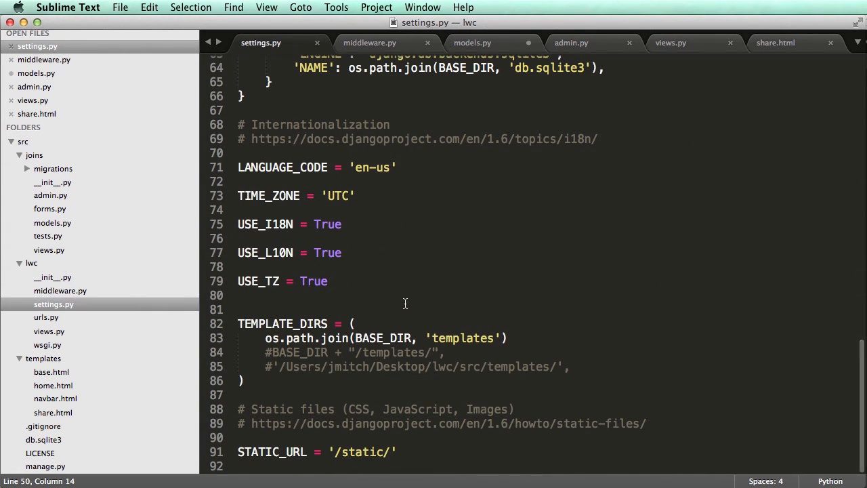
{"action": "mouse_move", "coordinate": [393, 290]}
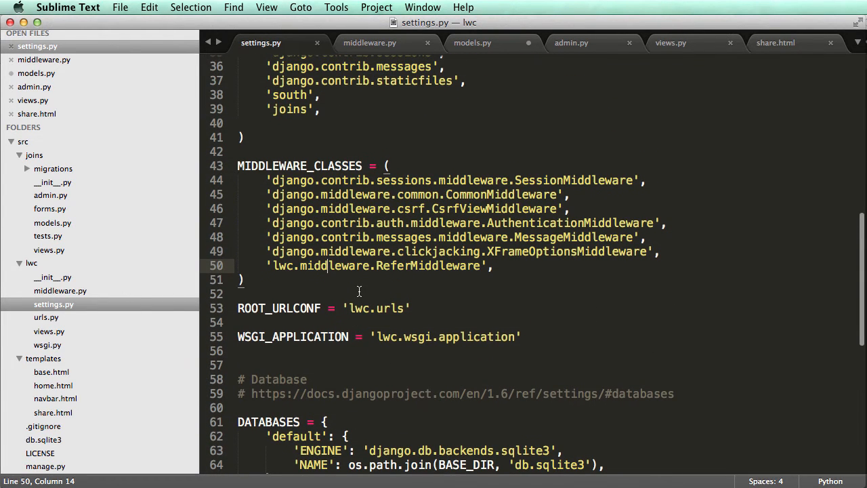
{"action": "scroll", "scroll_direction": "up", "scroll_amount": 3}
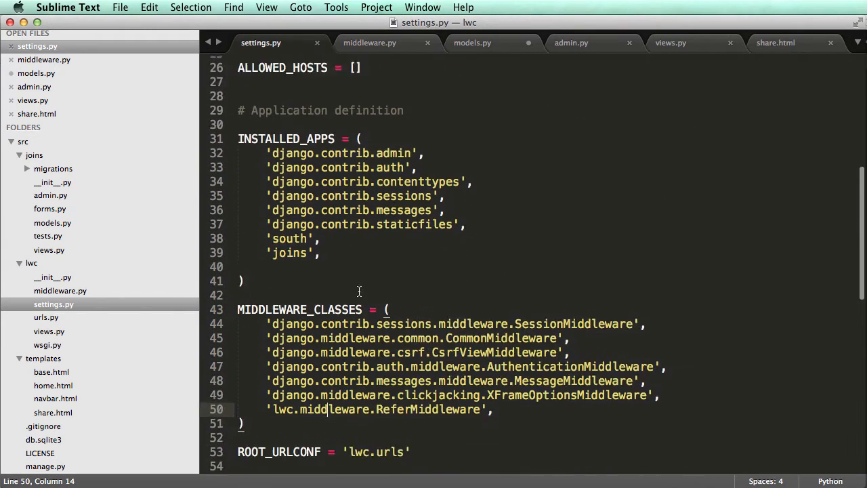
{"action": "scroll", "scroll_direction": "down", "scroll_amount": 3}
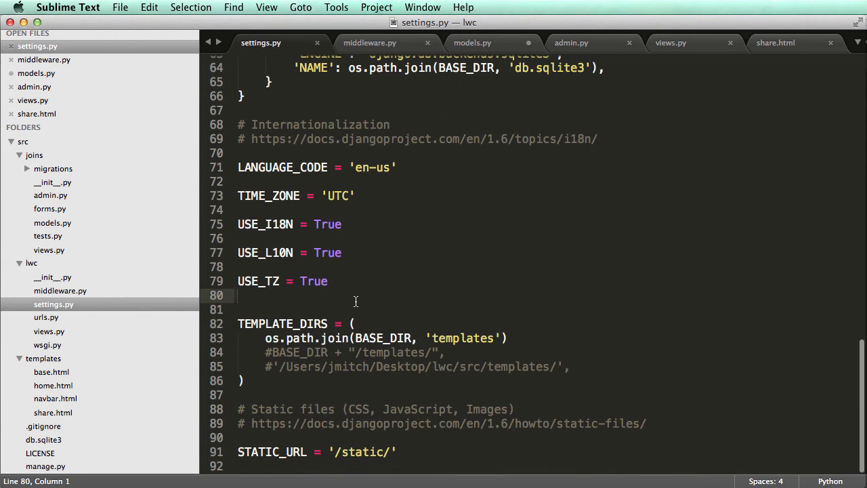
{"action": "type", "text": "SHARE_URL ="}
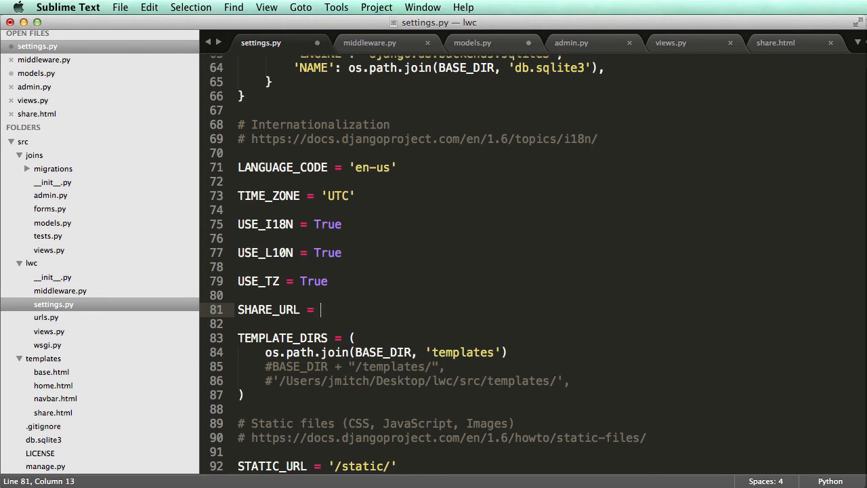
{"action": "type", "text": "\"\""}
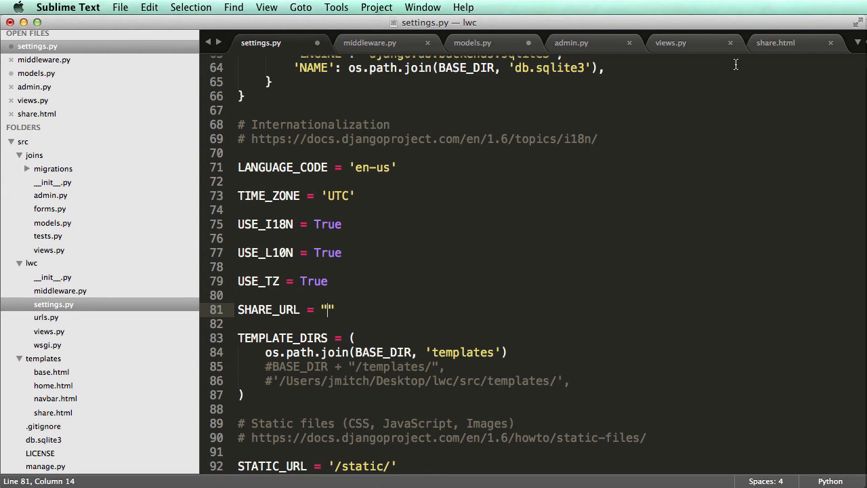
{"action": "left_click", "coordinate": [669, 42]}
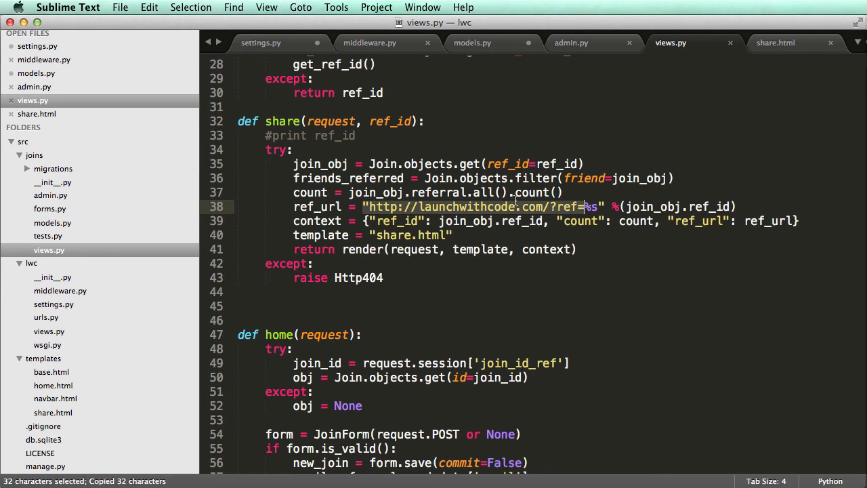
{"action": "left_click", "coordinate": [260, 42]}
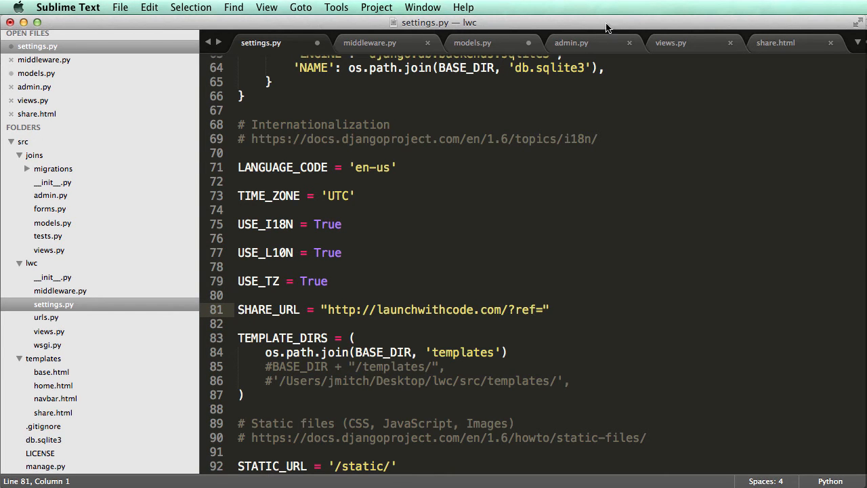
{"action": "left_click", "coordinate": [670, 42]}
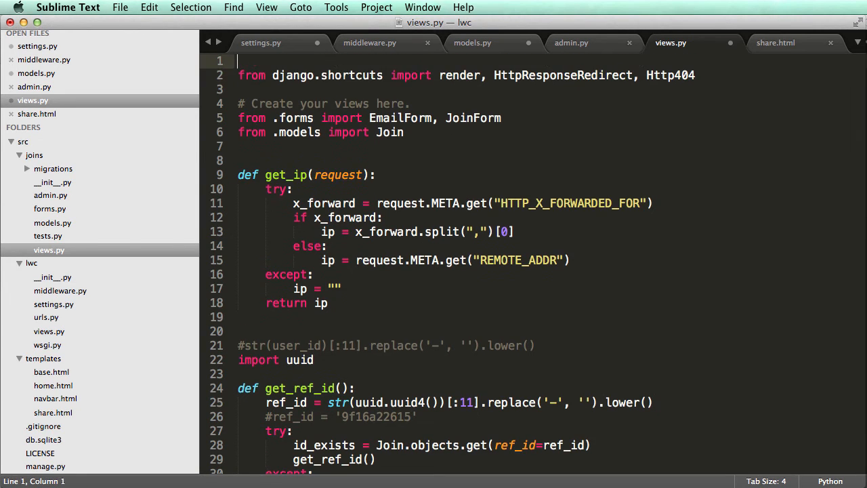
Import settings from django.conf and reference settings.SHARE_URL in the share view's ref_url
{"action": "type", "text": "from django.conf import settings"}
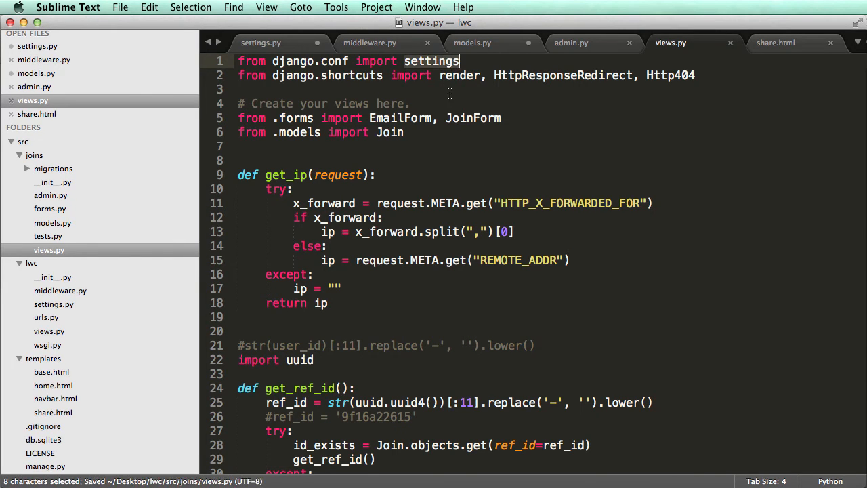
{"action": "scroll", "scroll_direction": "down", "scroll_amount": 3}
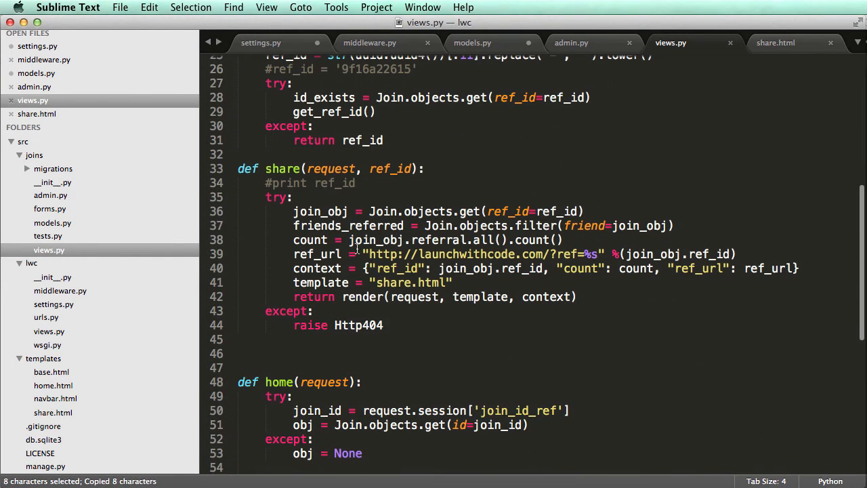
{"action": "type", "text": "settings"}
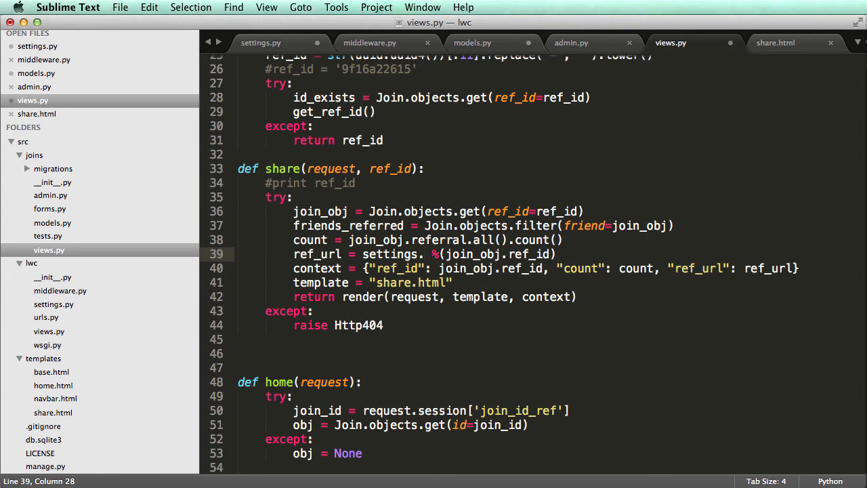
{"action": "type", "text": "SHARE_URL = \"http://launchwithcode.com/?ref="}
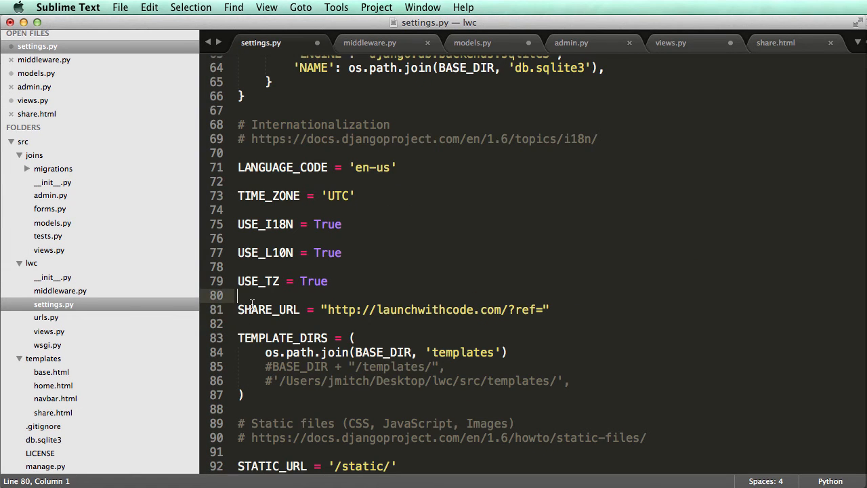
Build ref_url as settings.SHARE_URL + str(join_obj.ref_id), checking the SHARE_URL value in settings.py
{"action": "left_click", "coordinate": [775, 42]}
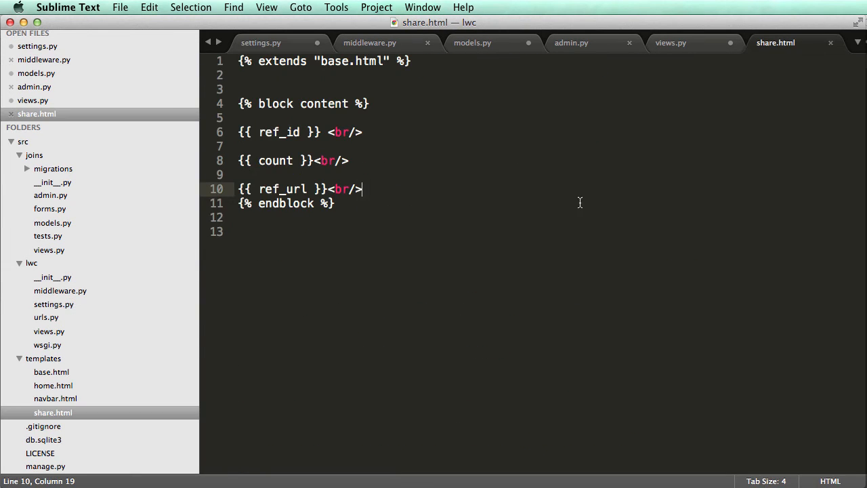
{"action": "left_click", "coordinate": [670, 42]}
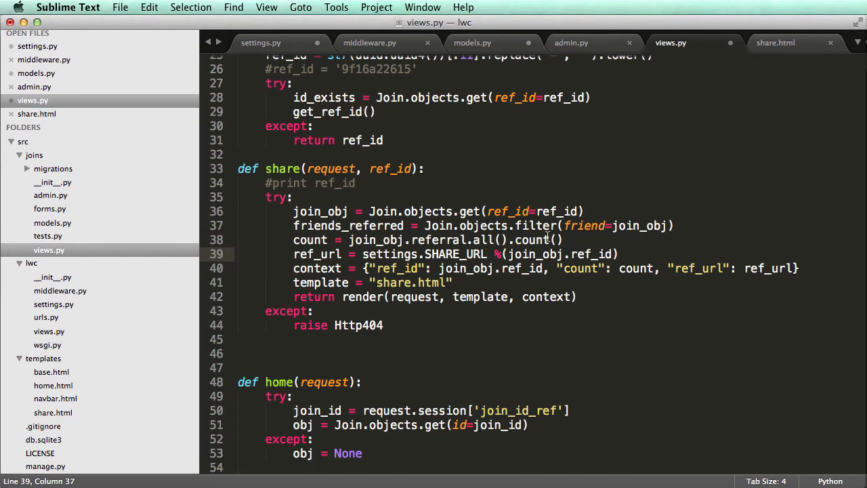
{"action": "type", "text": "+ str"}
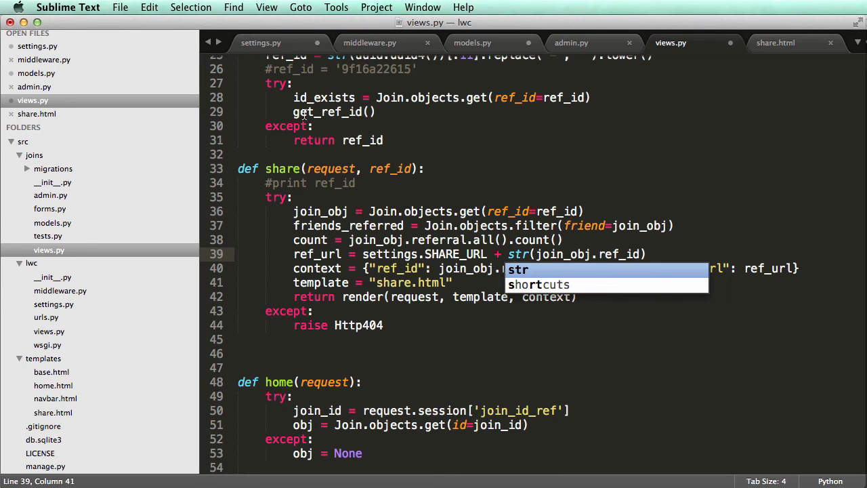
{"action": "left_click", "coordinate": [261, 42]}
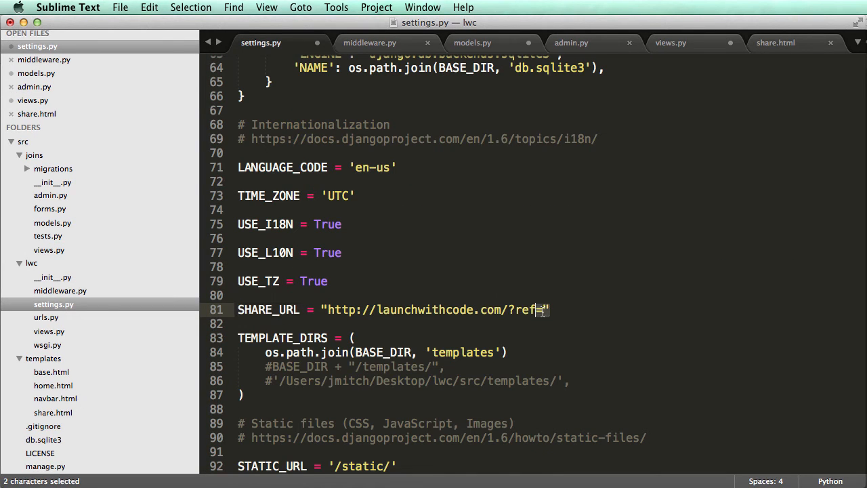
{"action": "left_click", "coordinate": [775, 42]}
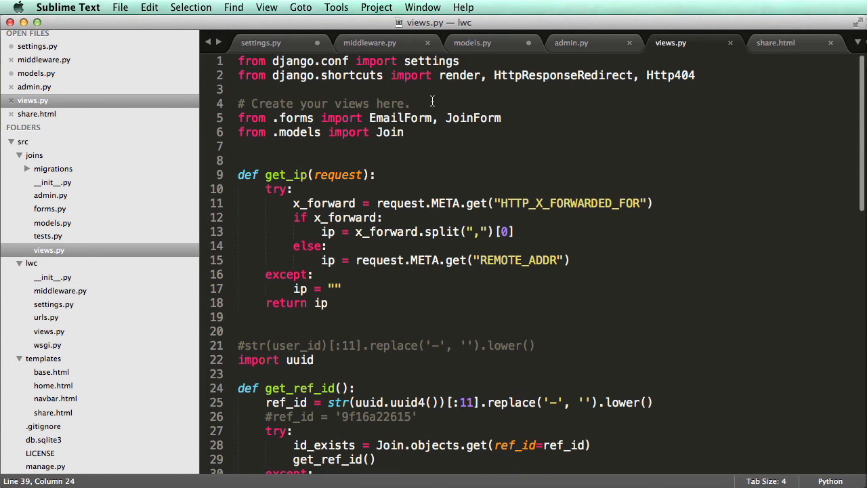
Copy the share view's lookup, count, ref_url and render lines above its try block unguarded
{"action": "scroll", "scroll_direction": "down", "scroll_amount": 3}
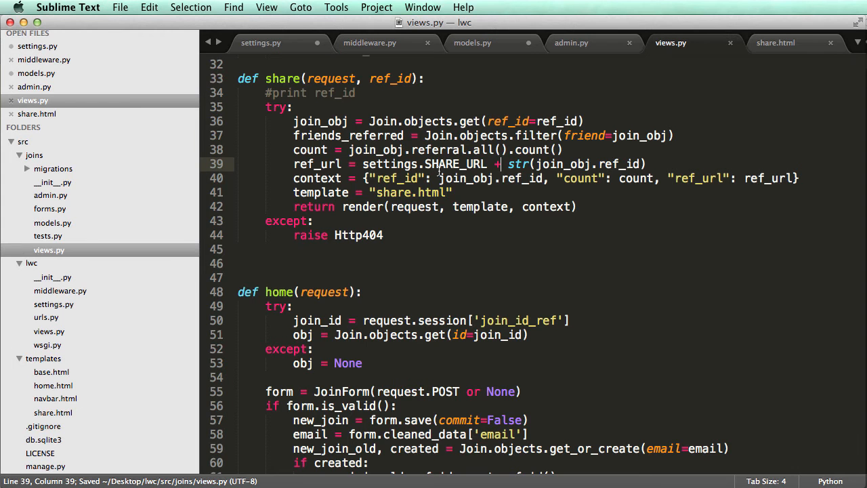
{"action": "mouse_move", "coordinate": [566, 192]}
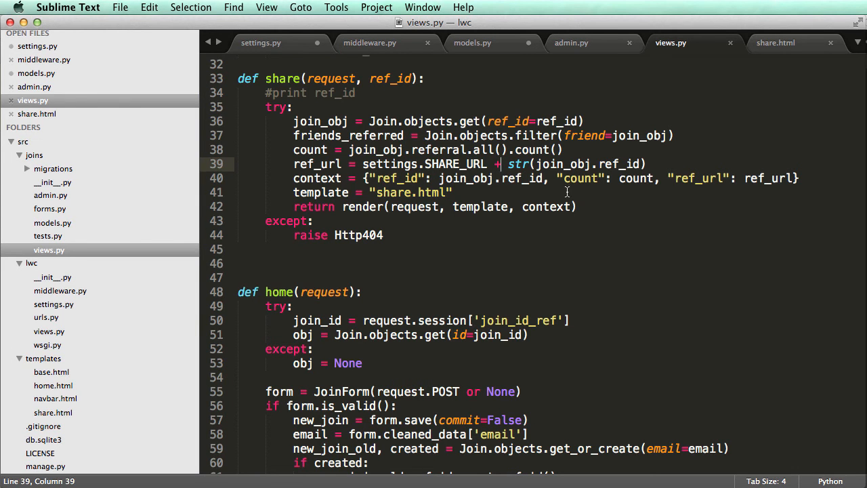
{"action": "left_click_drag", "start_coordinate": [293, 122], "coordinate": [577, 209]}
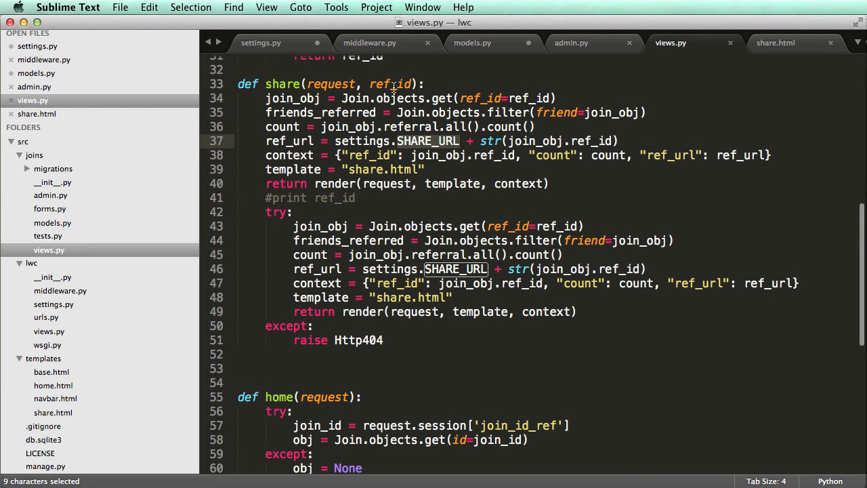
Copy the SHARE_URL name from settings.py and undo the pasted duplicate lines in views.py
{"action": "left_click", "coordinate": [260, 42]}
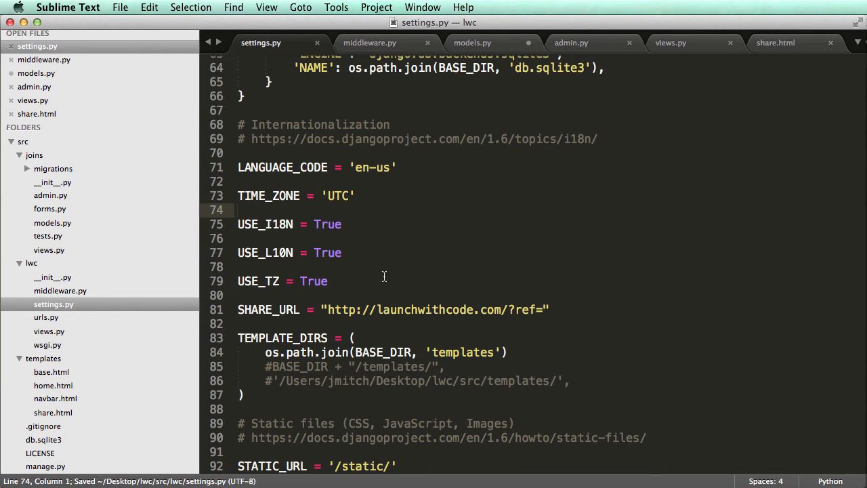
{"action": "double_click", "coordinate": [268, 308]}
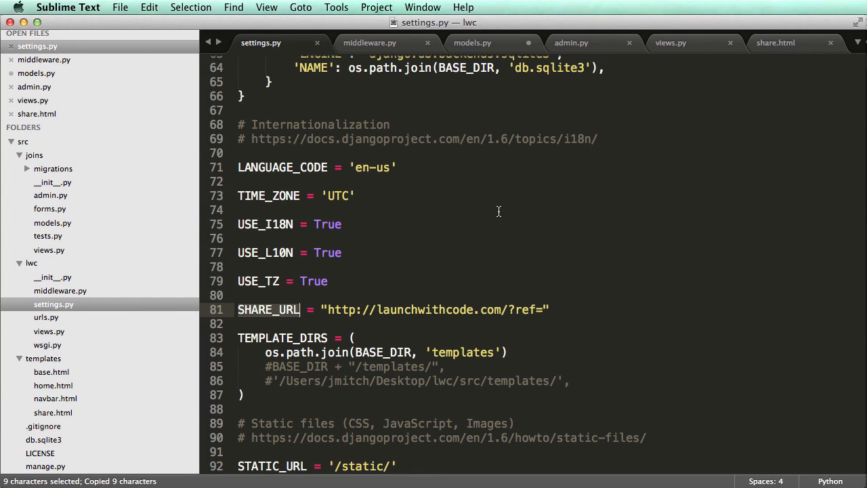
{"action": "left_click", "coordinate": [669, 42]}
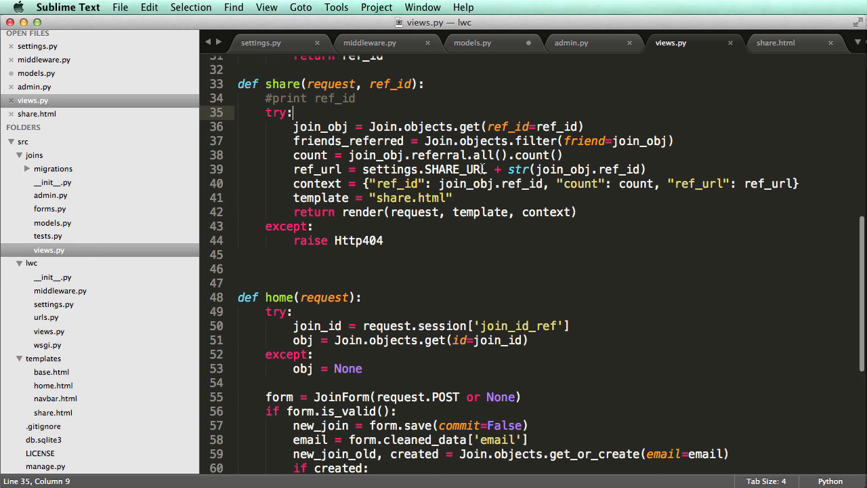
{"action": "mouse_move", "coordinate": [274, 113]}
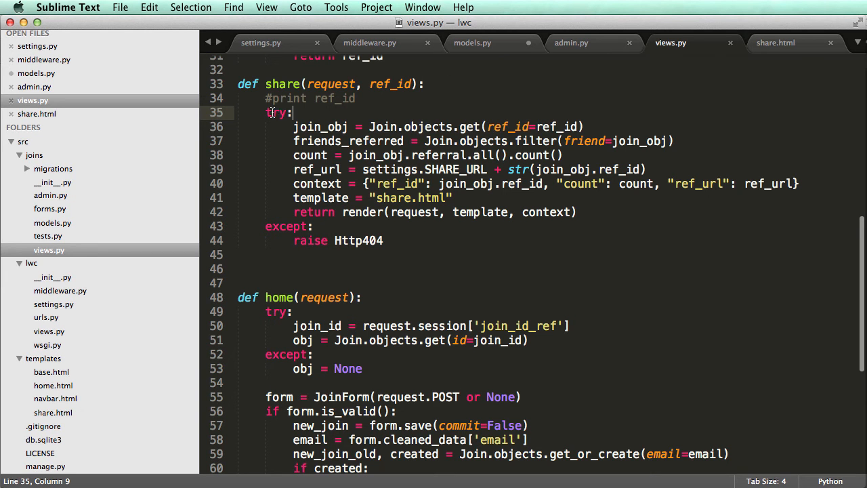
{"action": "mouse_move", "coordinate": [588, 209]}
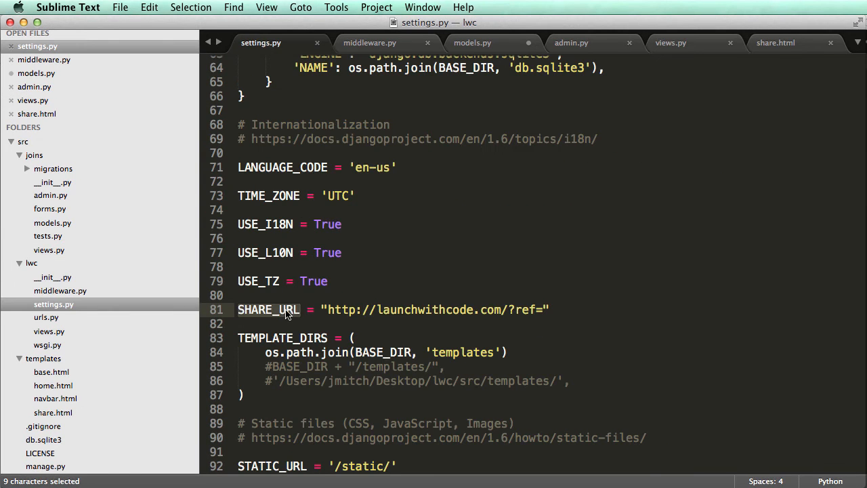
{"action": "key", "text": "enter"}
{"action": "type", "text": "SHARE_URL = \""}
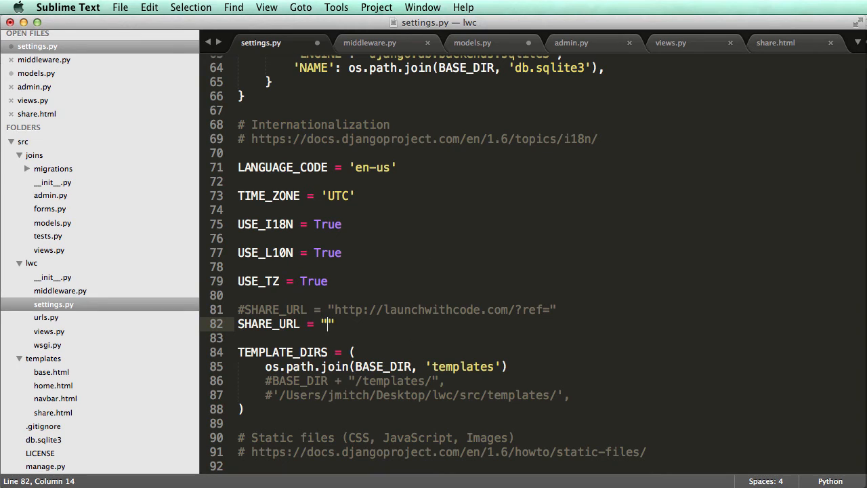
{"action": "type", "text": "http://127.0.0.1:8000/"}
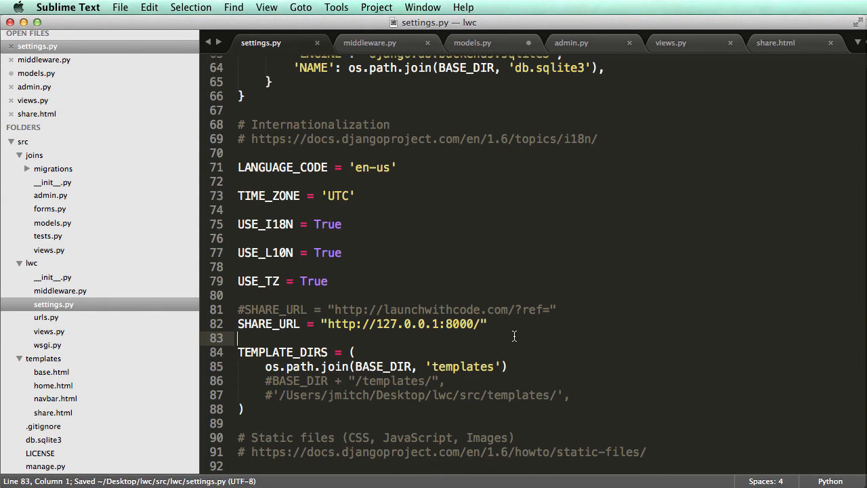
{"action": "type", "text": "?ref"}
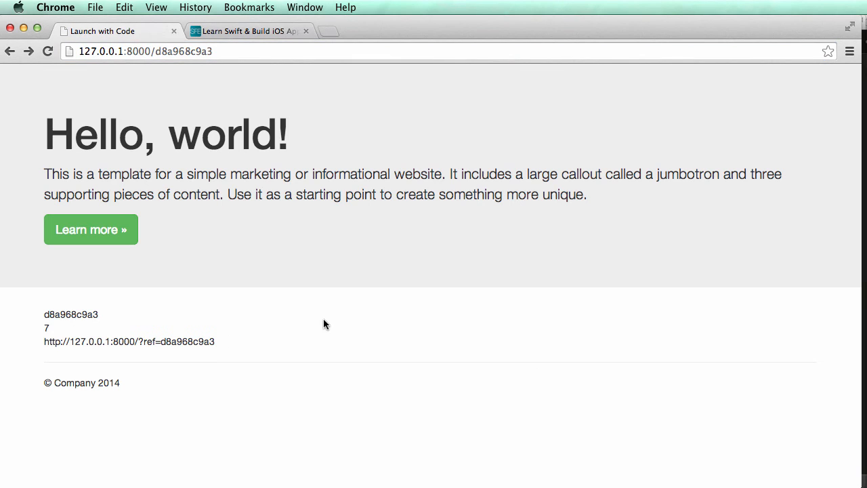
{"action": "mouse_move", "coordinate": [245, 351]}
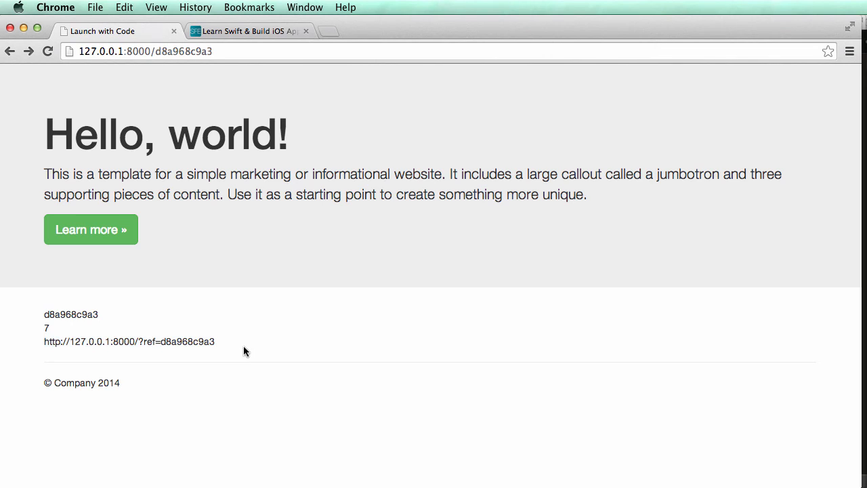
{"action": "left_click_drag", "start_coordinate": [43, 342], "coordinate": [215, 341]}
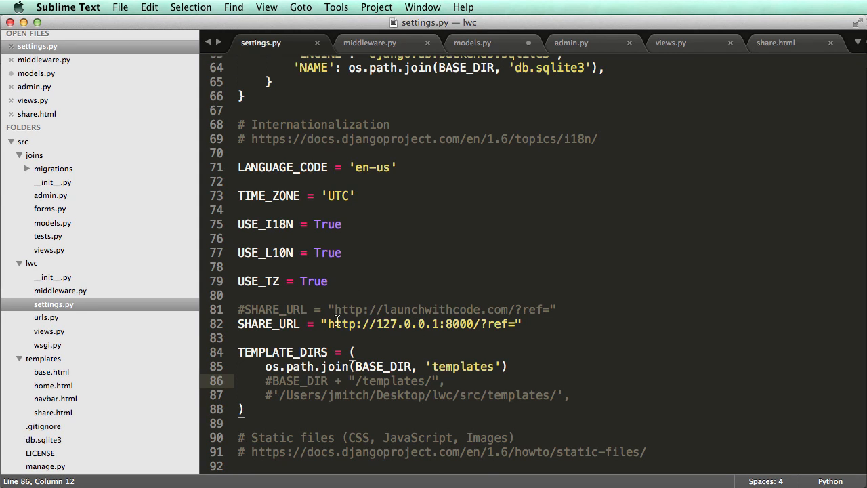
{"action": "mouse_move", "coordinate": [444, 307]}
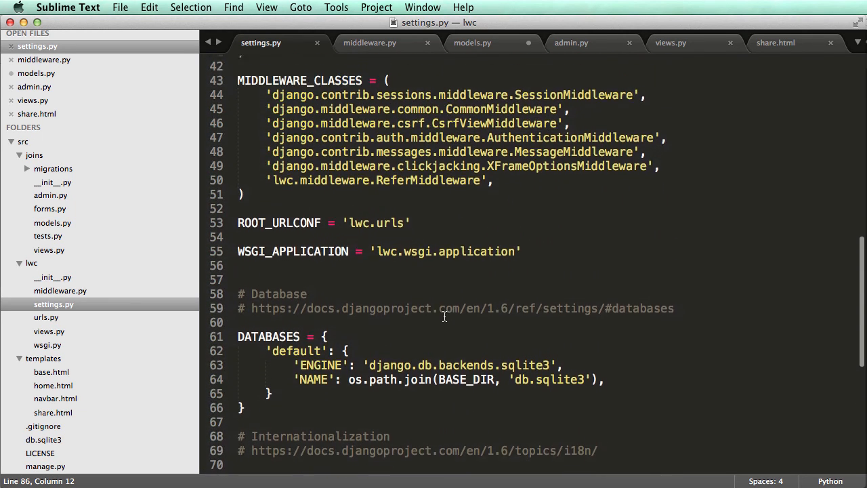
Review settings.py around the commented-out SHARE_URL line and return to the share view
{"action": "scroll", "scroll_direction": "up", "scroll_amount": 3}
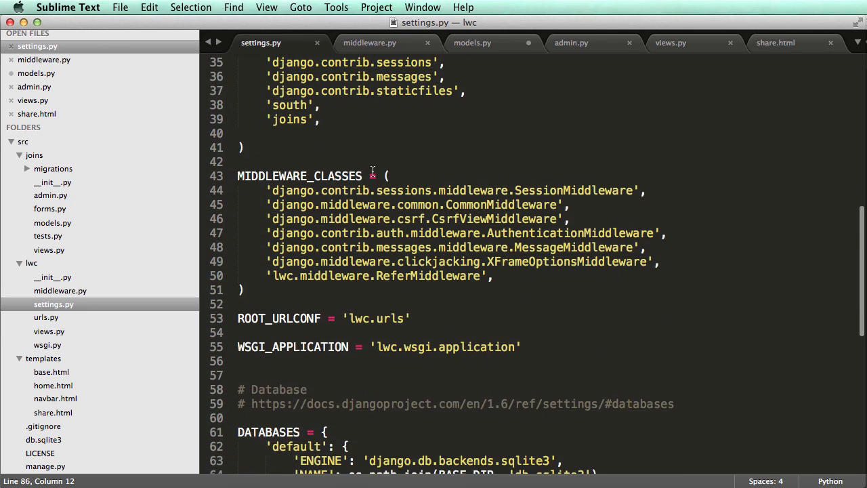
{"action": "scroll", "scroll_direction": "down", "scroll_amount": 3}
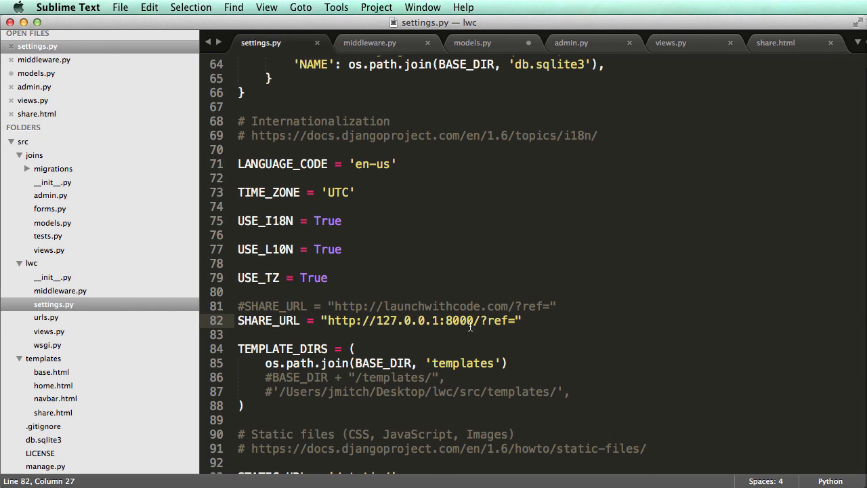
{"action": "mouse_move", "coordinate": [480, 324]}
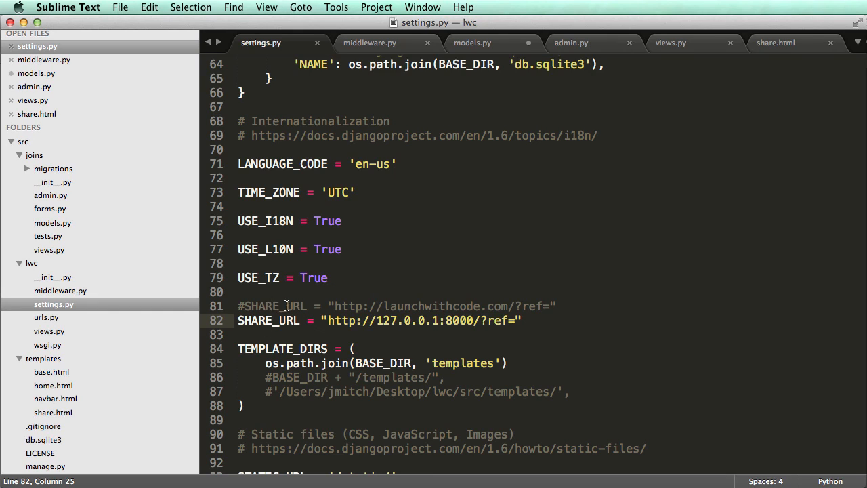
{"action": "left_click", "coordinate": [309, 306]}
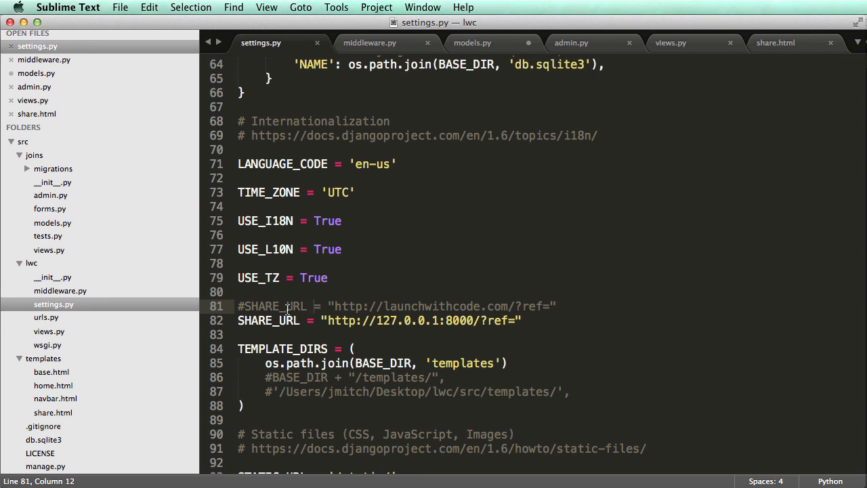
{"action": "mouse_move", "coordinate": [466, 279]}
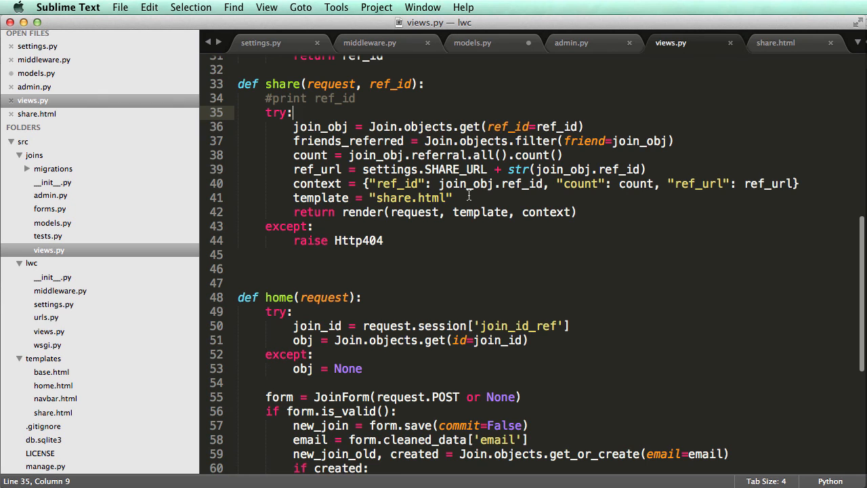
{"action": "scroll", "scroll_direction": "down", "scroll_amount": 3}
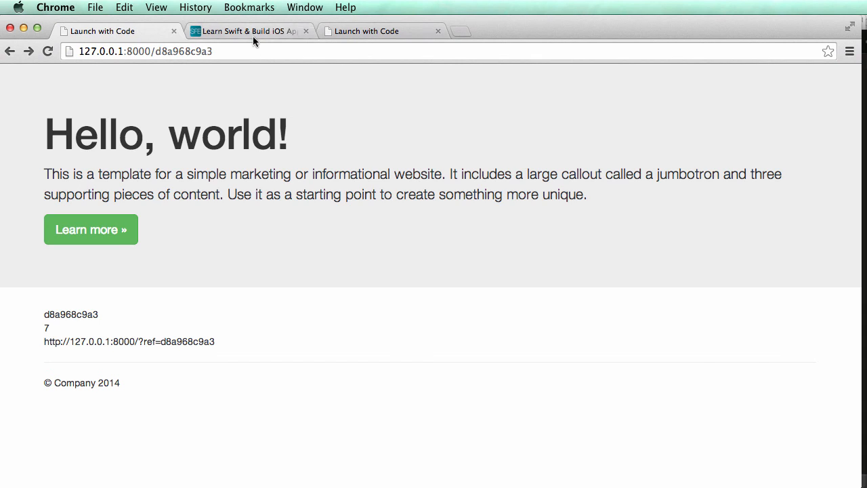
Bring up the live Swift For Entrepreneurs share page and its How it works section
{"action": "left_click", "coordinate": [249, 31]}
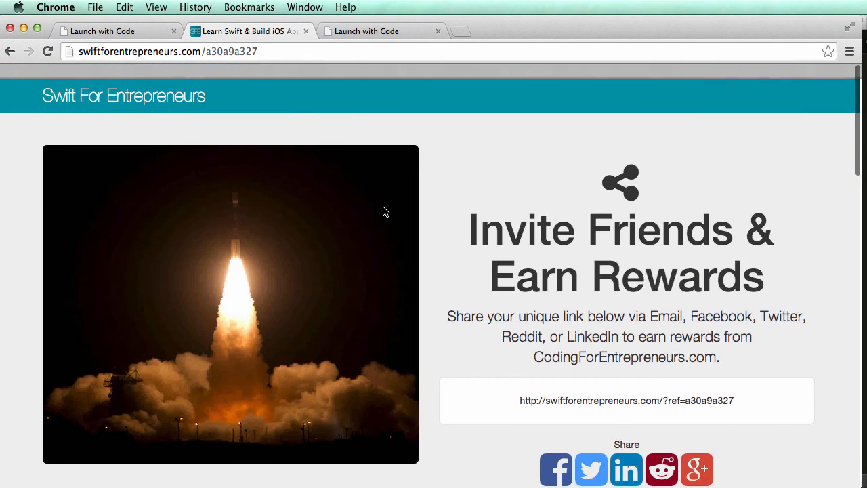
{"action": "scroll", "scroll_direction": "down", "scroll_amount": 3}
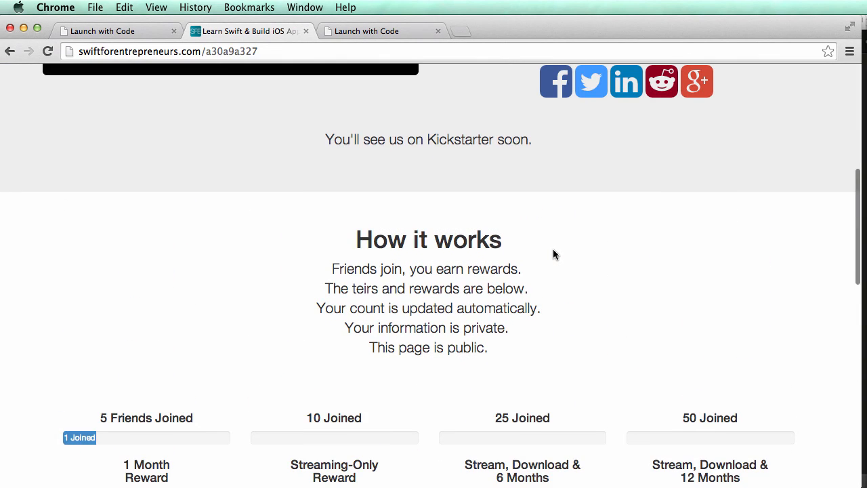